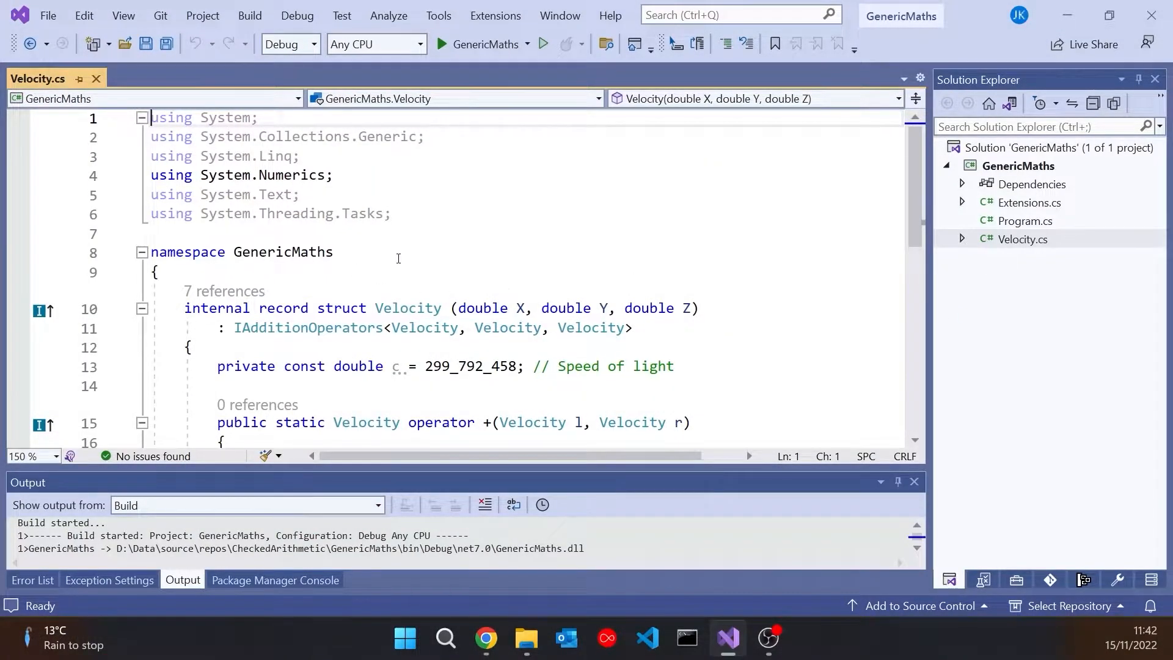
Inspect IAdditionOperators' checked operator and self-referencing constraint, then return to Velocity.cs.
{"action": "scroll", "scroll_direction": "down", "scroll_amount": 3}
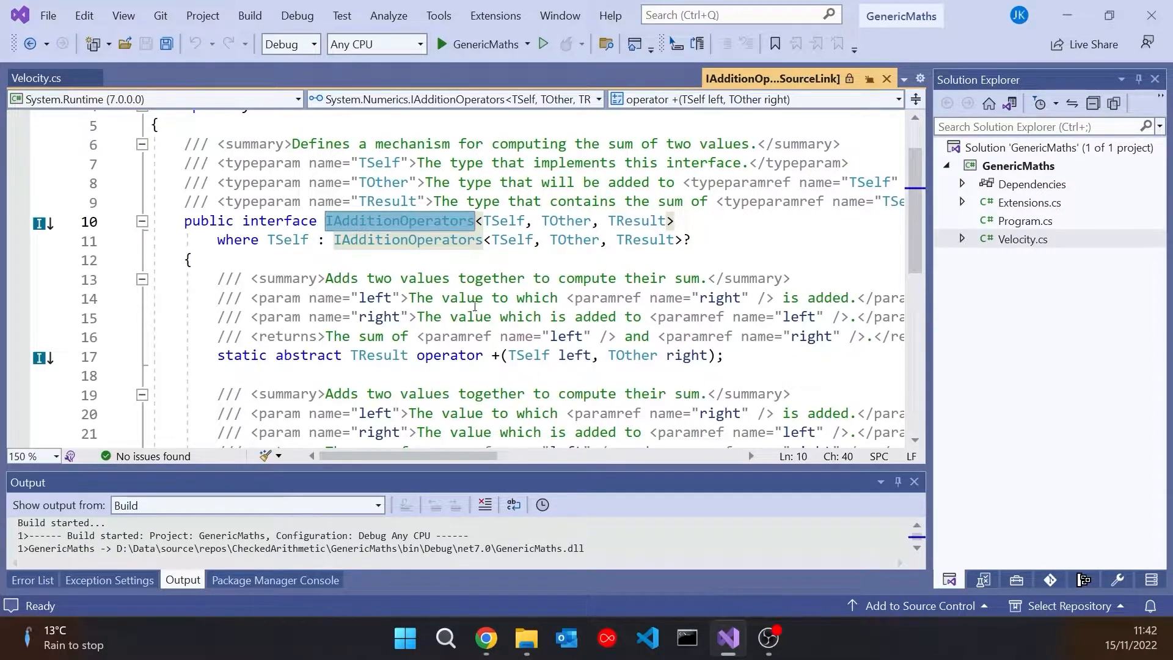
{"action": "left_click", "coordinate": [37, 79]}
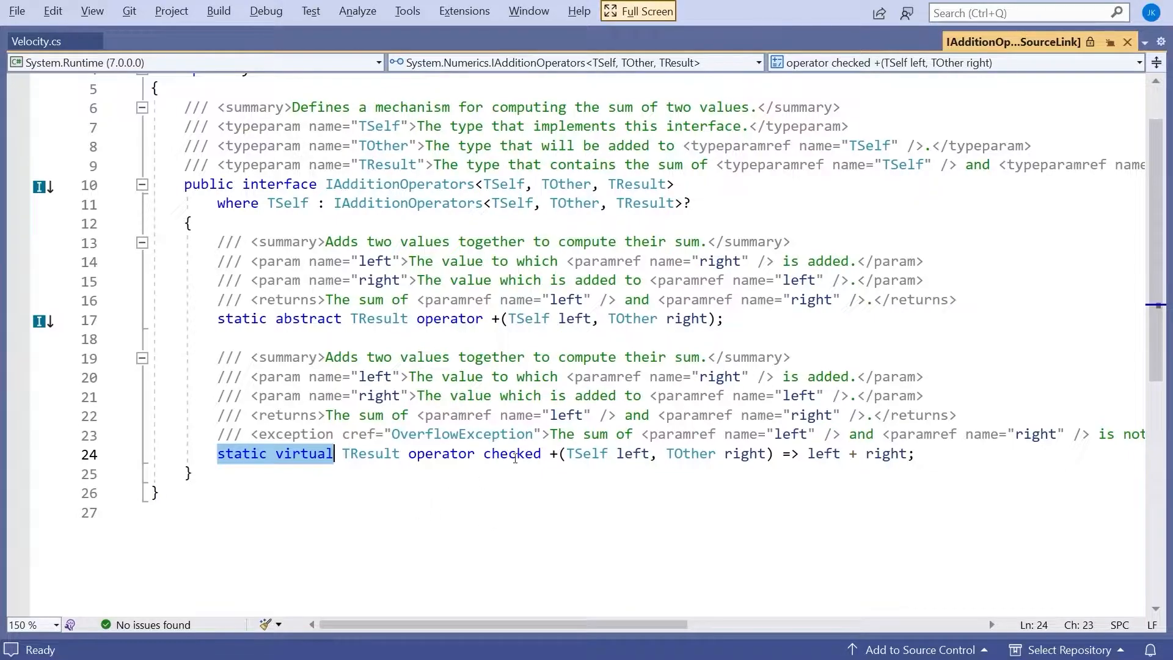
{"action": "double_click", "coordinate": [512, 454]}
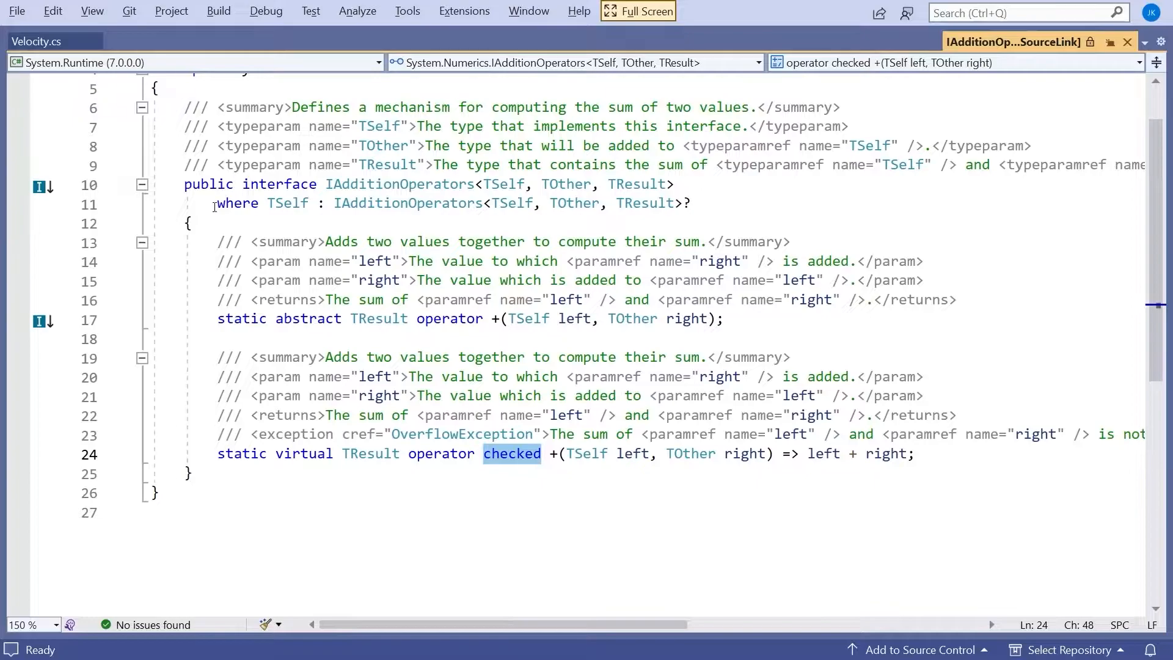
{"action": "mouse_move", "coordinate": [287, 203]}
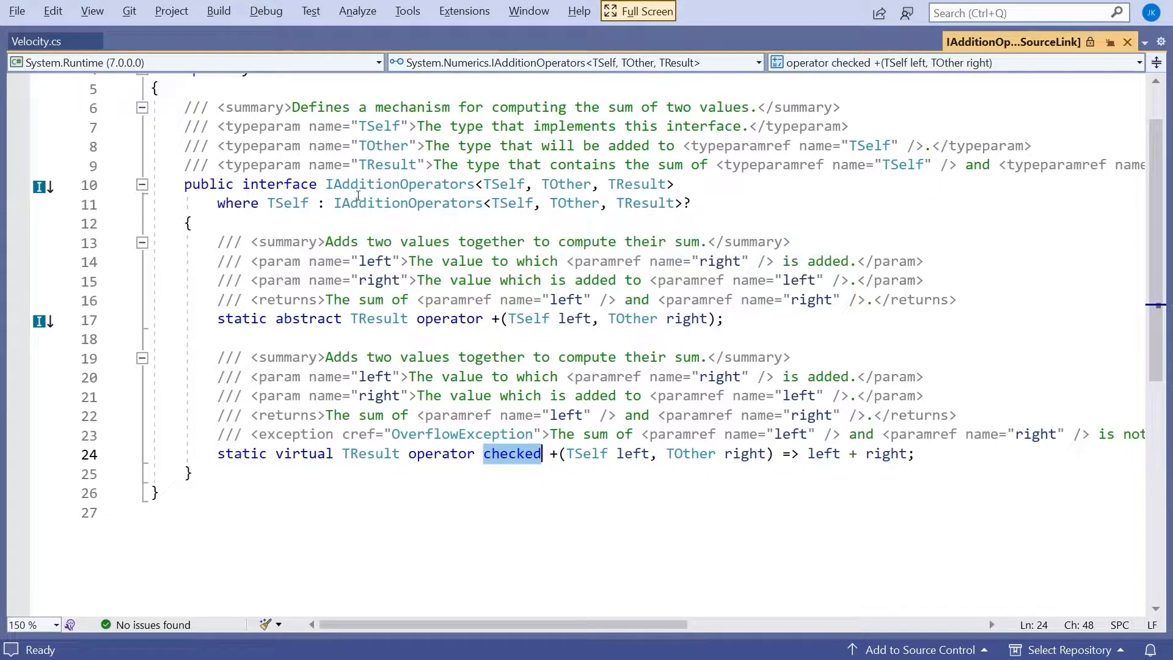
{"action": "left_click", "coordinate": [408, 203]}
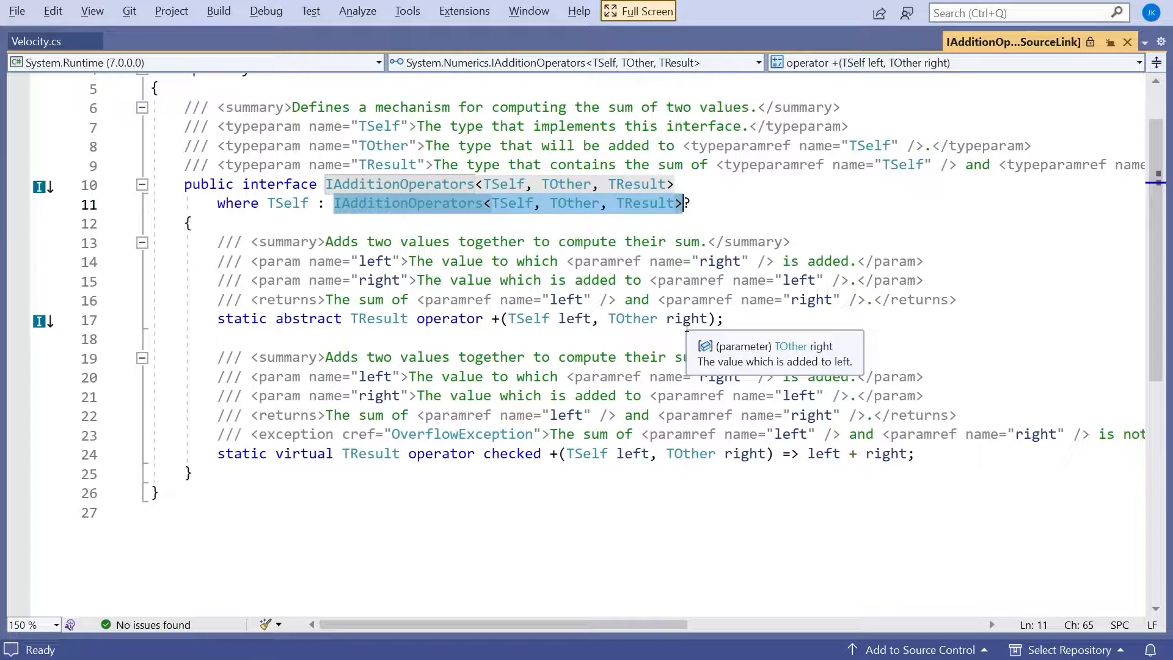
{"action": "mouse_move", "coordinate": [699, 155]}
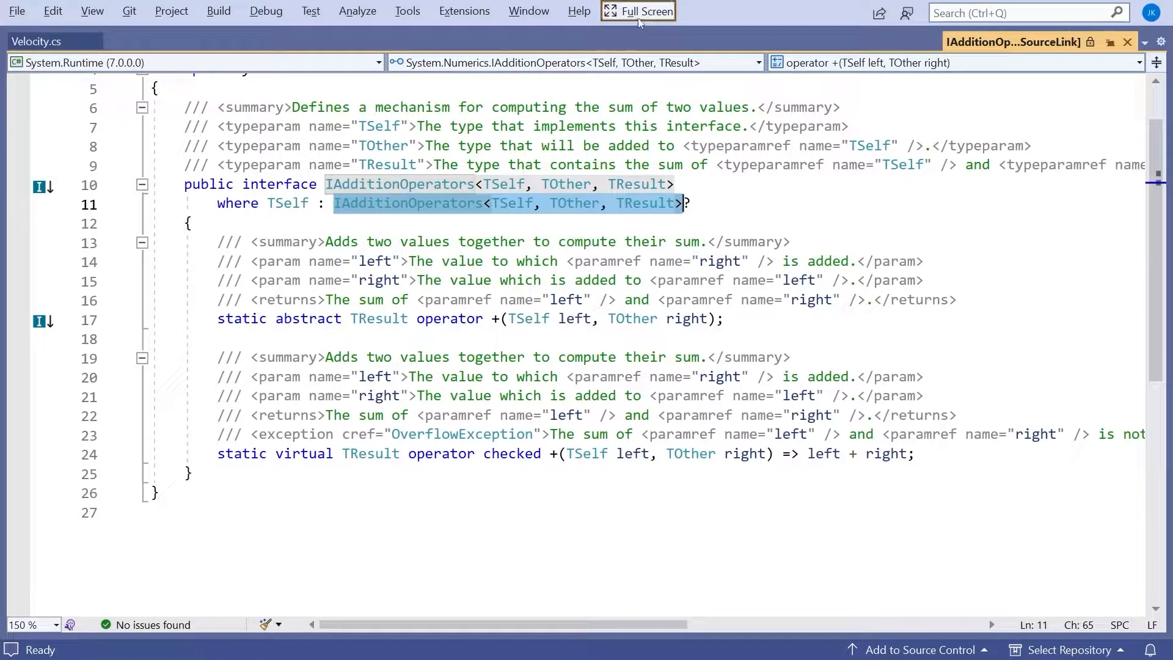
{"action": "left_click", "coordinate": [637, 10]}
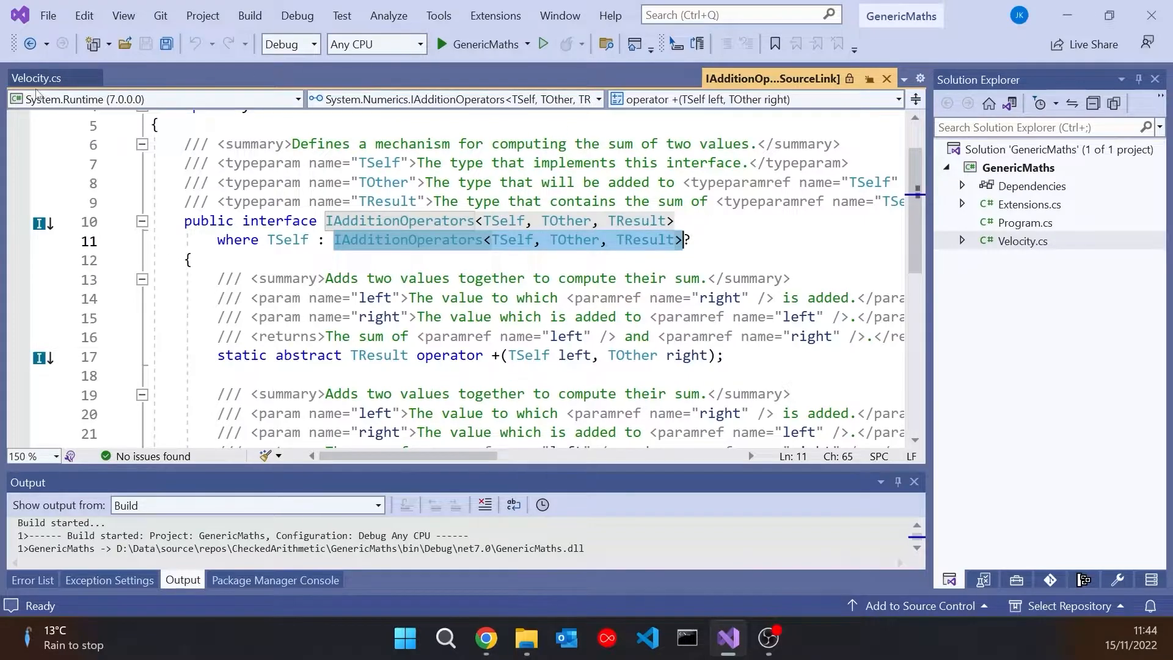
{"action": "left_click", "coordinate": [36, 77]}
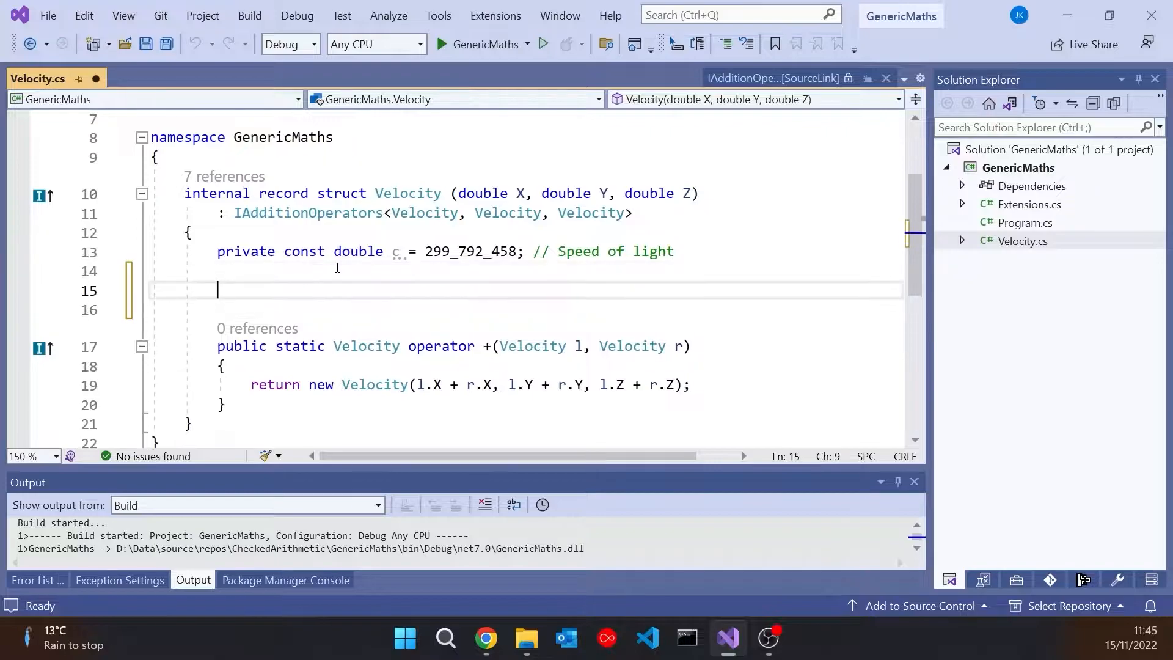
Type a public static minus operator declaration taking (int l, int r) with an empty body.
{"action": "type", "text": "public static"}
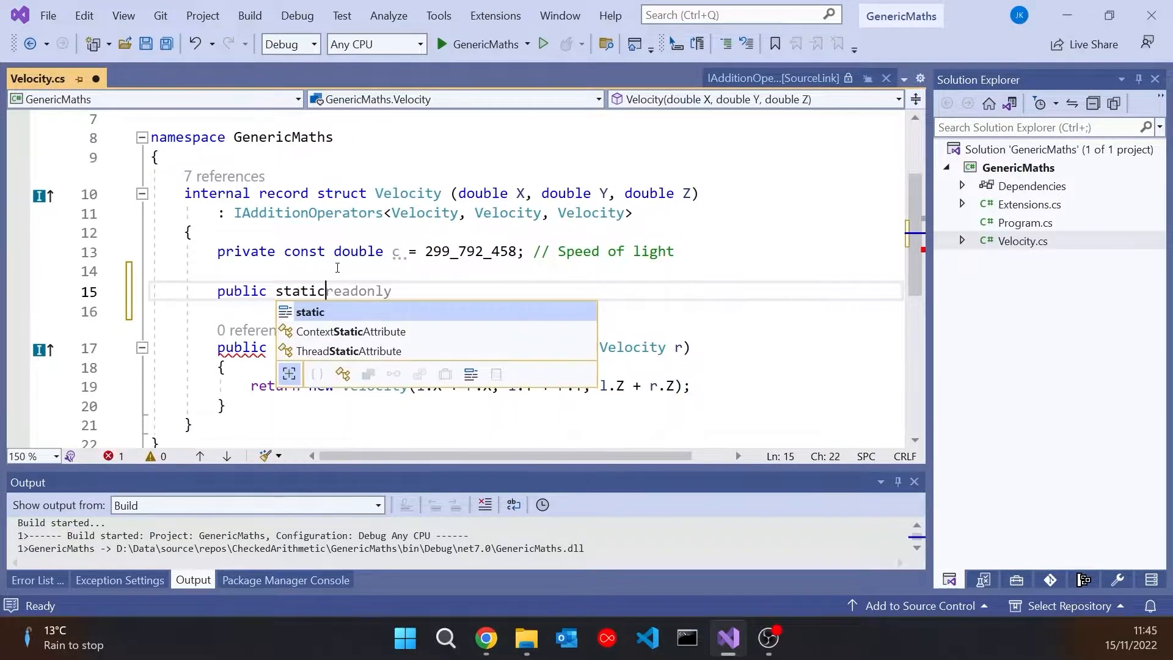
{"action": "type", "text": "Velocity operator-"}
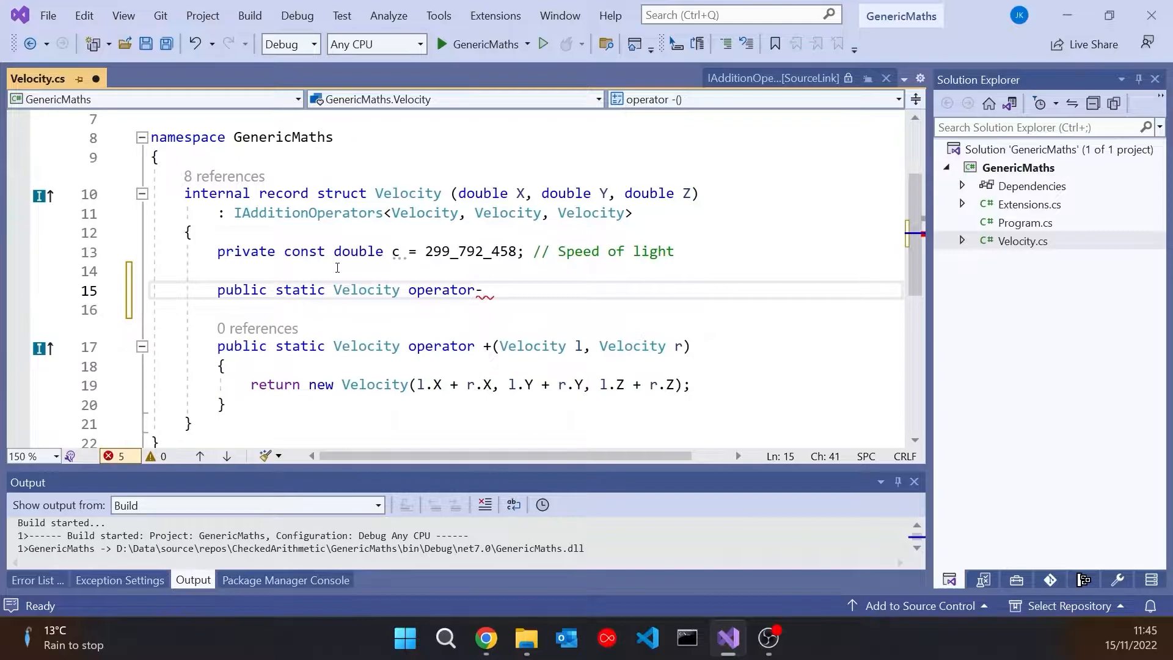
{"action": "type", "text": "(Velocity v1, Velocity v2)"}
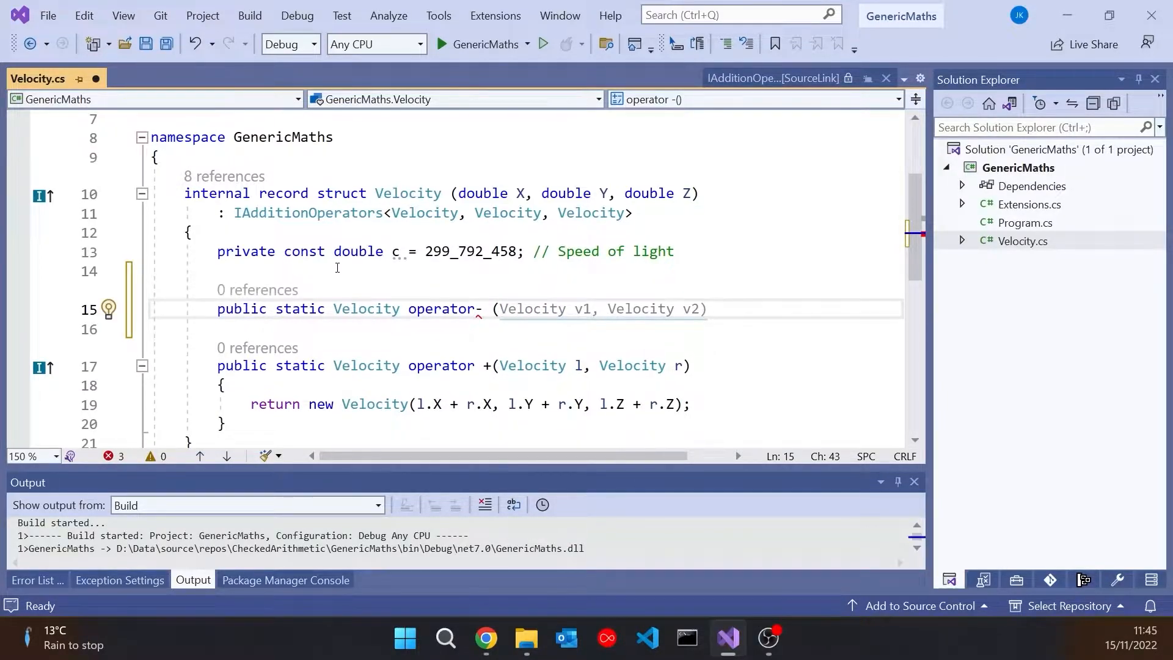
{"action": "type", "text": "int l, i"}
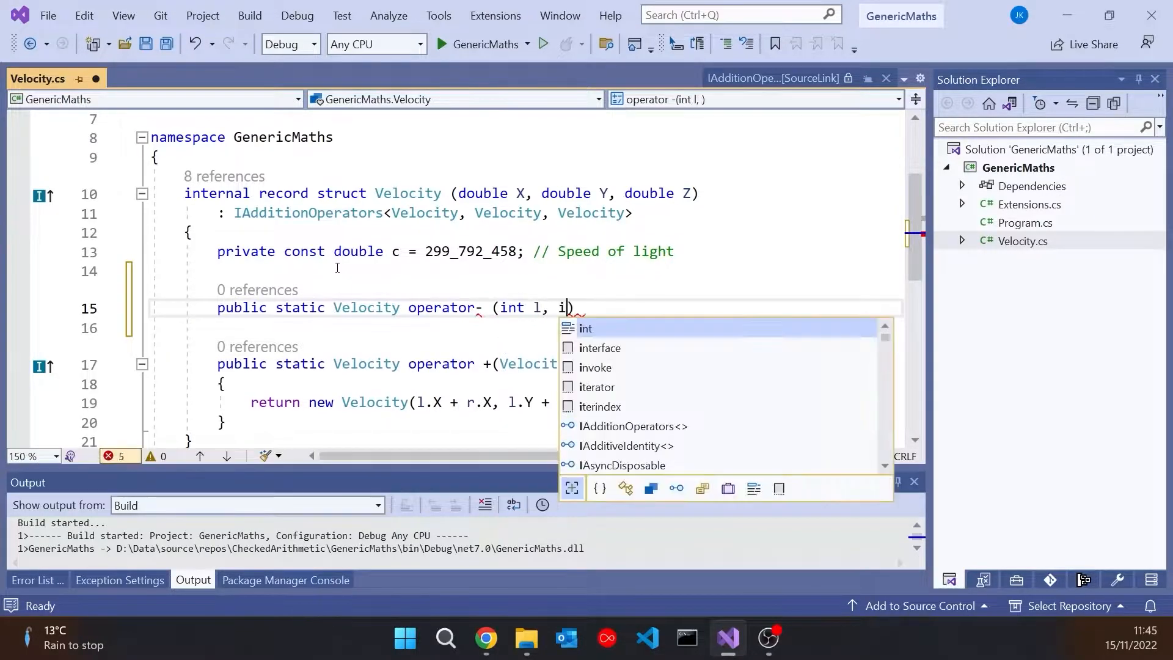
{"action": "type", "text": "nt r)"}
{"action": "left_click", "coordinate": [525, 327]}
{"action": "type", "text": "{ }"}
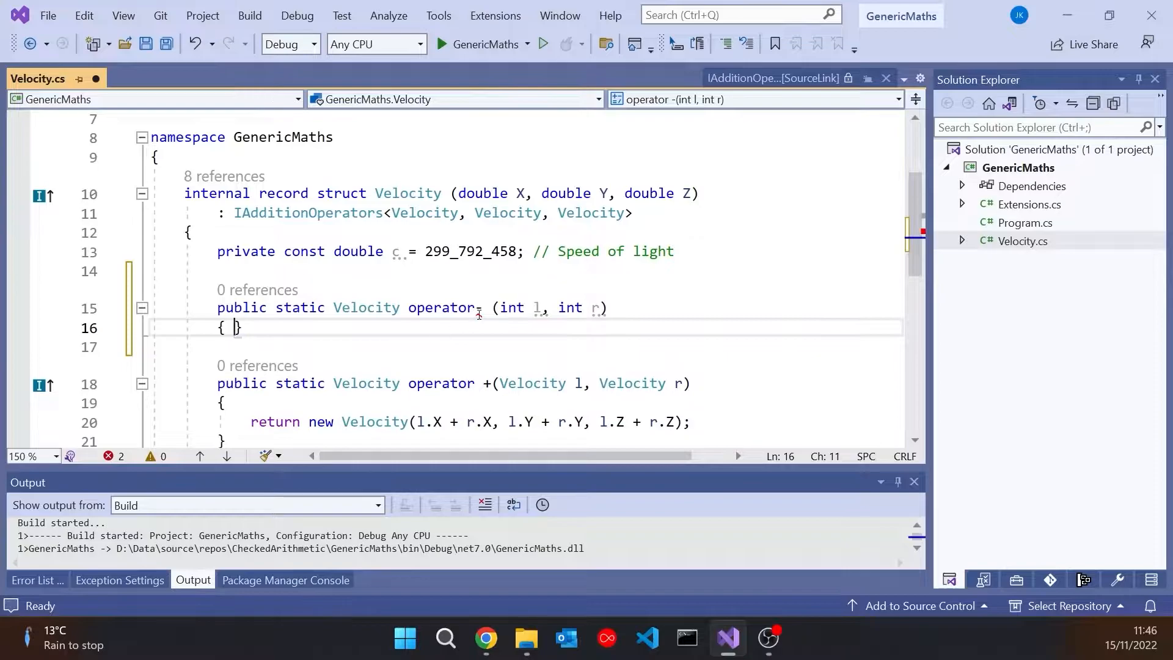
{"action": "left_click", "coordinate": [450, 327]}
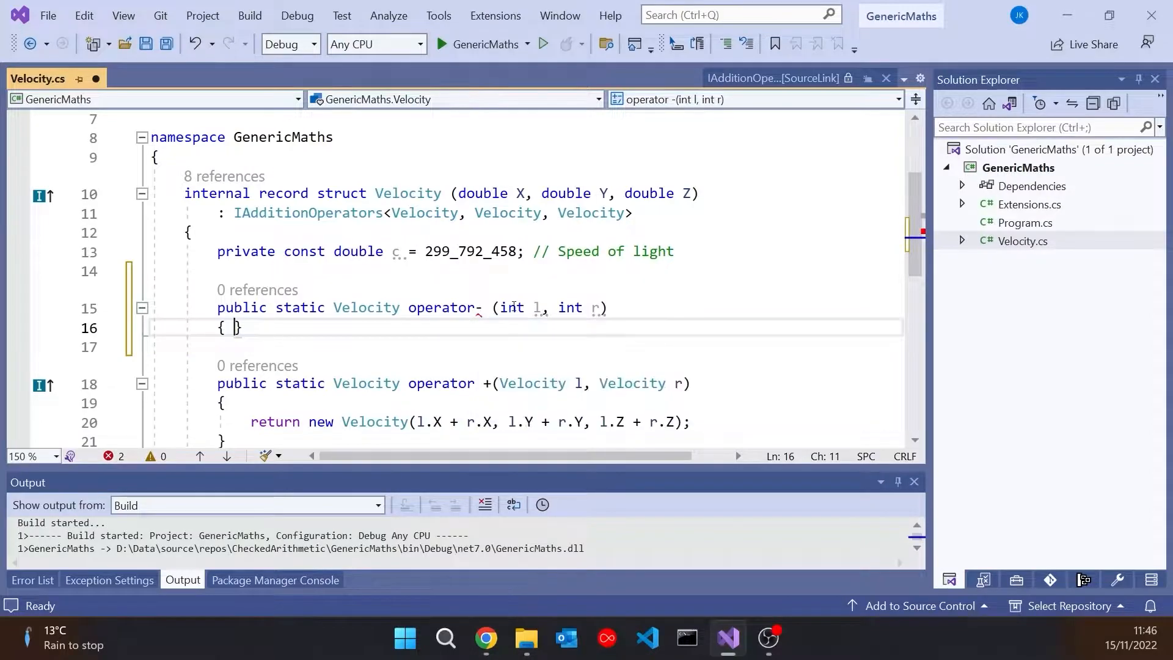
Change the first parameter type to Velocity and begin the return statement.
{"action": "double_click", "coordinate": [511, 307]}
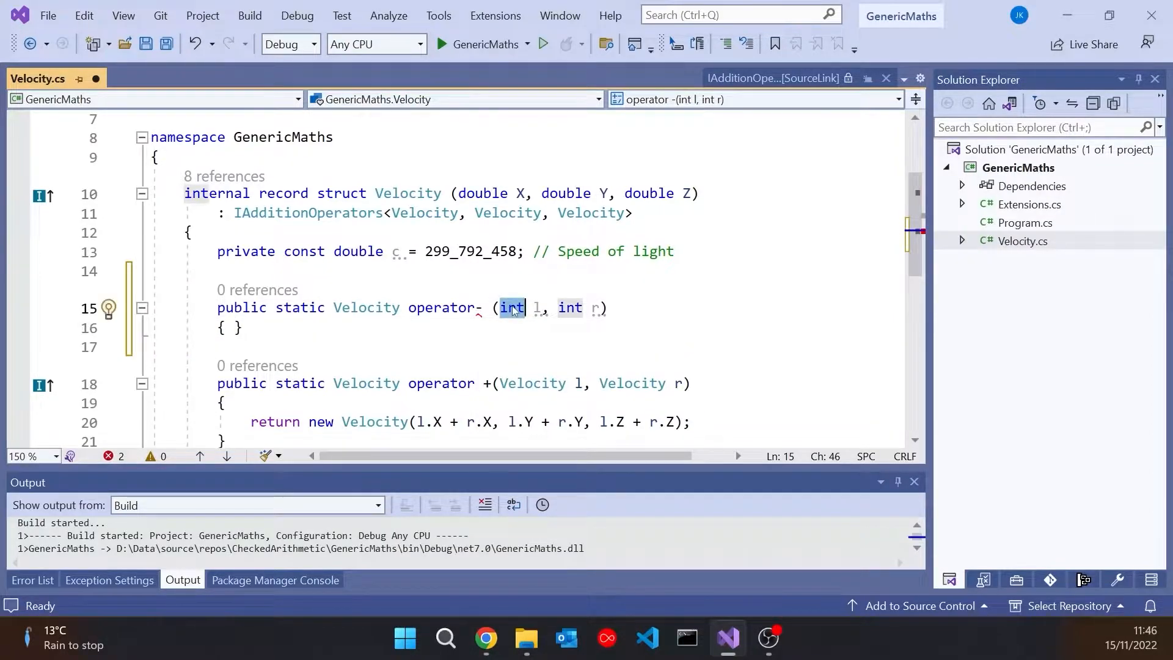
{"action": "type", "text": "Velocity"}
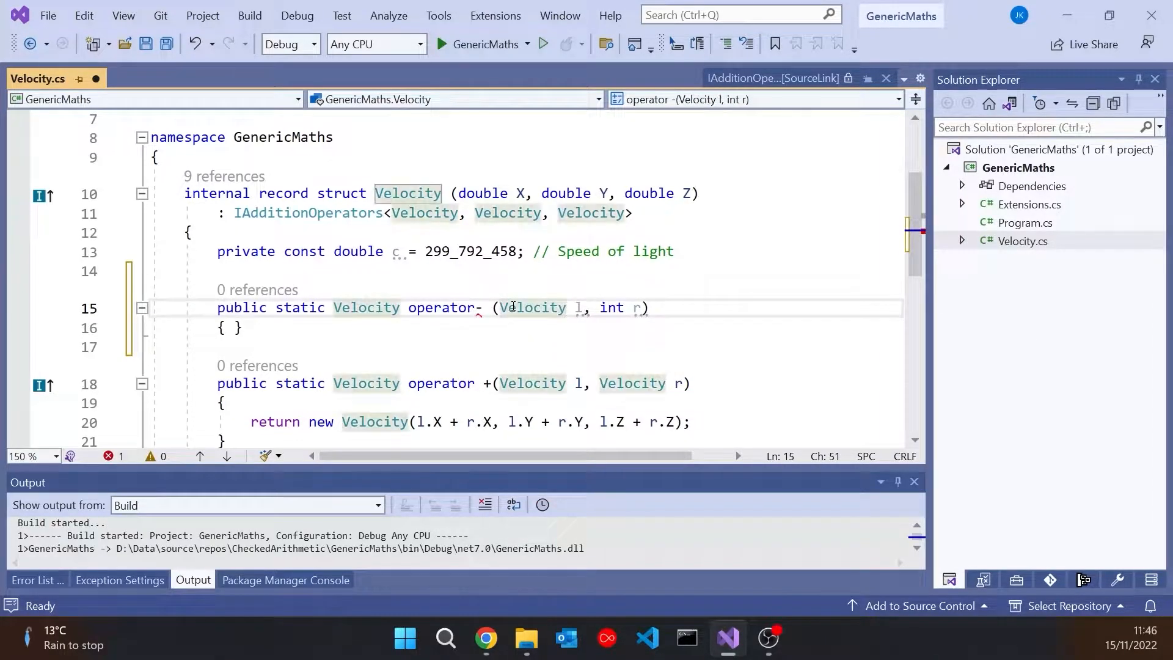
{"action": "left_click", "coordinate": [227, 327]}
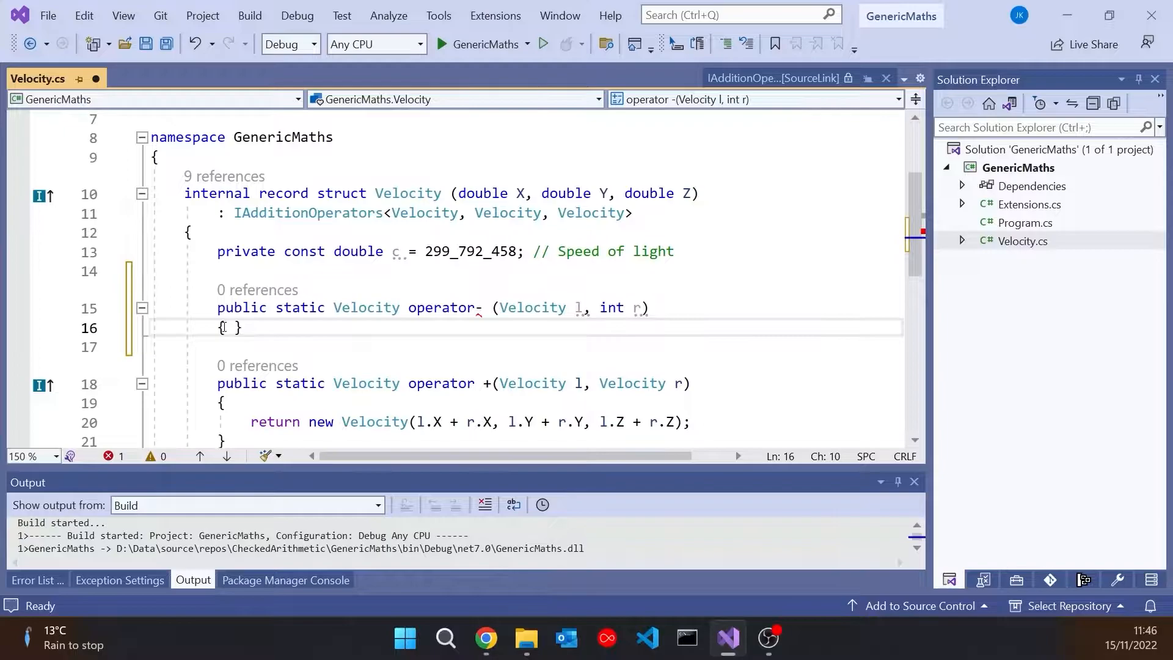
{"action": "type", "text": "ret"}
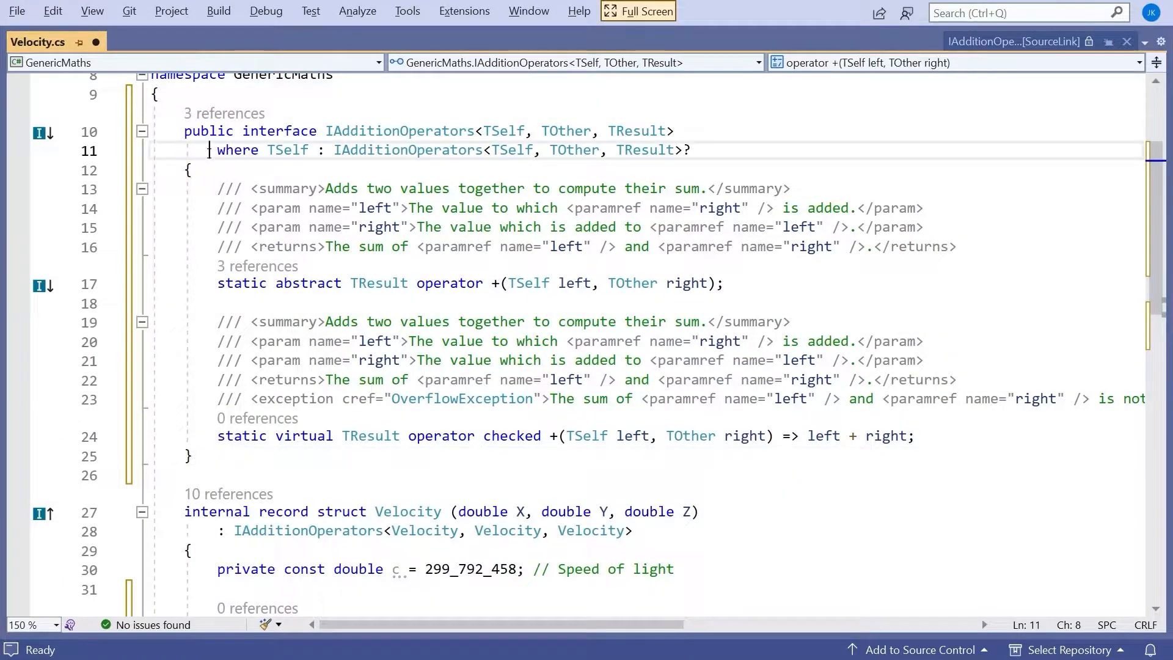
Comment out the where clause and delete the selected block, removing the copied interface.
{"action": "type", "text": "//"}
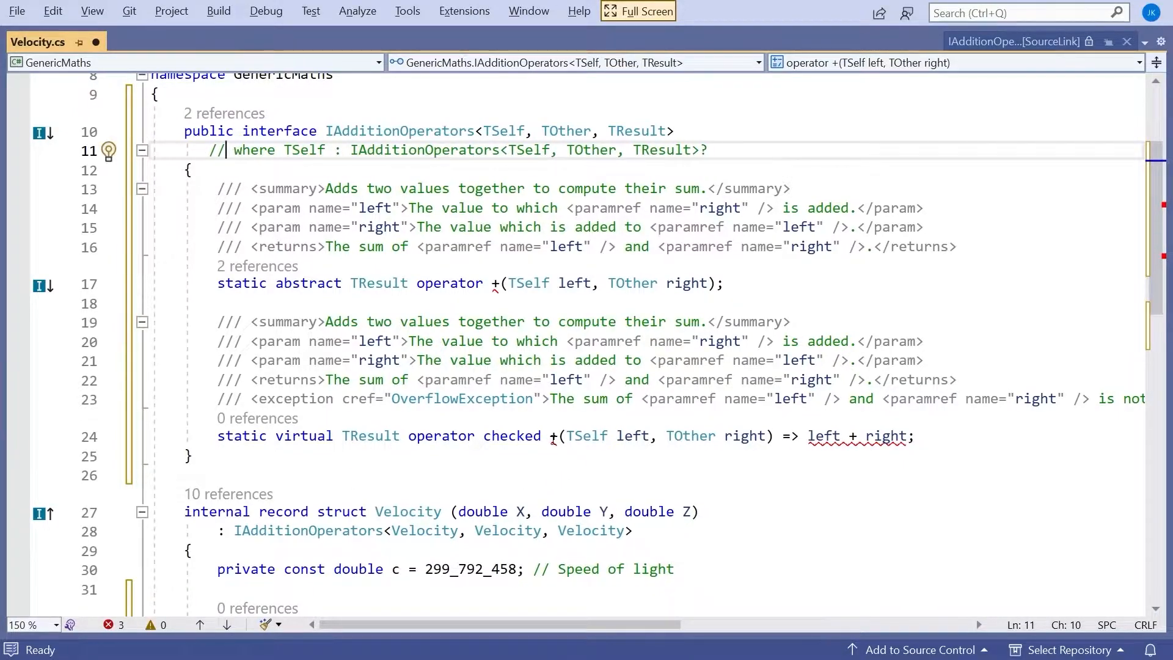
{"action": "mouse_move", "coordinate": [553, 445]}
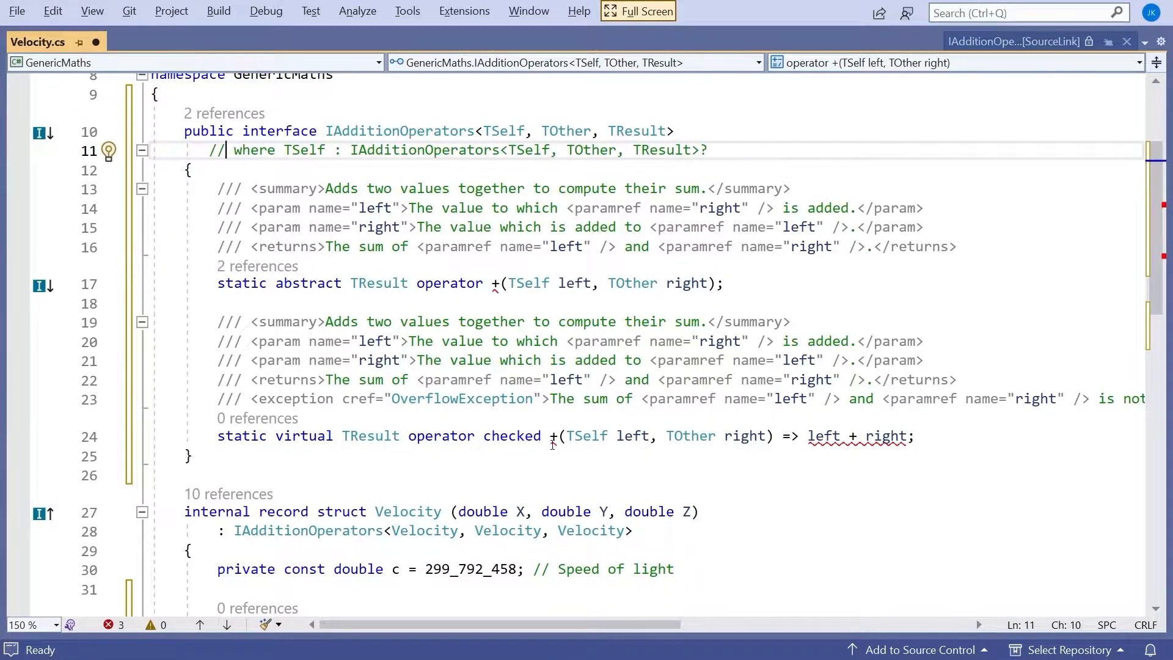
{"action": "mouse_move", "coordinate": [554, 436]}
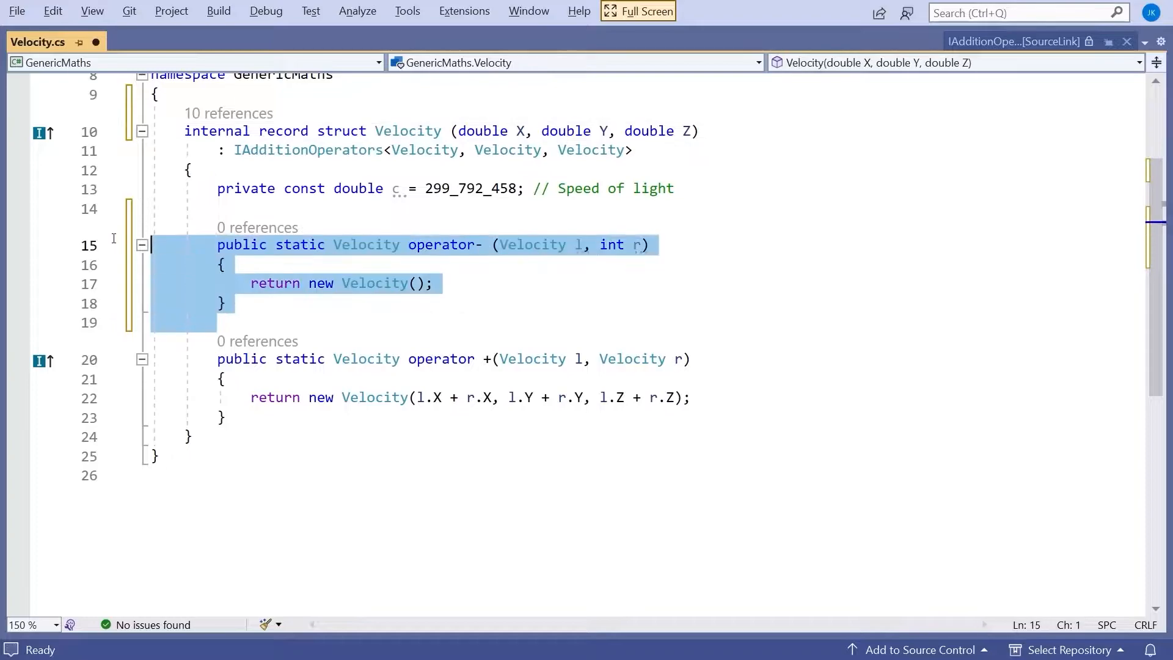
{"action": "left_click", "coordinate": [153, 208]}
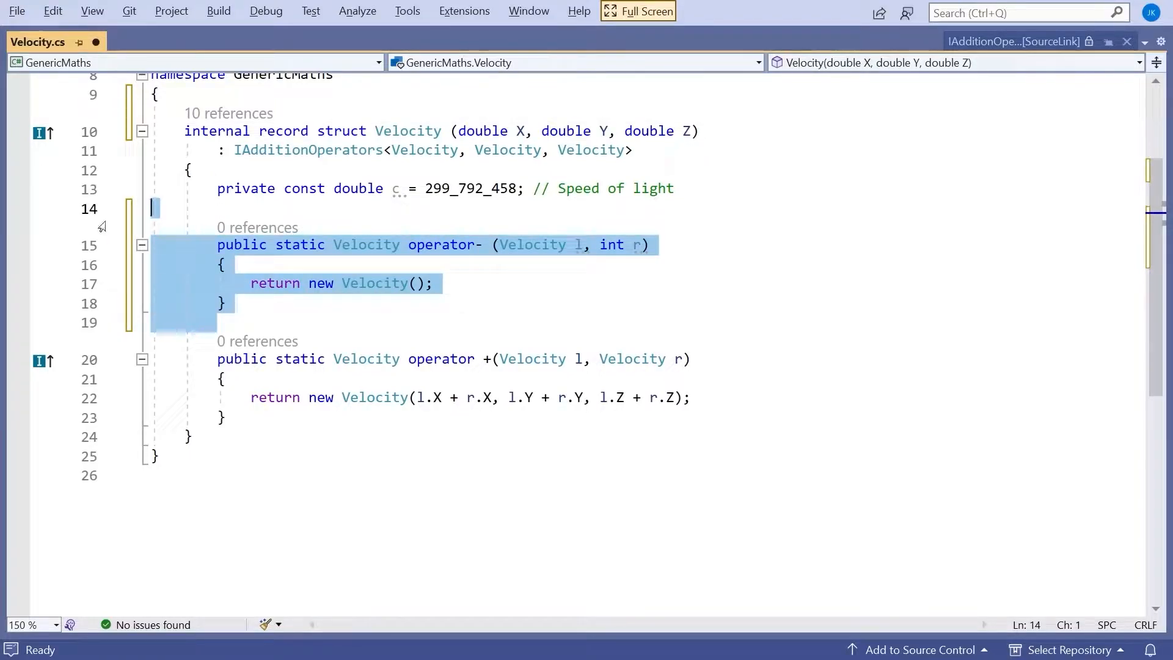
{"action": "key", "text": "Delete"}
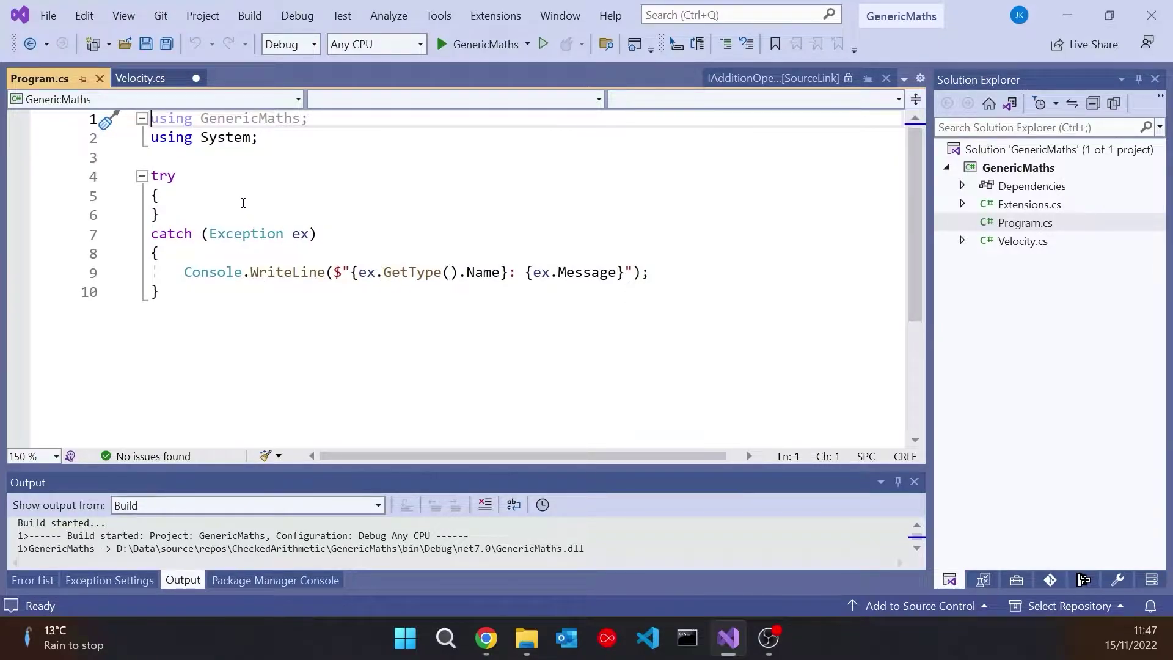
In Program.cs's try block, set val to int.MaxValue, print it, increment it, and print again.
{"action": "key", "text": "Enter"}
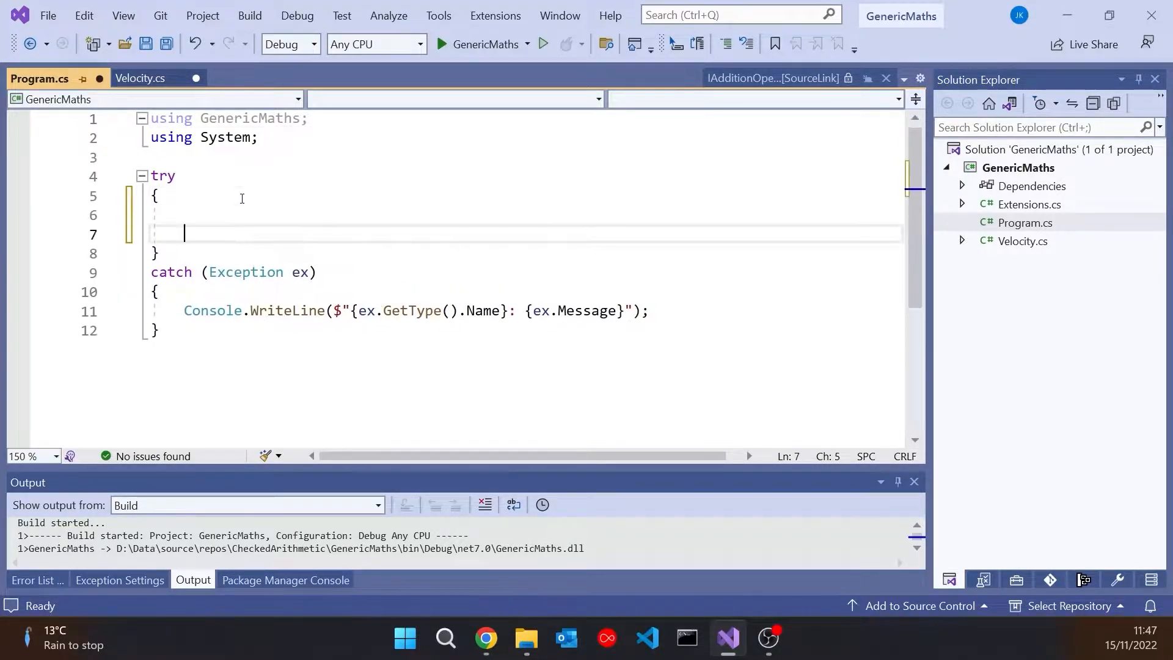
{"action": "type", "text": "int"}
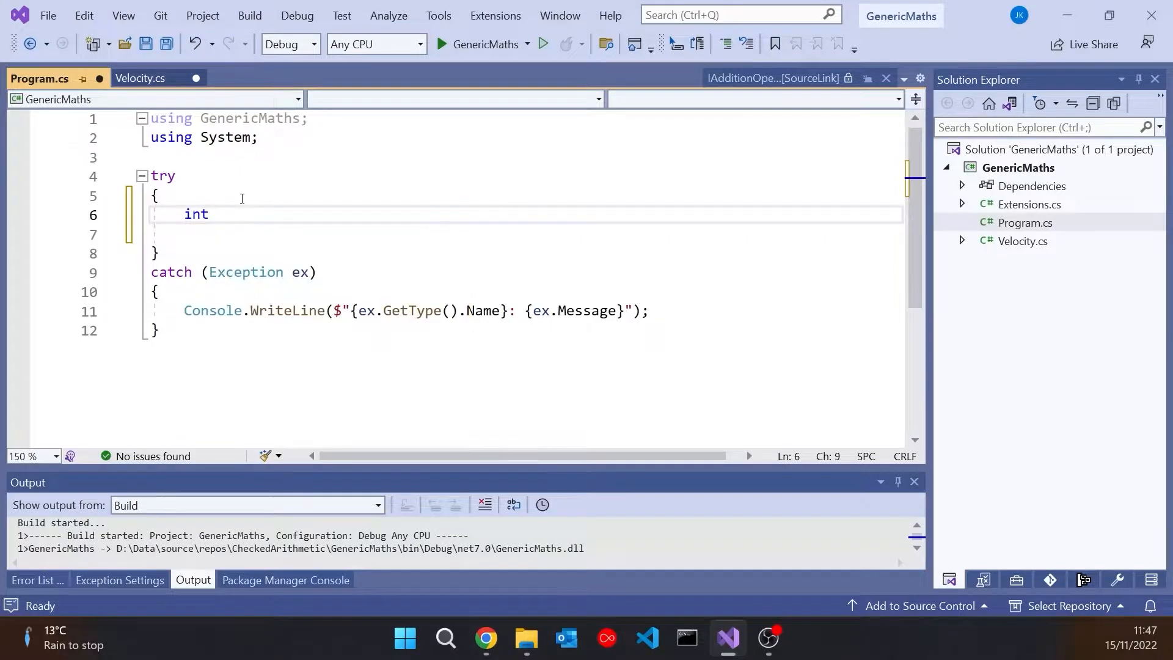
{"action": "type", "text": "val = in"}
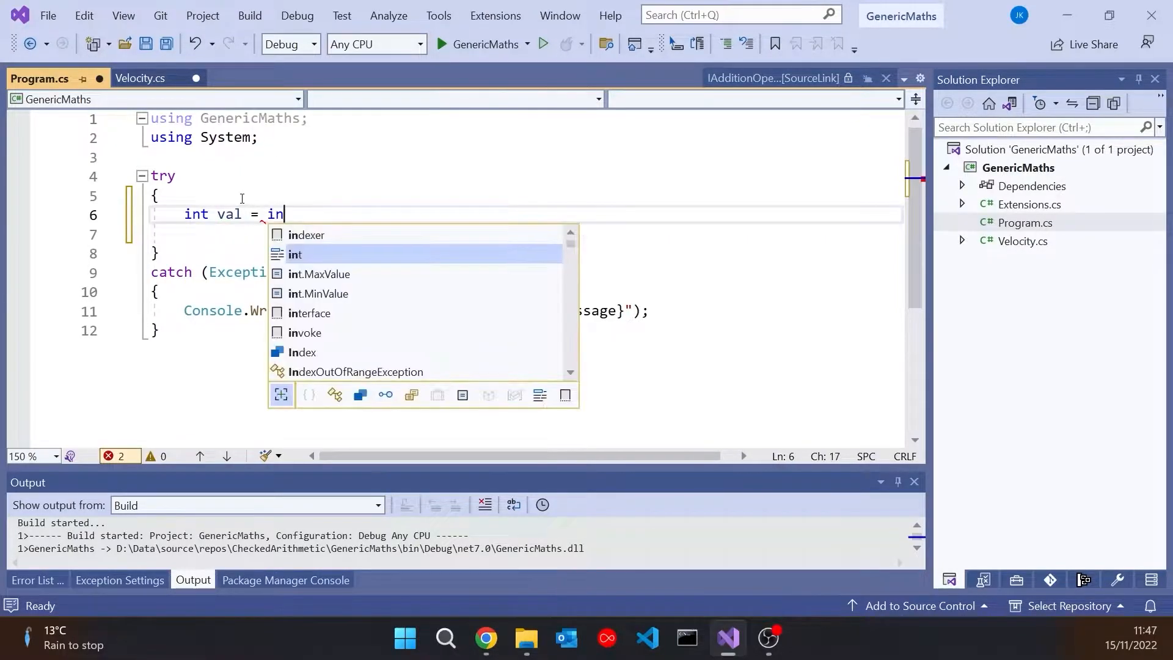
{"action": "type", "text": "t.MaxValue;"}
{"action": "left_click", "coordinate": [525, 234]}
{"action": "type", "text": "Console.WriteLine();"}
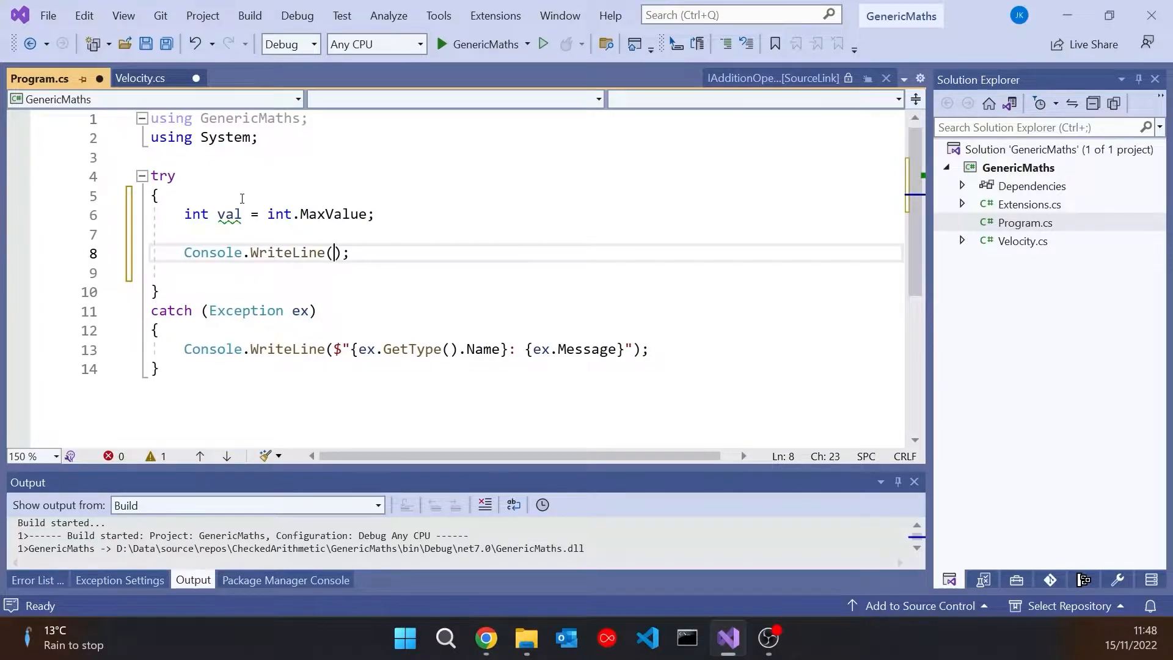
{"action": "type", "text": "val"}
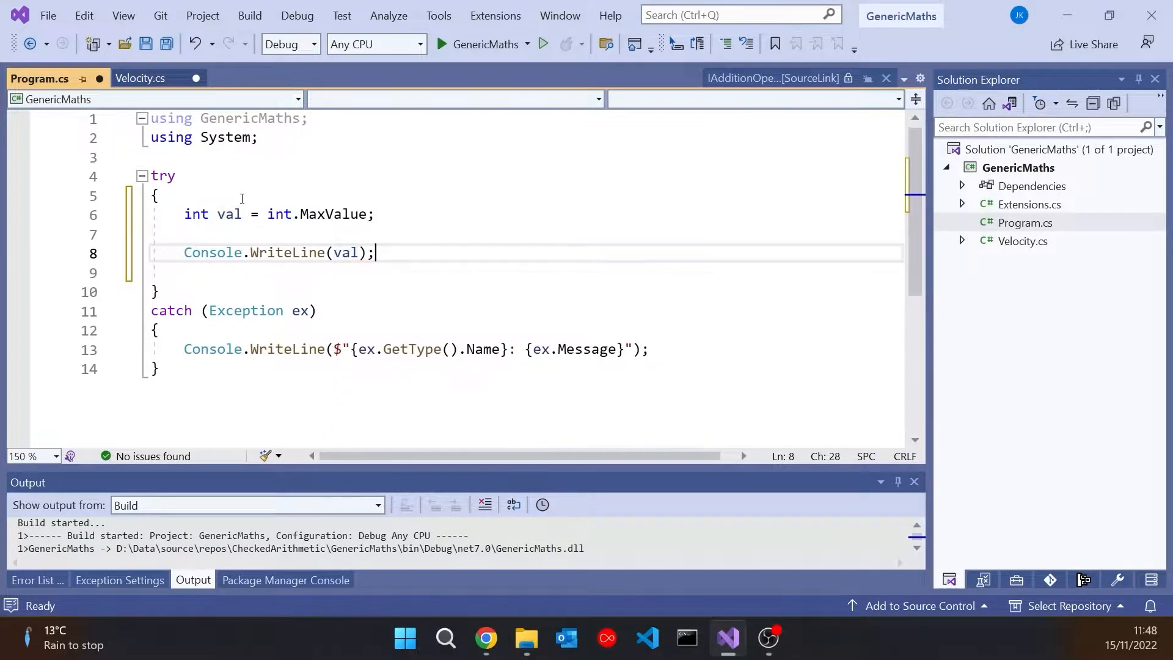
{"action": "type", "text": "Console.WriteLine(val.ToString());"}
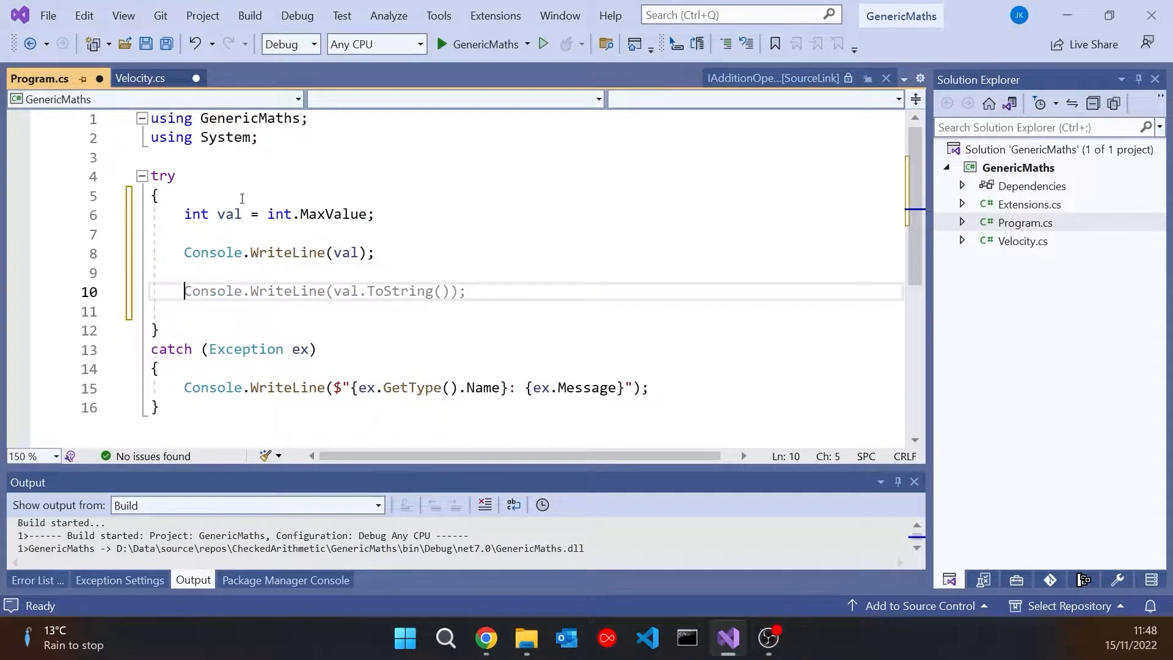
{"action": "type", "text": "val++"}
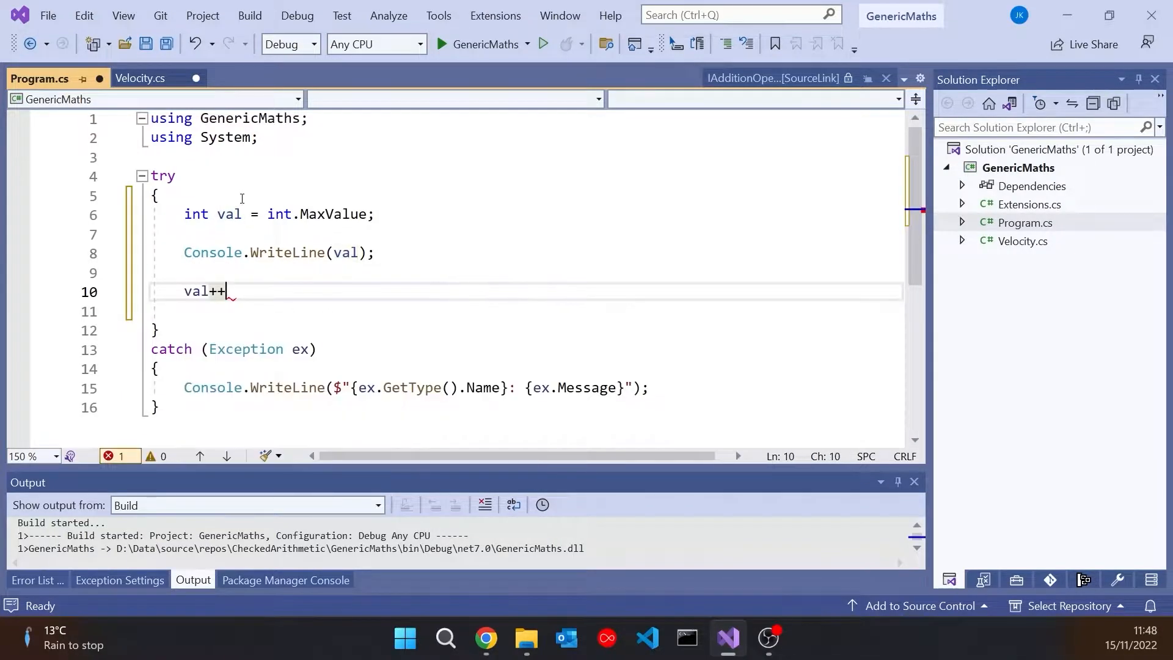
{"action": "type", "text": "Console.WriteLine(val);"}
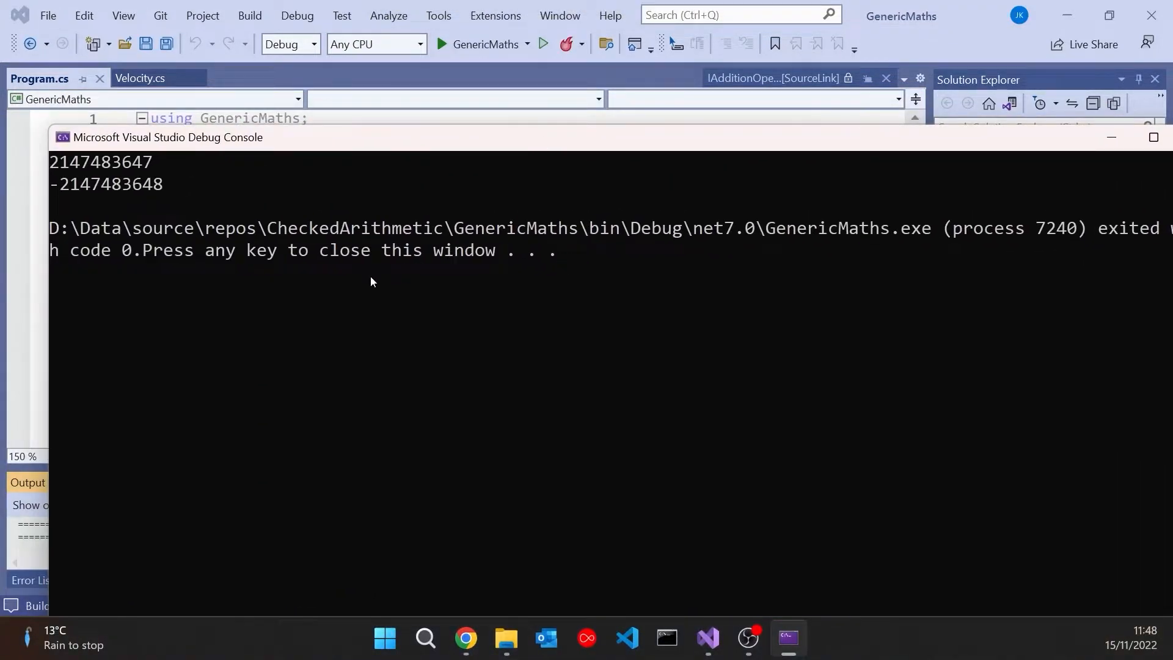
{"action": "mouse_move", "coordinate": [116, 434]}
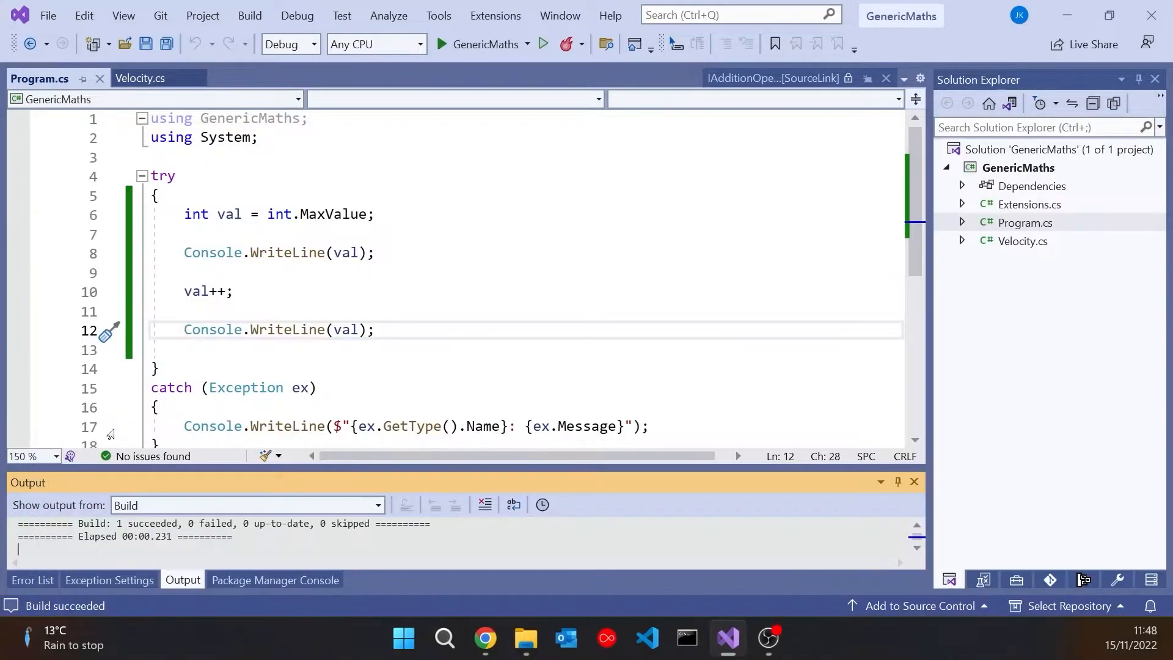
Enable 'Check for arithmetic overflow' in GenericMaths' Build > Advanced properties, then return to Program.cs.
{"action": "right_click", "coordinate": [1018, 167]}
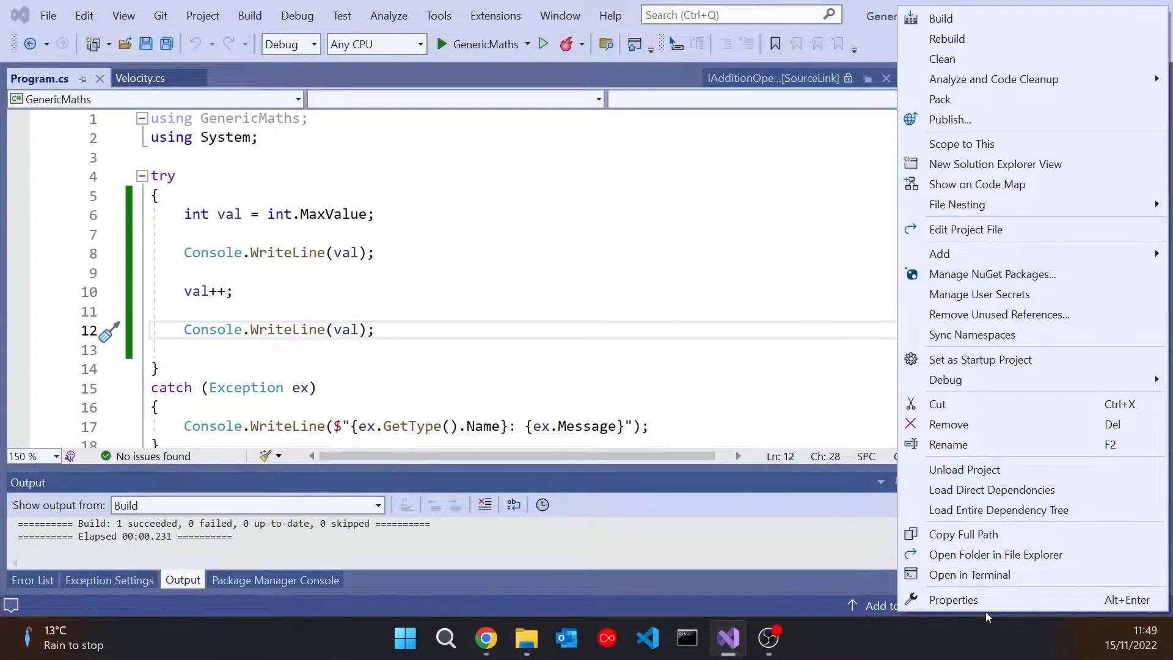
{"action": "left_click", "coordinate": [952, 599]}
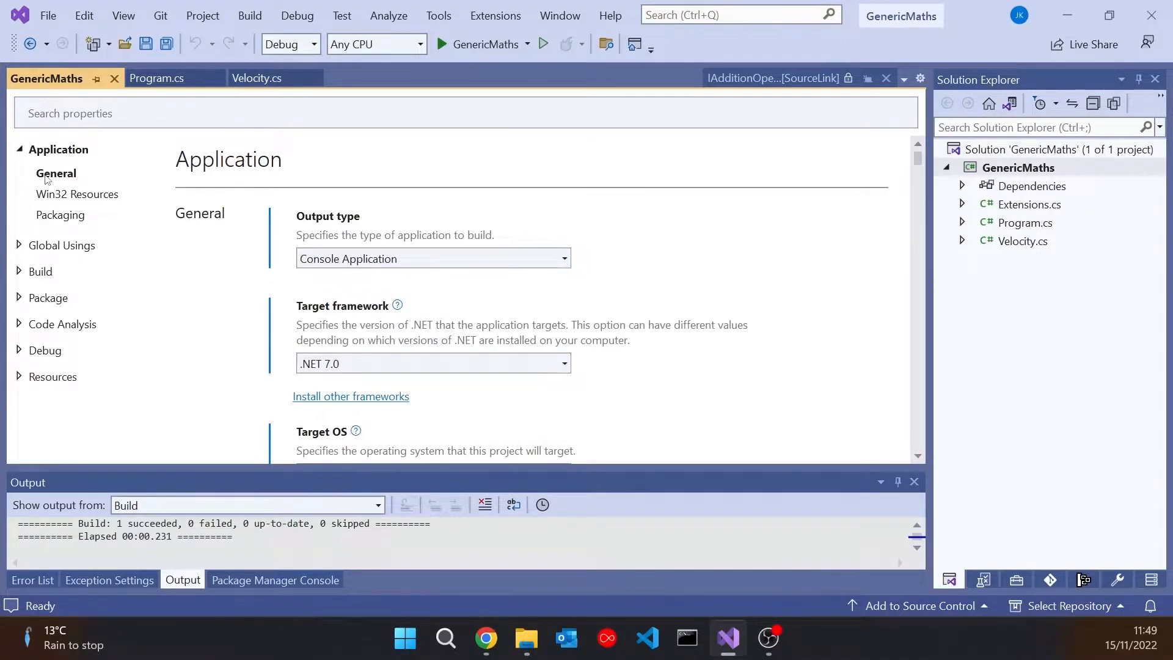
{"action": "left_click", "coordinate": [40, 271]}
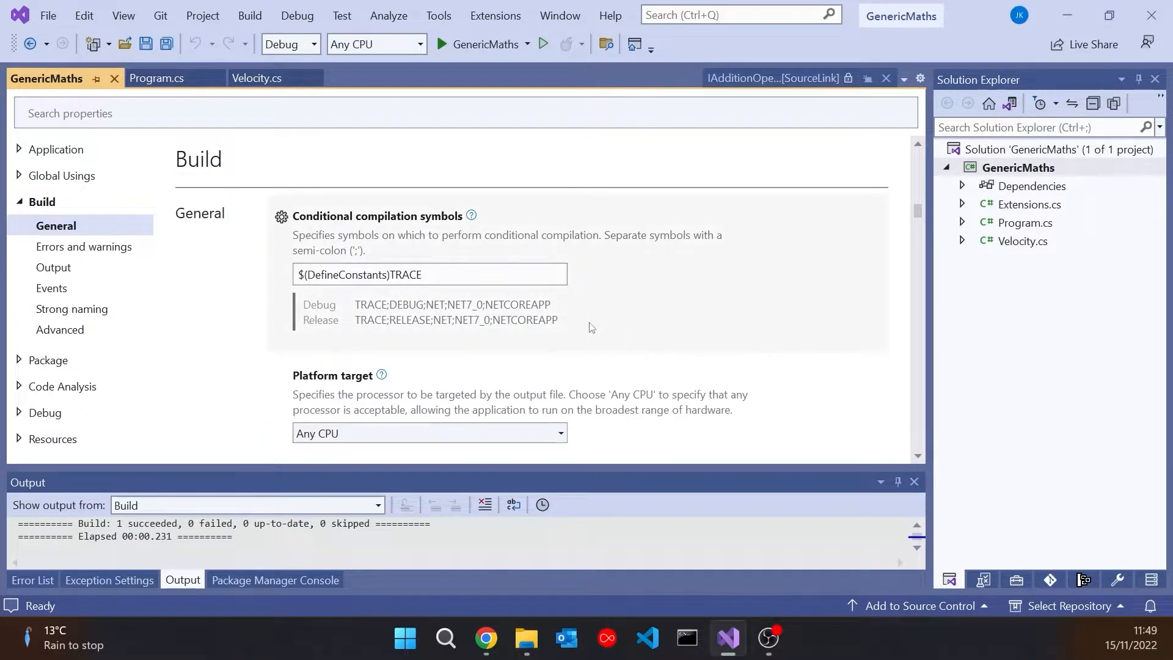
{"action": "scroll", "scroll_direction": "down", "scroll_amount": 3}
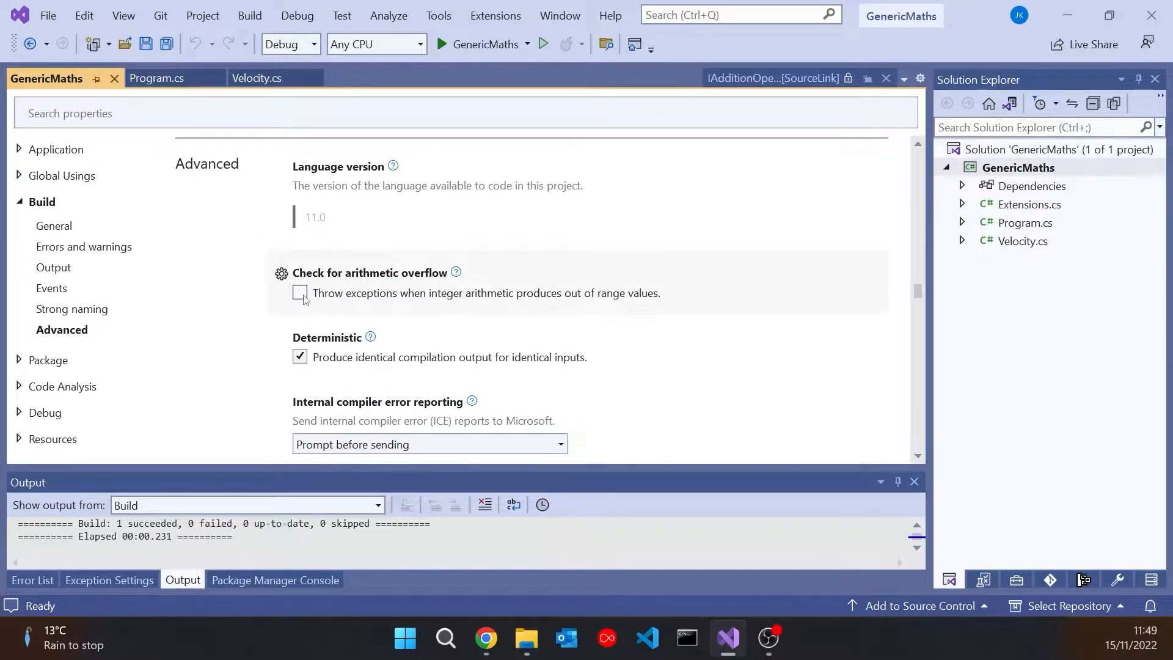
{"action": "left_click", "coordinate": [300, 293]}
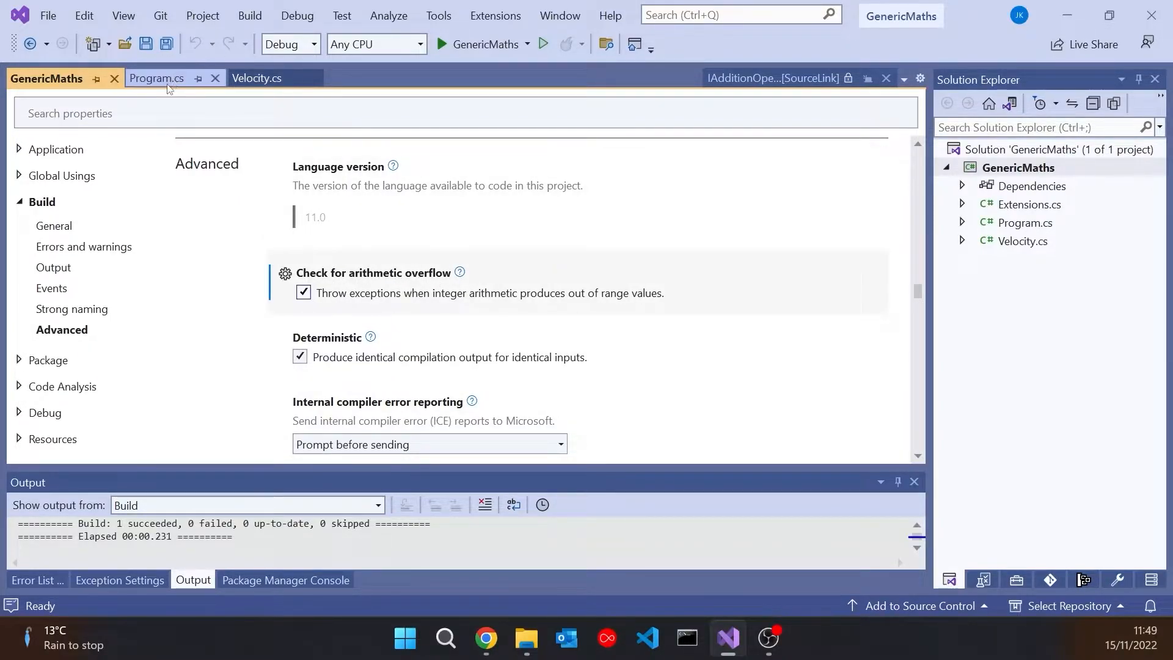
{"action": "left_click", "coordinate": [156, 77]}
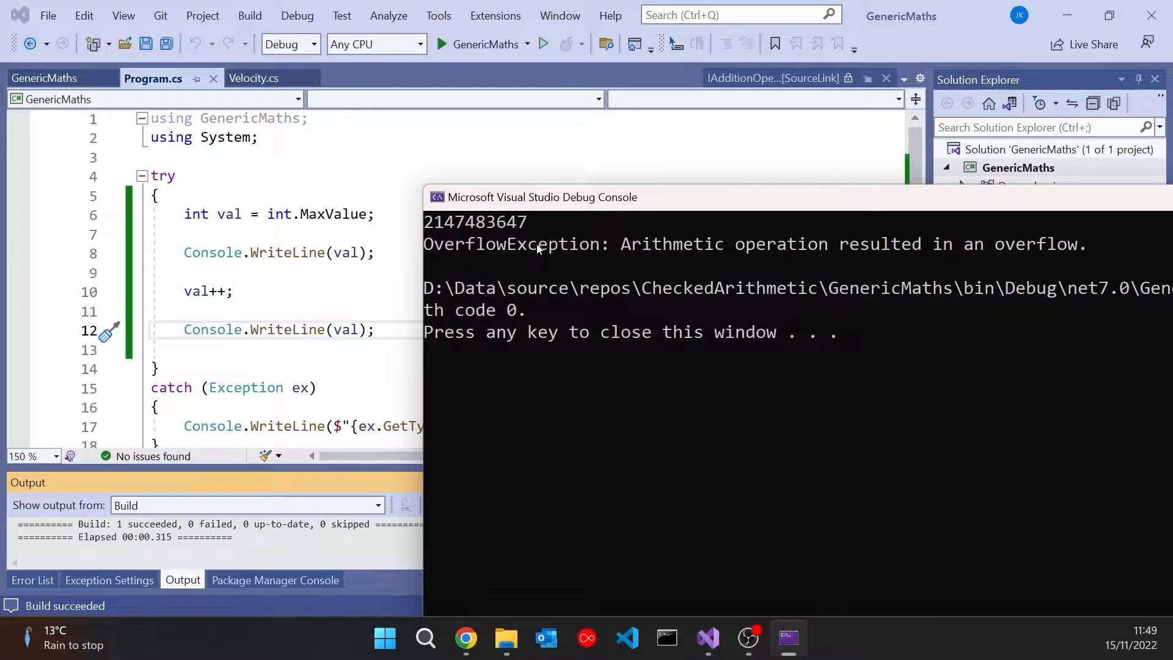
{"action": "mouse_move", "coordinate": [550, 268]}
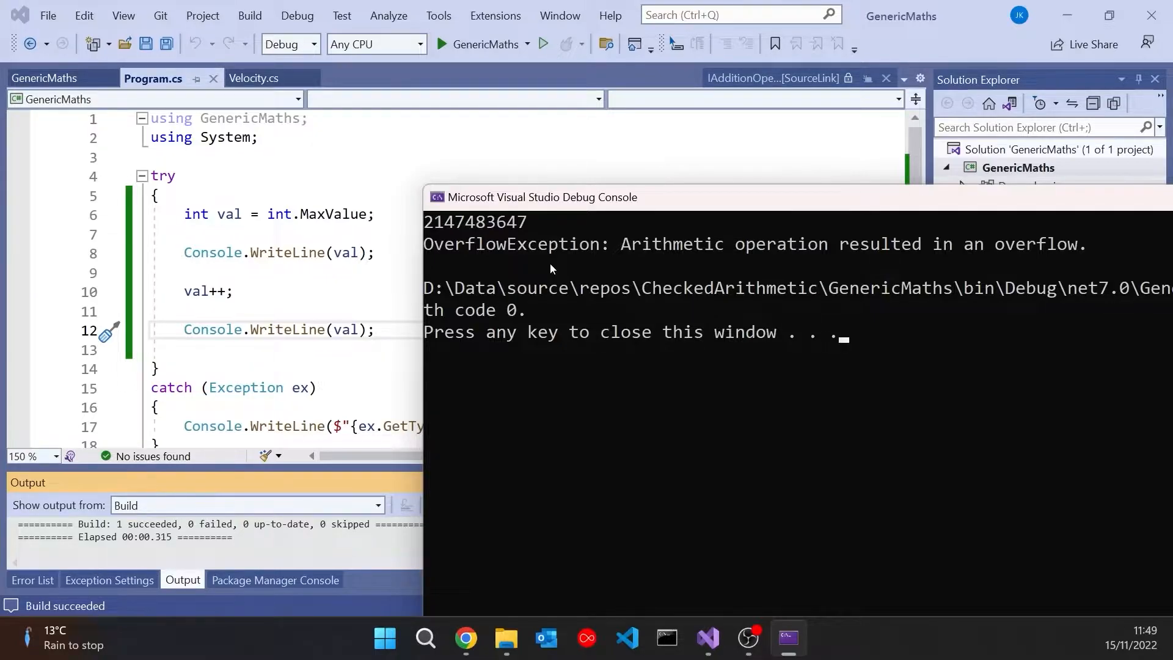
{"action": "mouse_move", "coordinate": [395, 244]}
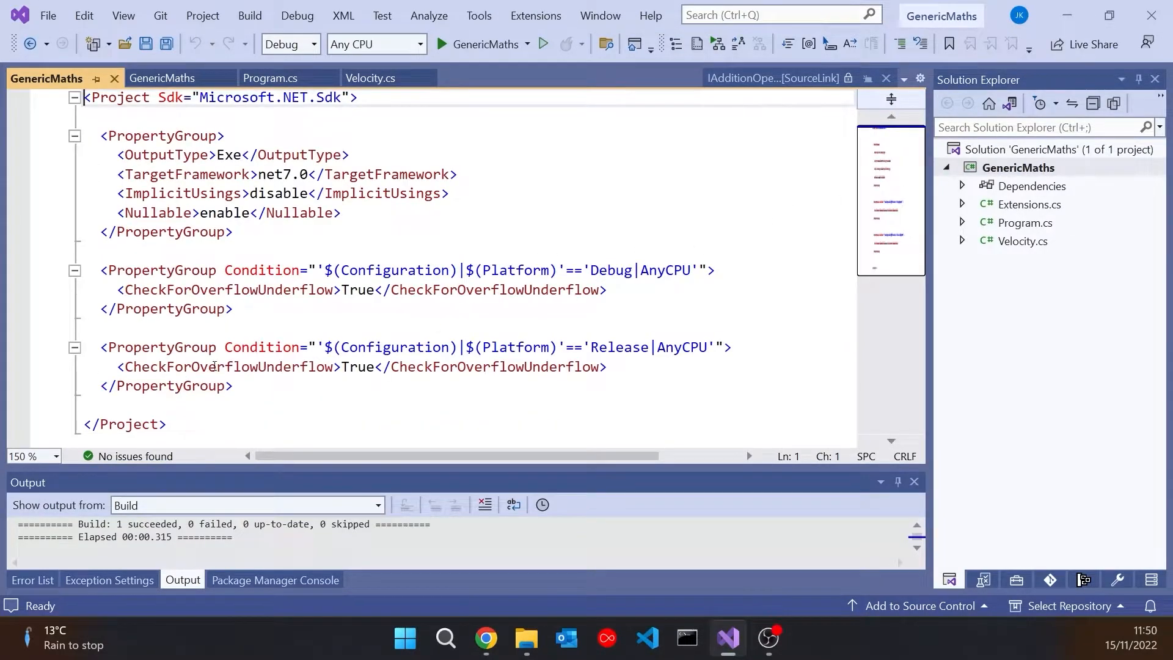
{"action": "mouse_move", "coordinate": [373, 333]}
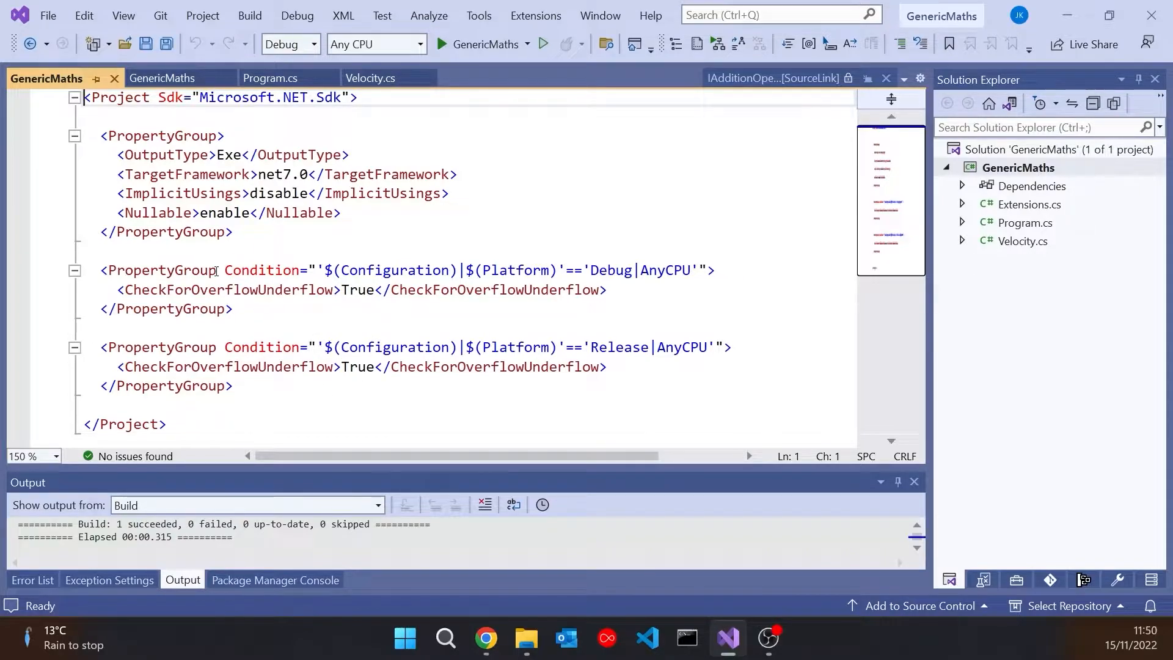
Open the .csproj and review CheckForOverflowUnderflow True in the Debug and Release groups.
{"action": "double_click", "coordinate": [191, 308]}
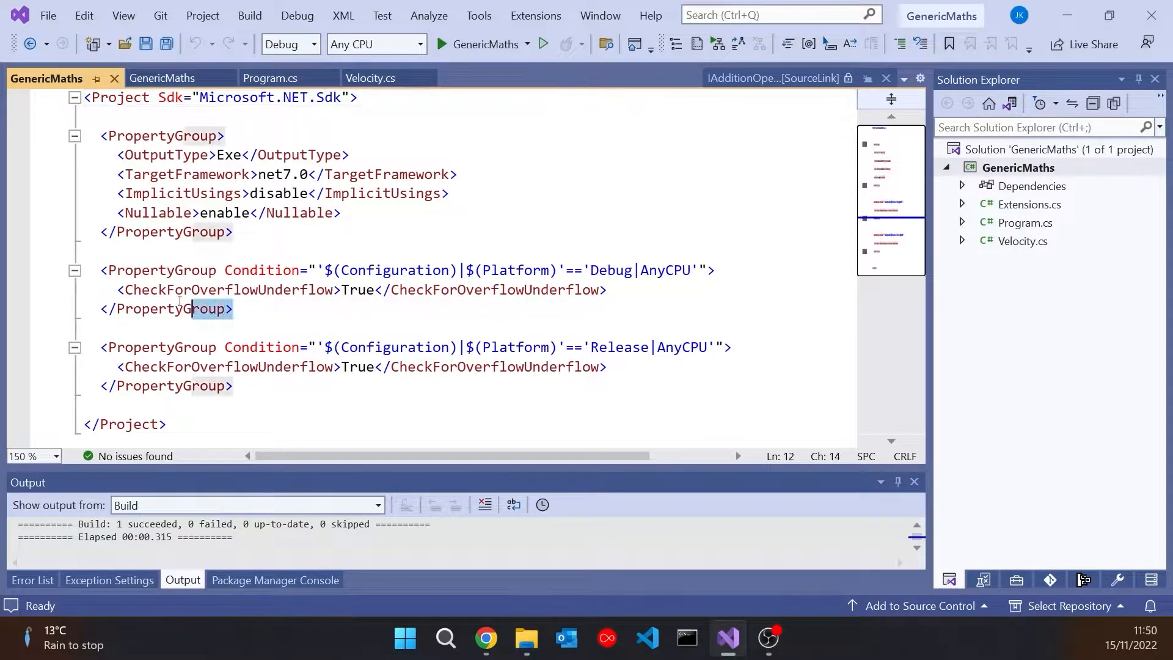
{"action": "left_click", "coordinate": [56, 290]}
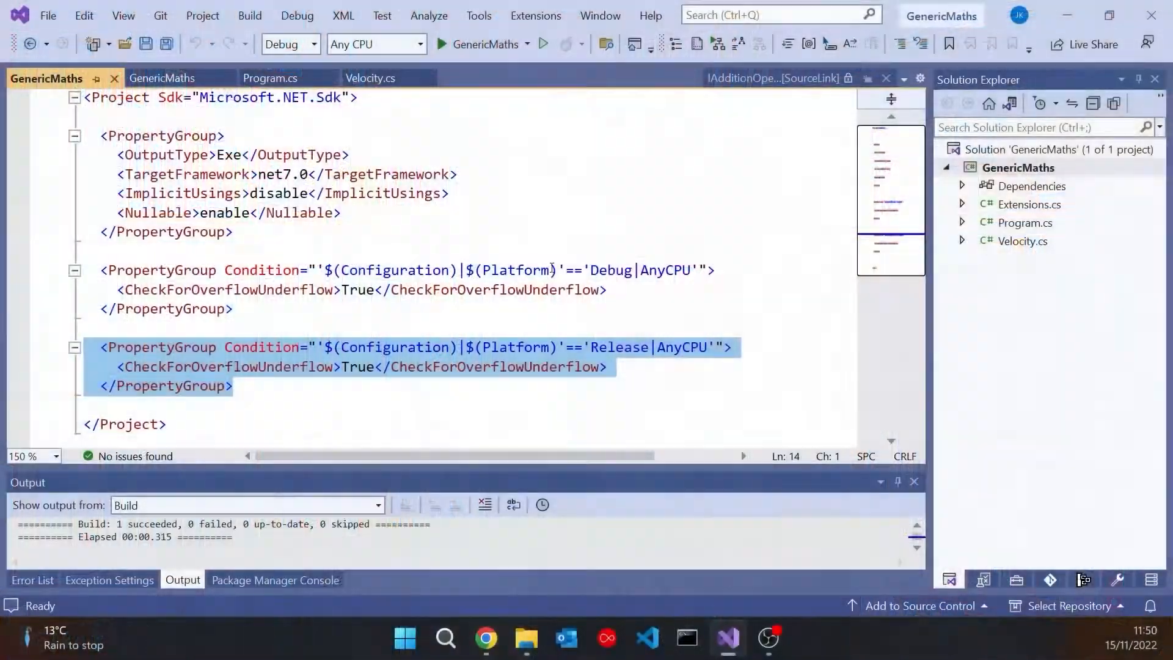
{"action": "left_click", "coordinate": [363, 289]}
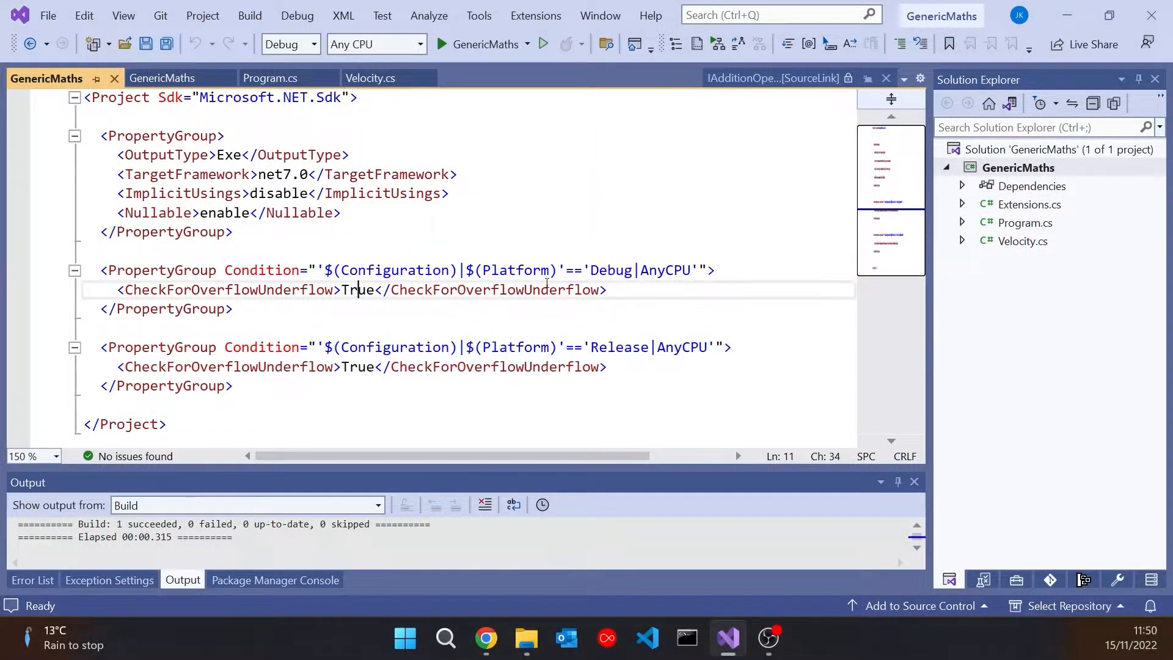
{"action": "left_click", "coordinate": [608, 270]}
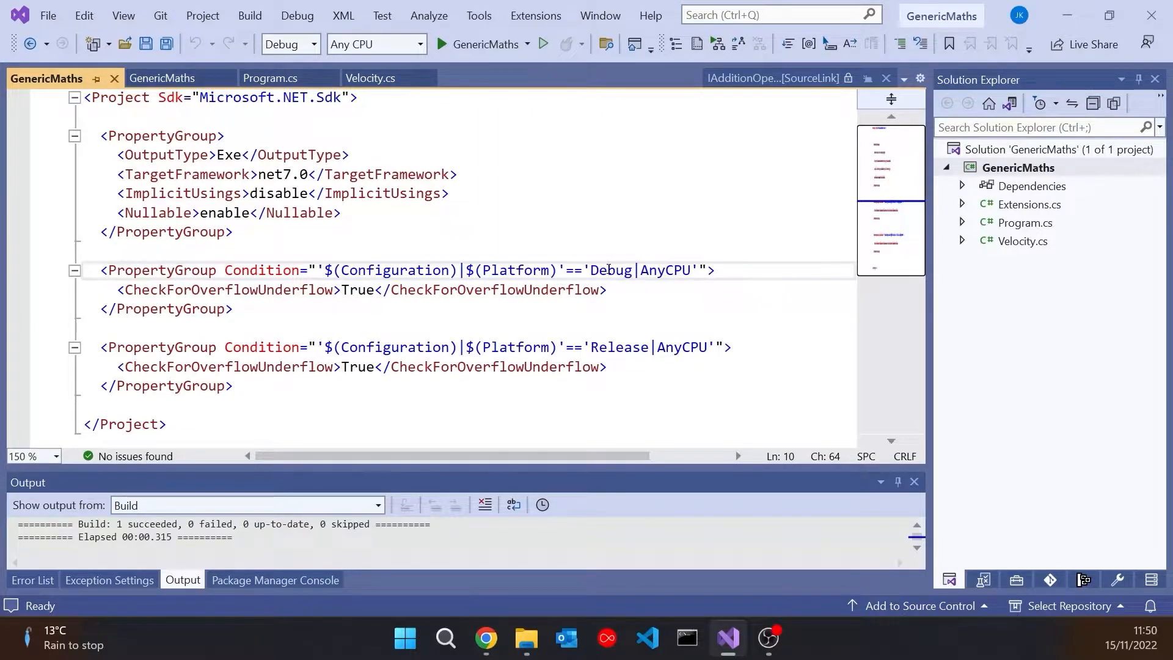
{"action": "double_click", "coordinate": [357, 367]}
{"action": "type", "text": "F"}
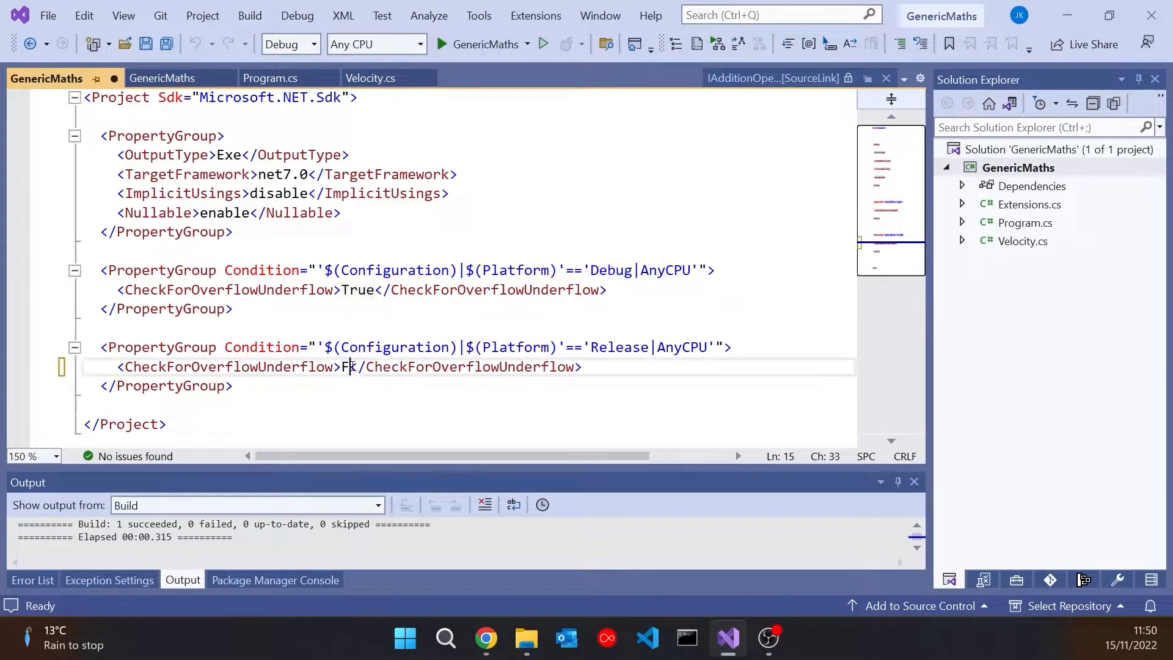
Set Release CheckForOverflowUnderflow to False and build in the Release configuration.
{"action": "type", "text": "alse"}
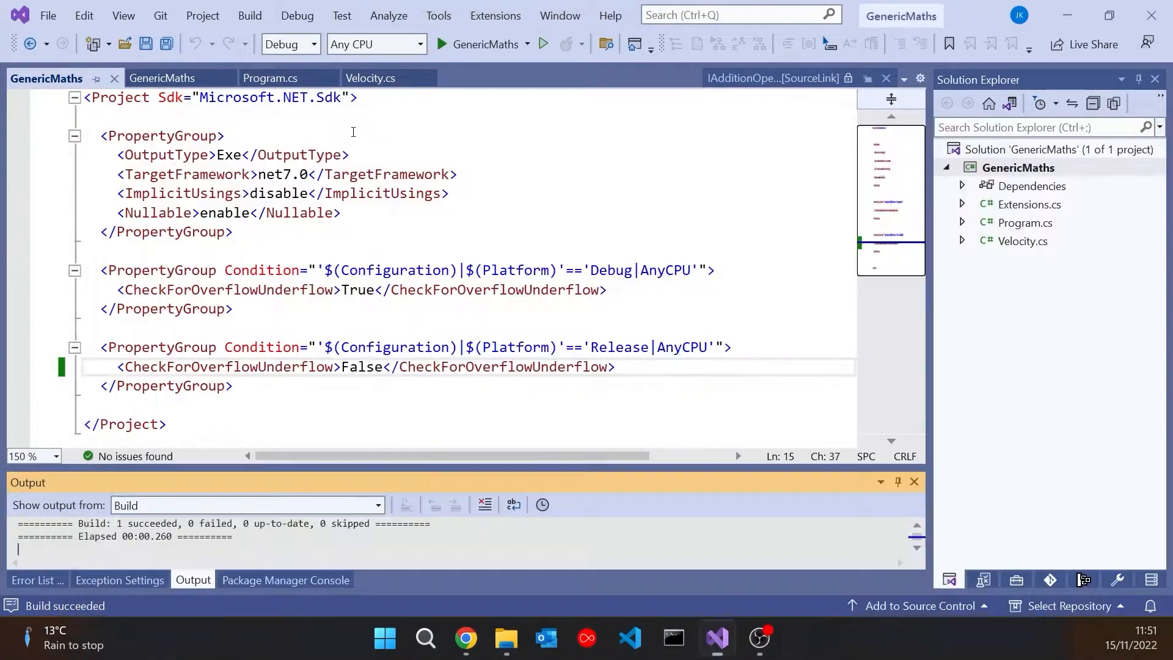
{"action": "left_click", "coordinate": [286, 44]}
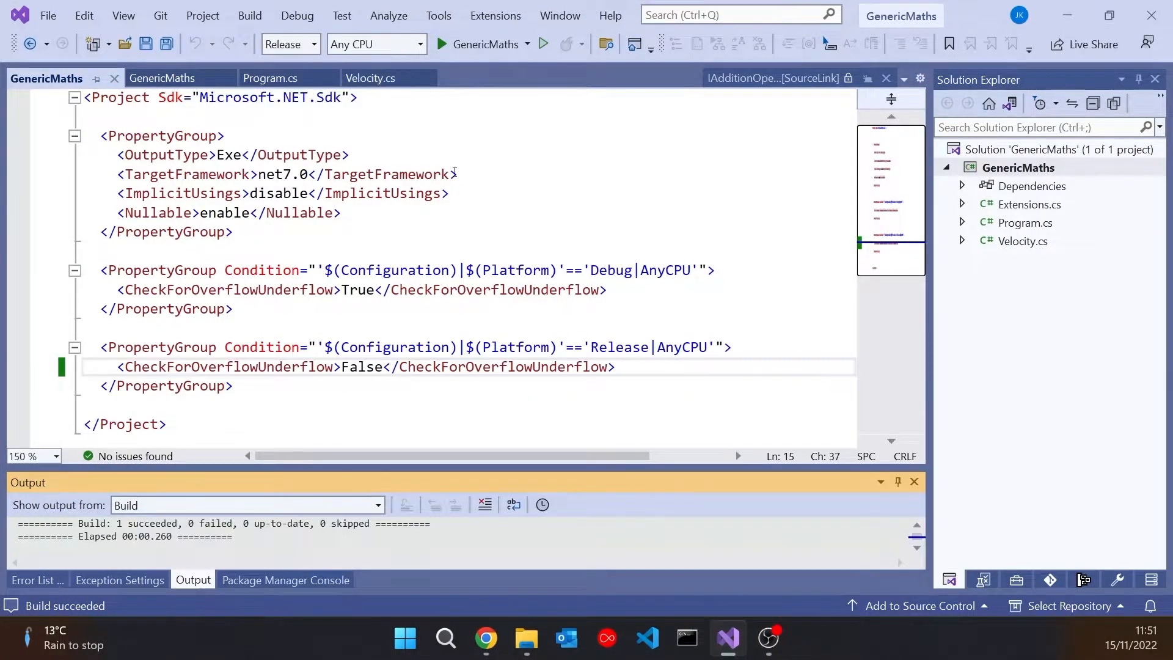
{"action": "left_click", "coordinate": [542, 44]}
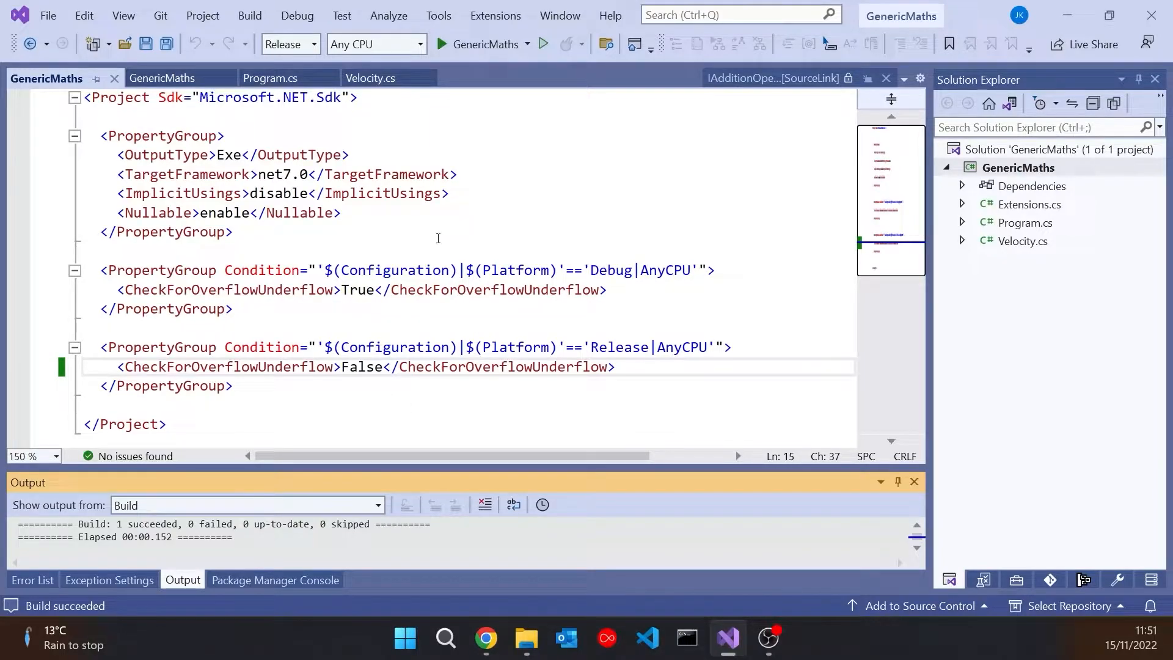
Switch the configuration back to Debug and return to Program.cs.
{"action": "left_click", "coordinate": [313, 44]}
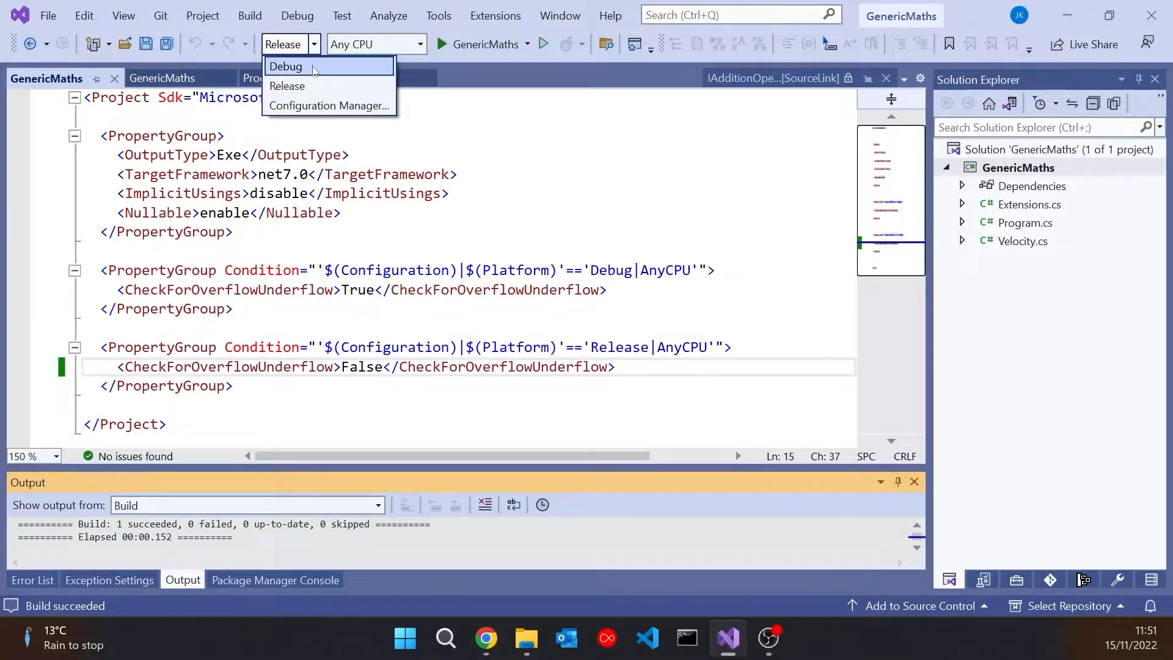
{"action": "left_click", "coordinate": [285, 67]}
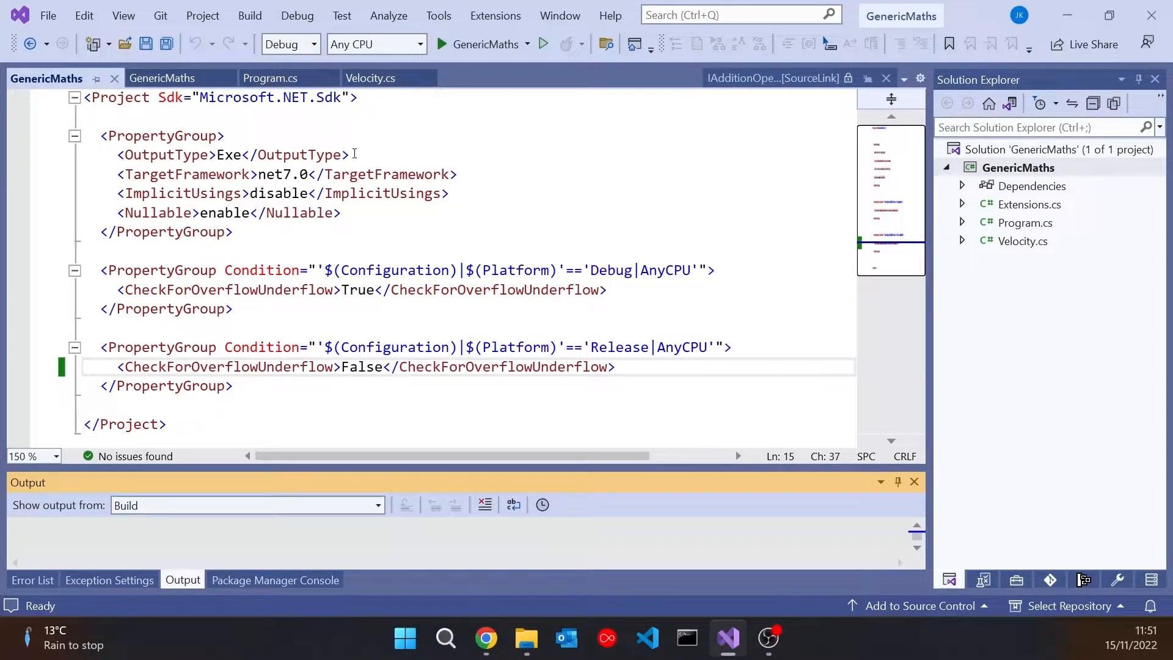
{"action": "left_click", "coordinate": [269, 77]}
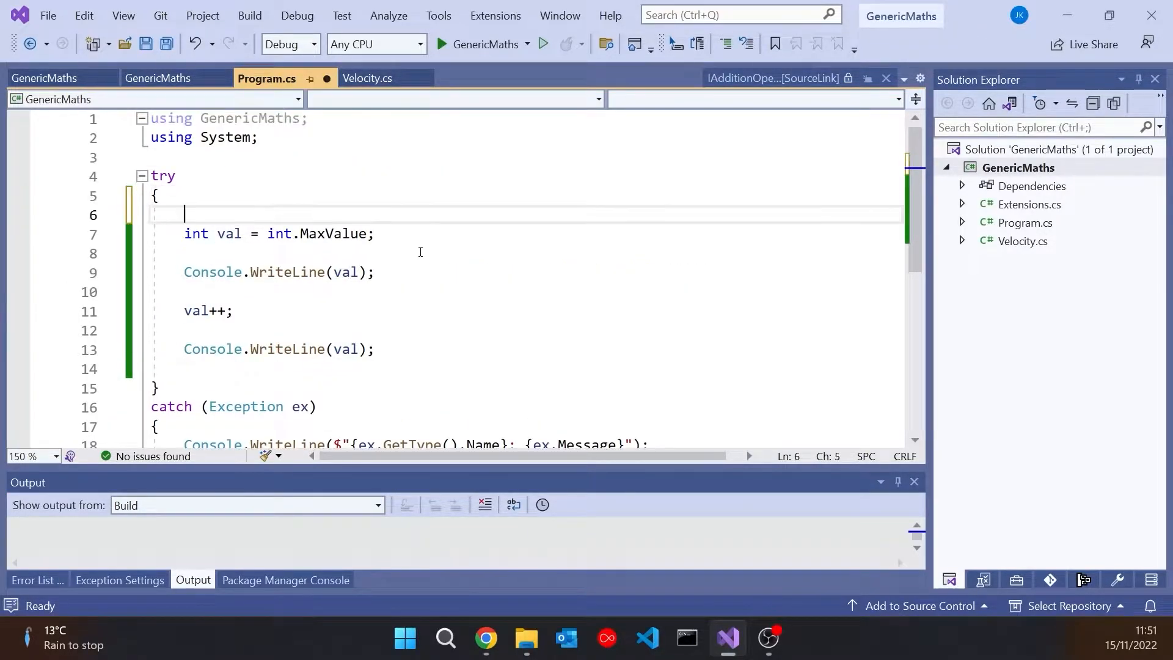
Wrap the int.MaxValue increment code in a checked block and select the Release configuration.
{"action": "type", "text": "un"}
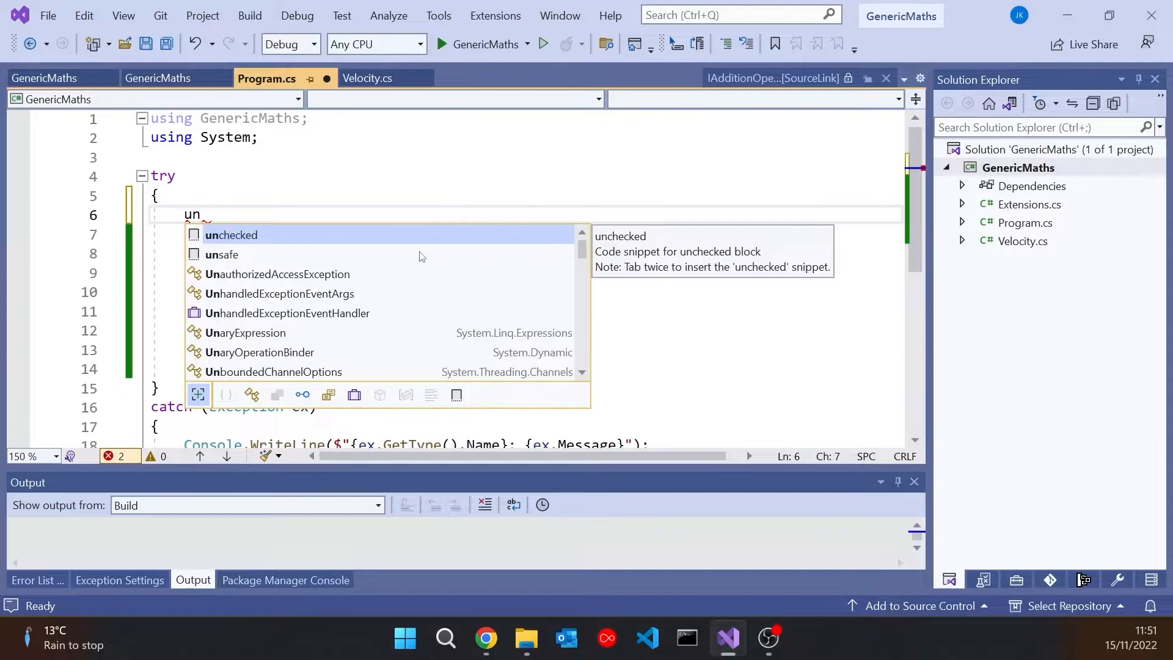
{"action": "key", "text": "Tab"}
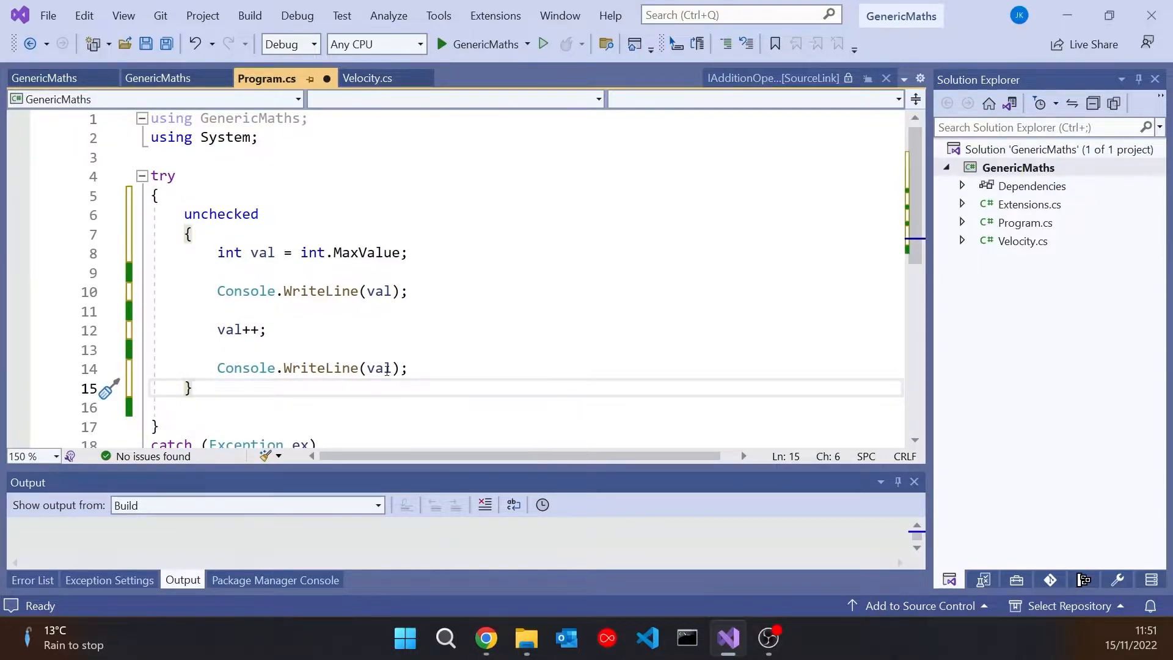
{"action": "left_click", "coordinate": [190, 387]}
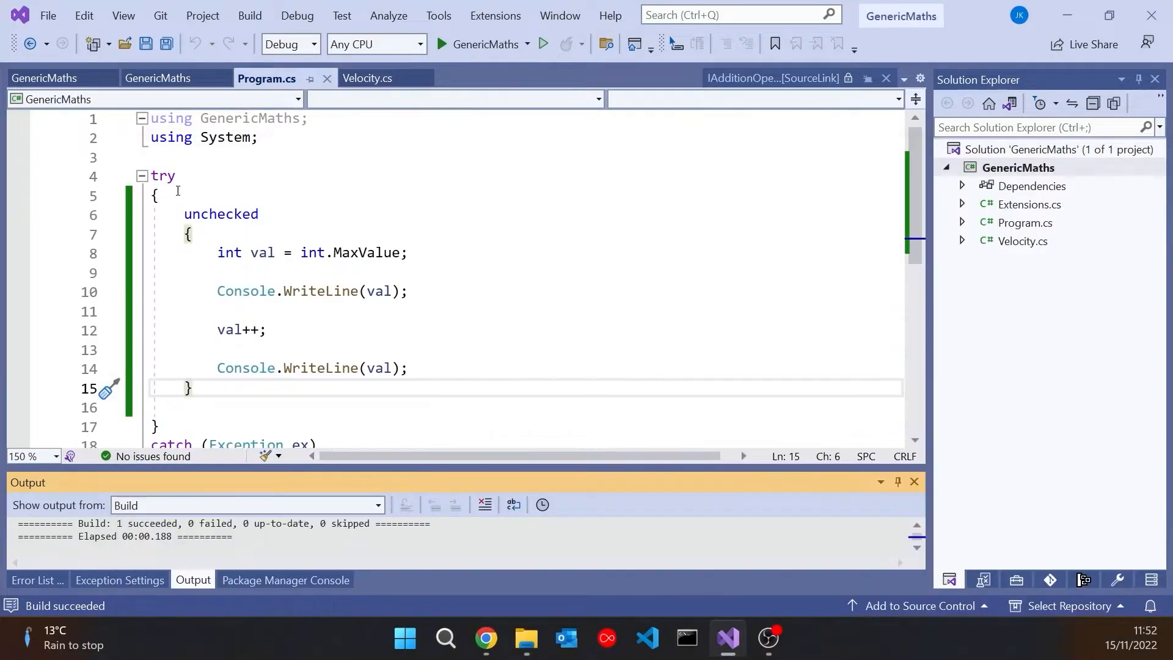
{"action": "type", "text": "checked"}
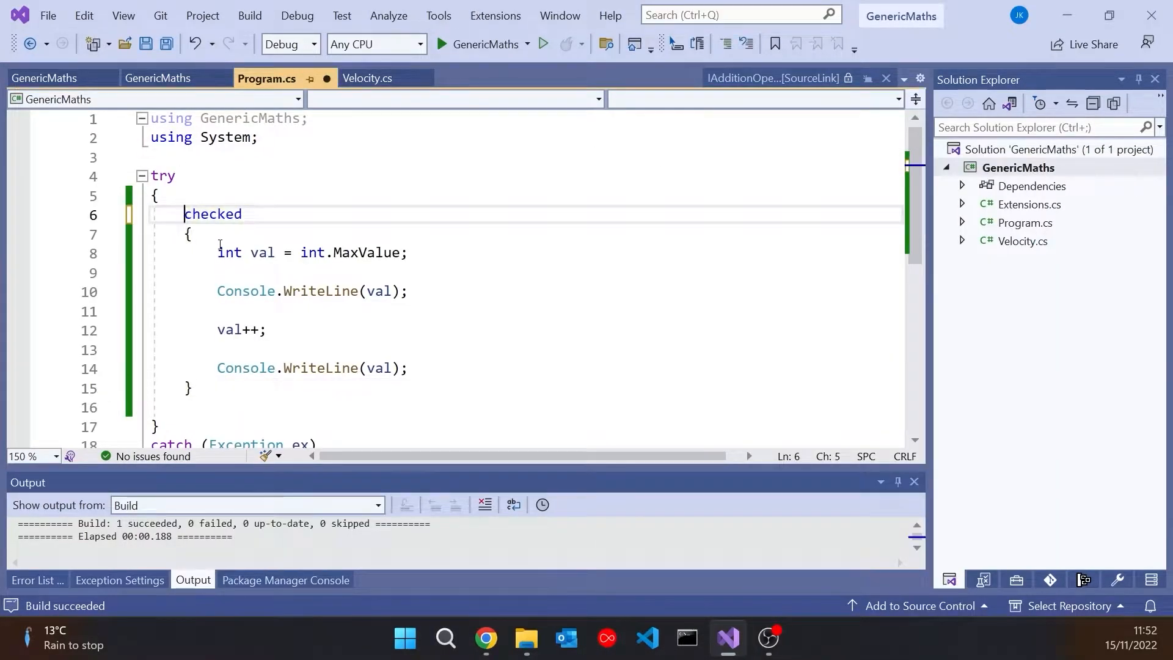
{"action": "mouse_move", "coordinate": [352, 252]}
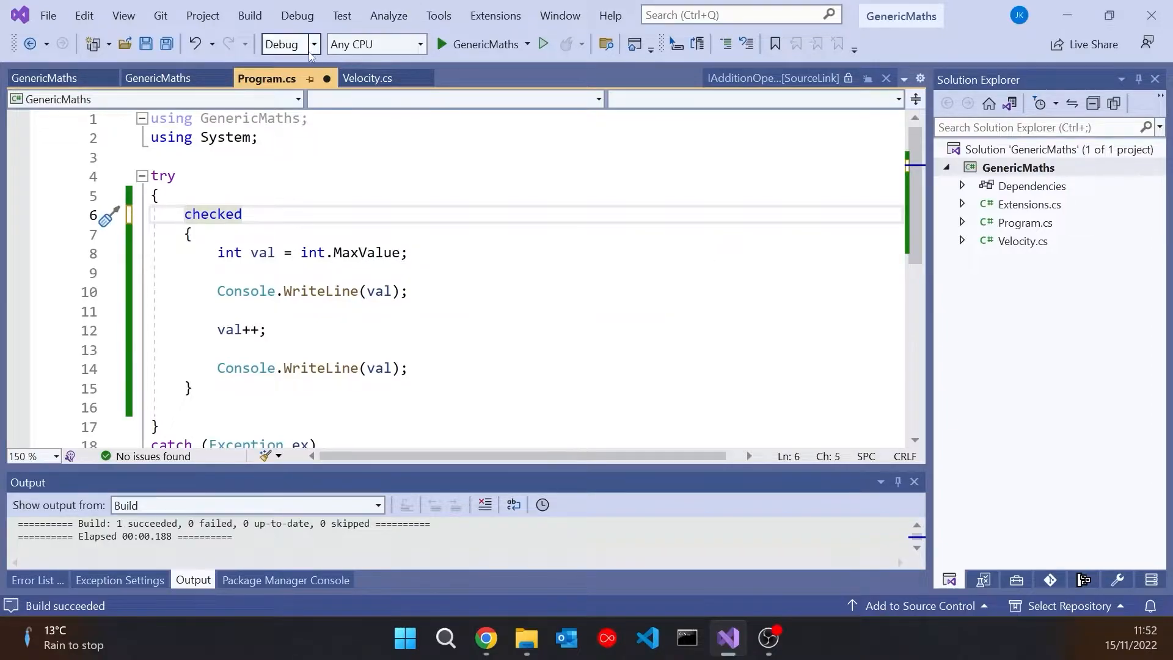
{"action": "left_click", "coordinate": [289, 43]}
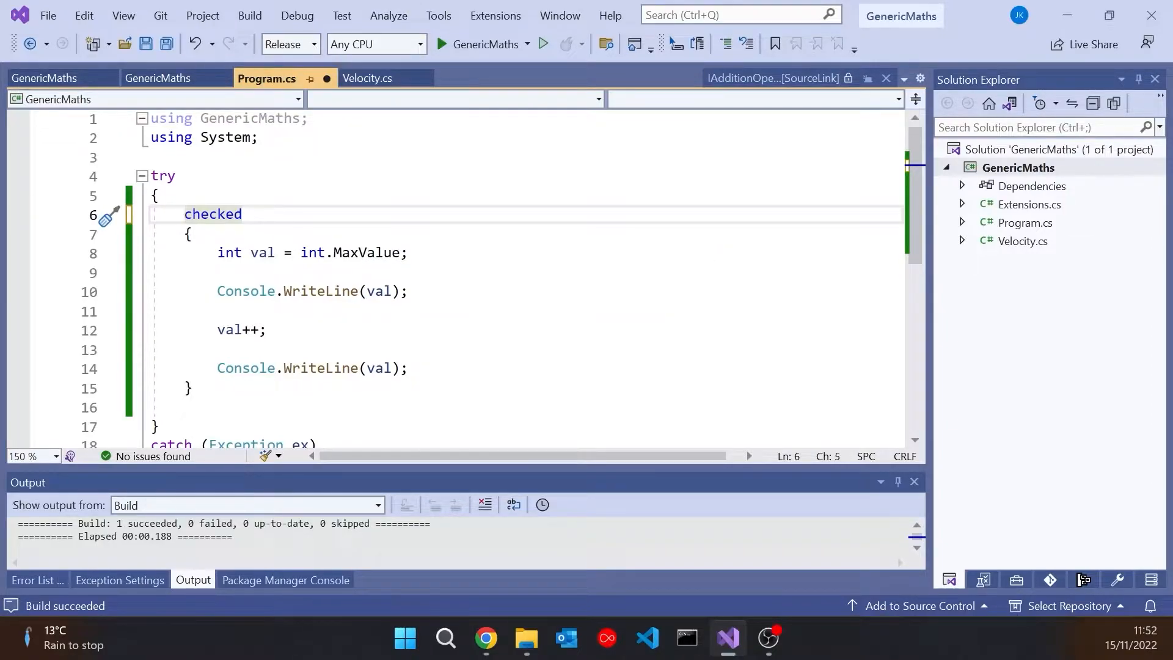
{"action": "left_click", "coordinate": [543, 43]}
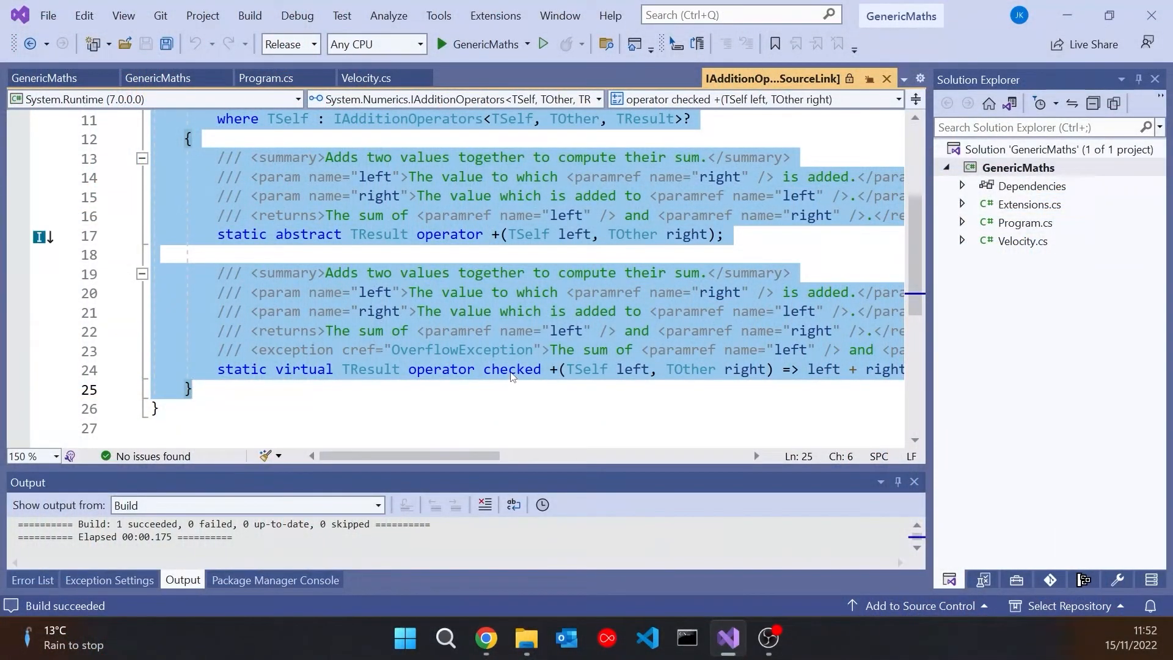
Highlight 'checked' in IAdditionOperators' operator declaration, then return to Velocity.cs.
{"action": "double_click", "coordinate": [510, 369]}
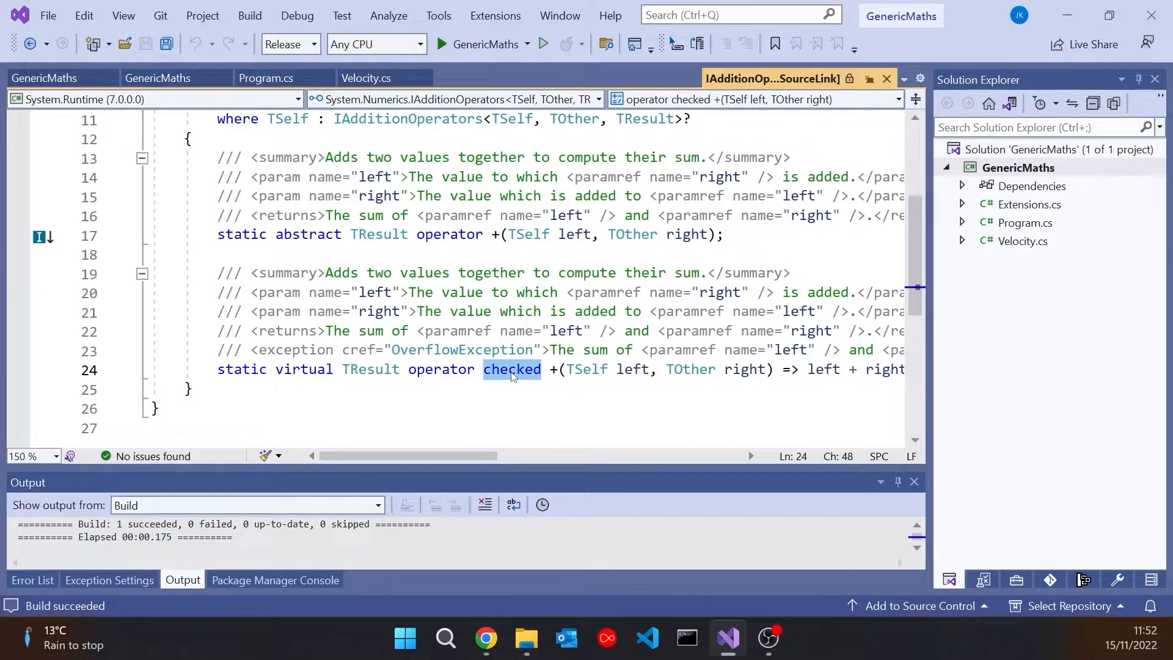
{"action": "left_click", "coordinate": [1023, 240]}
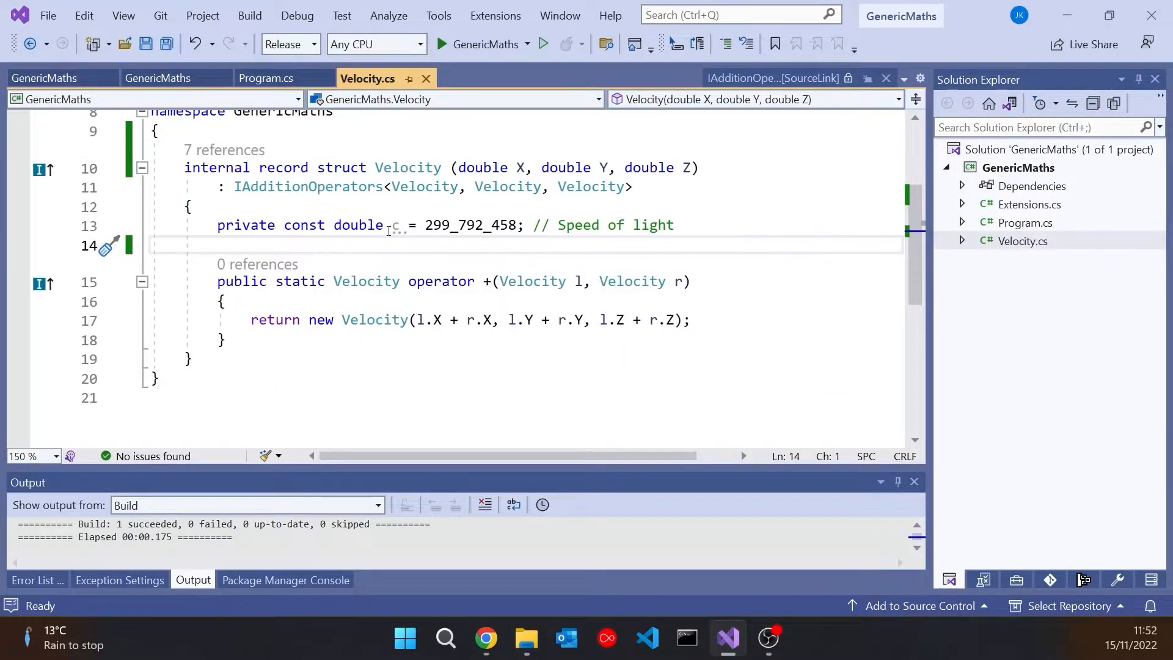
{"action": "mouse_move", "coordinate": [493, 420]}
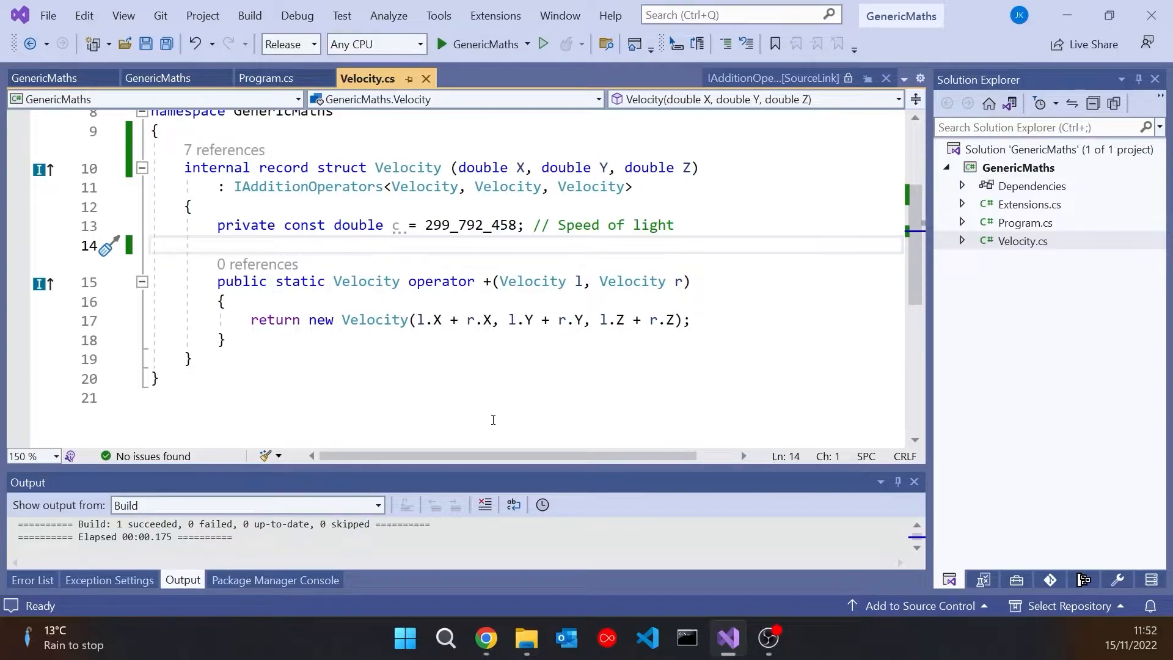
Store the + operator's sum in var res and return res.
{"action": "left_click", "coordinate": [223, 301]}
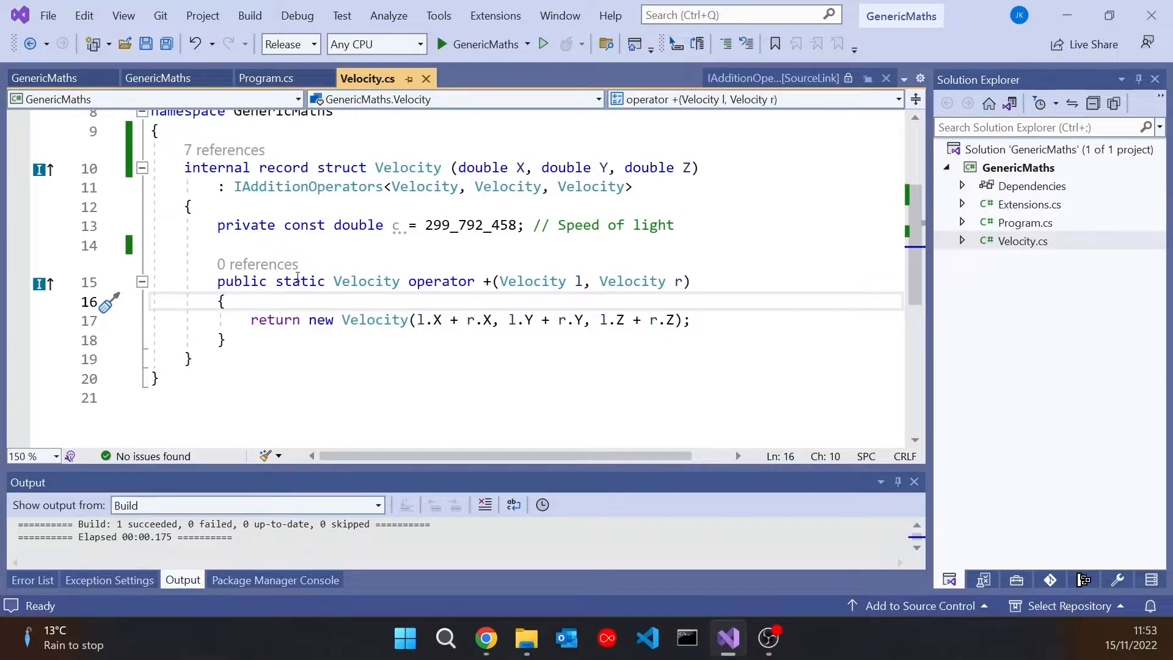
{"action": "left_click", "coordinate": [267, 319]}
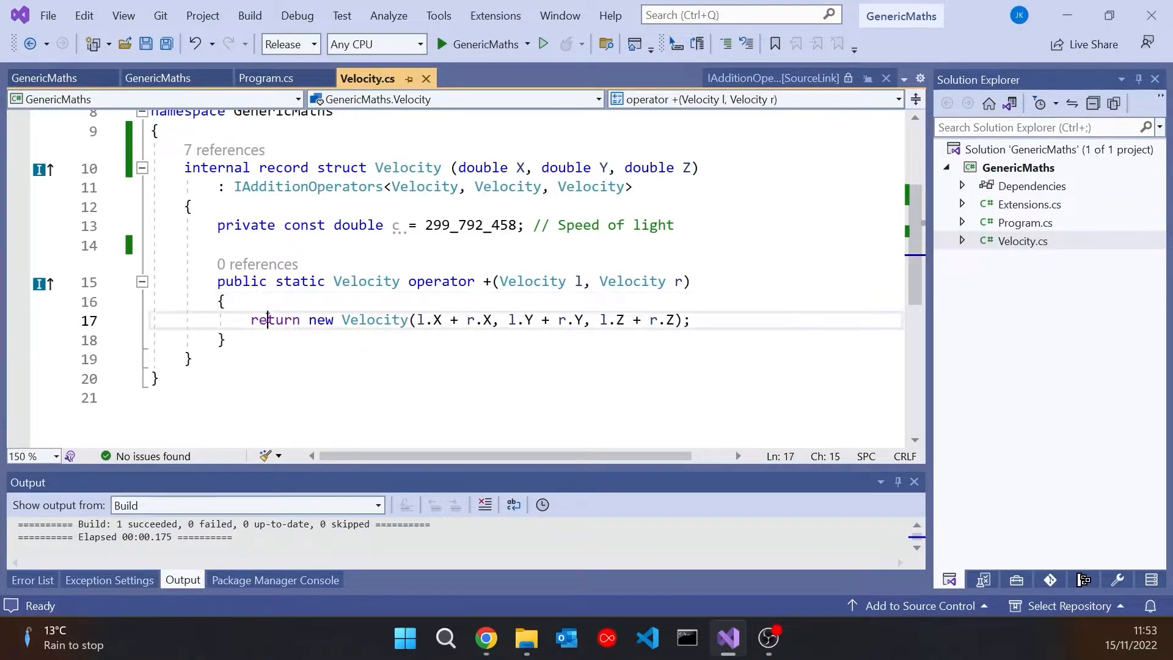
{"action": "double_click", "coordinate": [275, 320]}
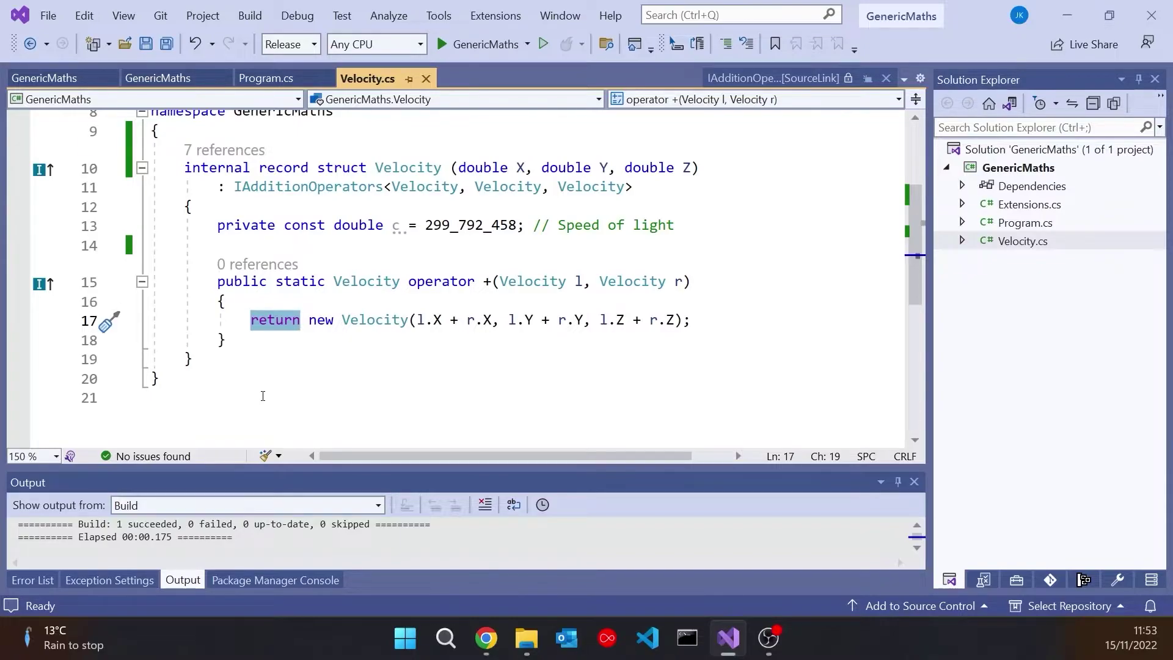
{"action": "type", "text": "var res ="}
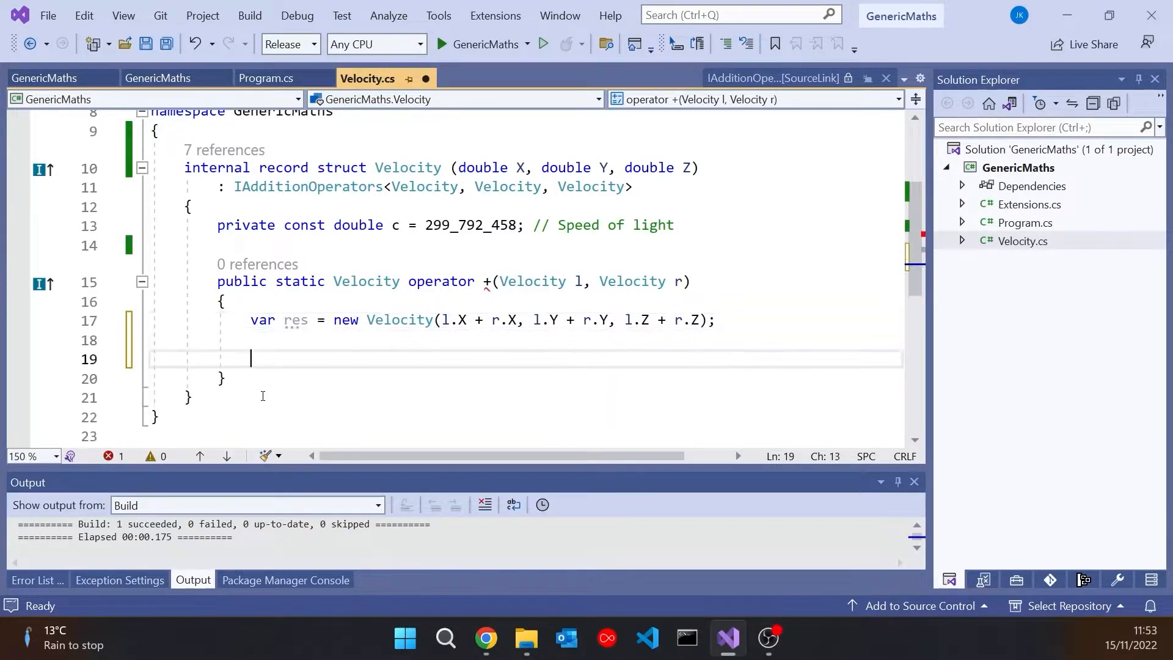
{"action": "type", "text": "return res;"}
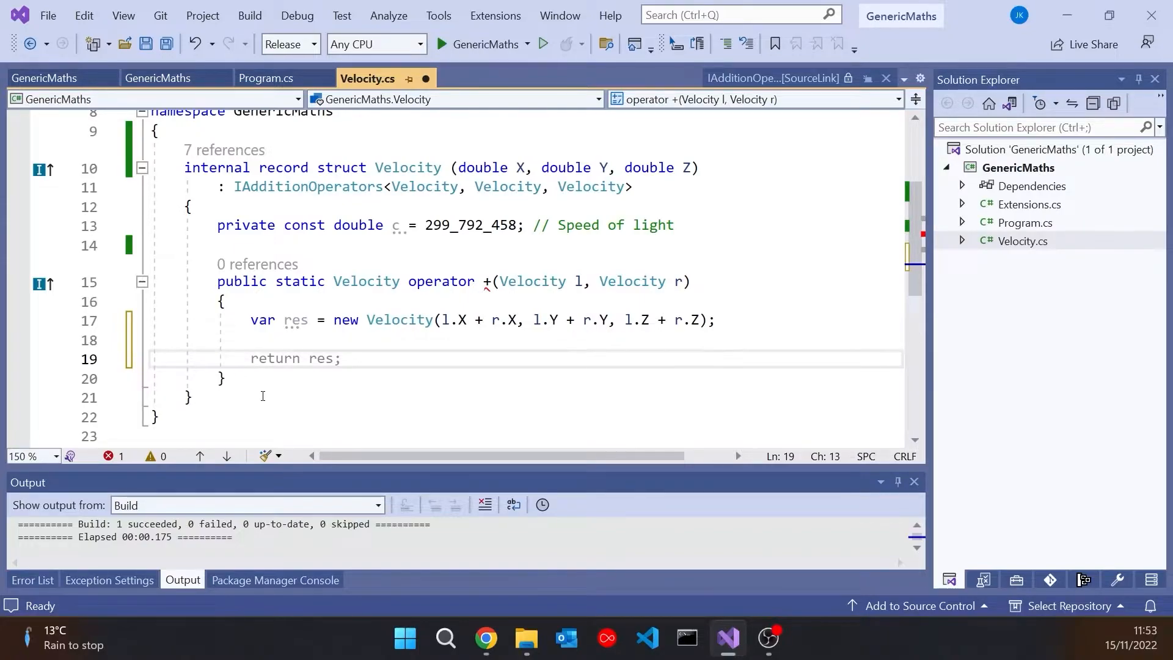
Add a check that throws OverflowException when the summed speed exceeds light speed.
{"action": "left_click", "coordinate": [251, 358]}
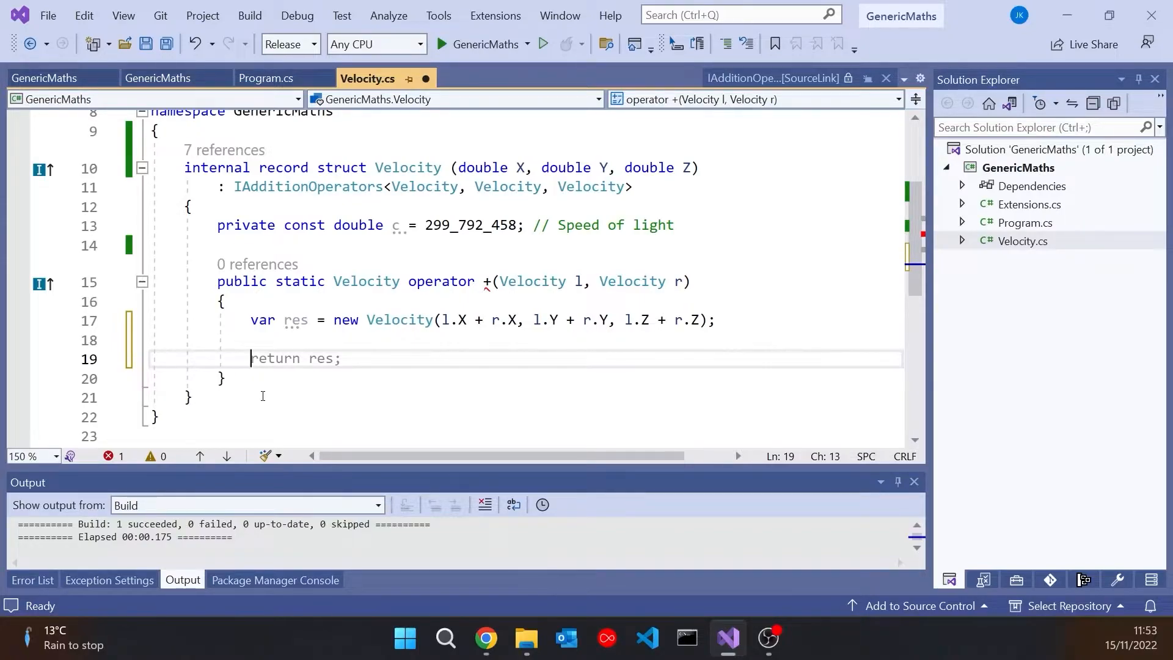
{"action": "type", "text": "if (l.X < r.X) {"}
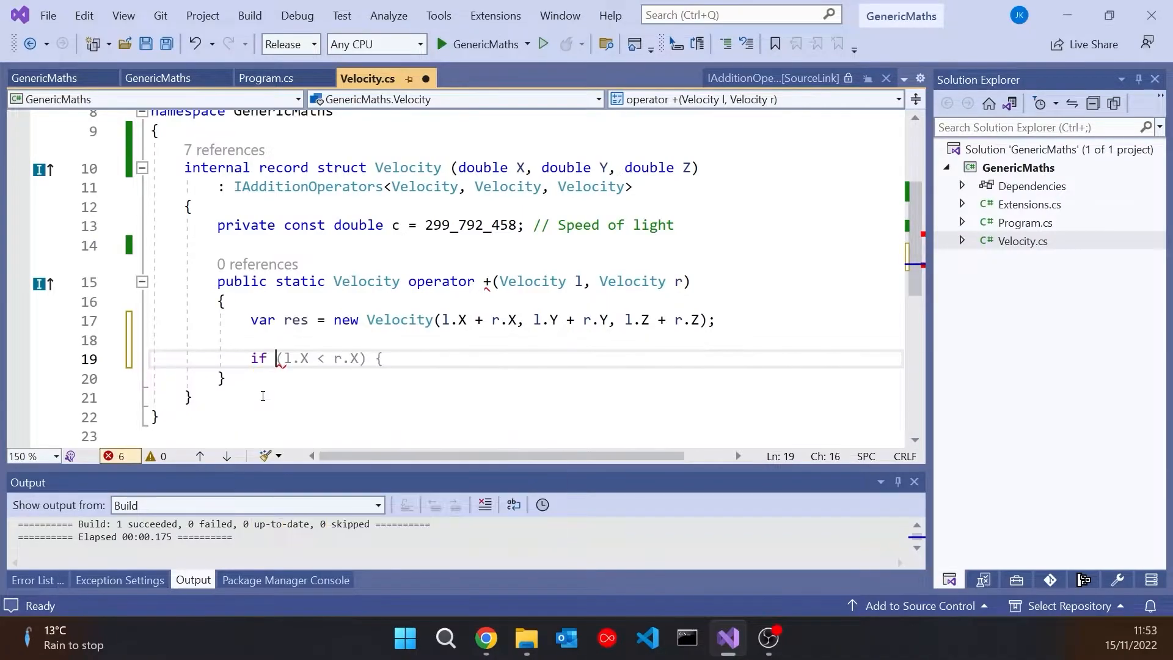
{"action": "type", "text": "res.X < 0"}
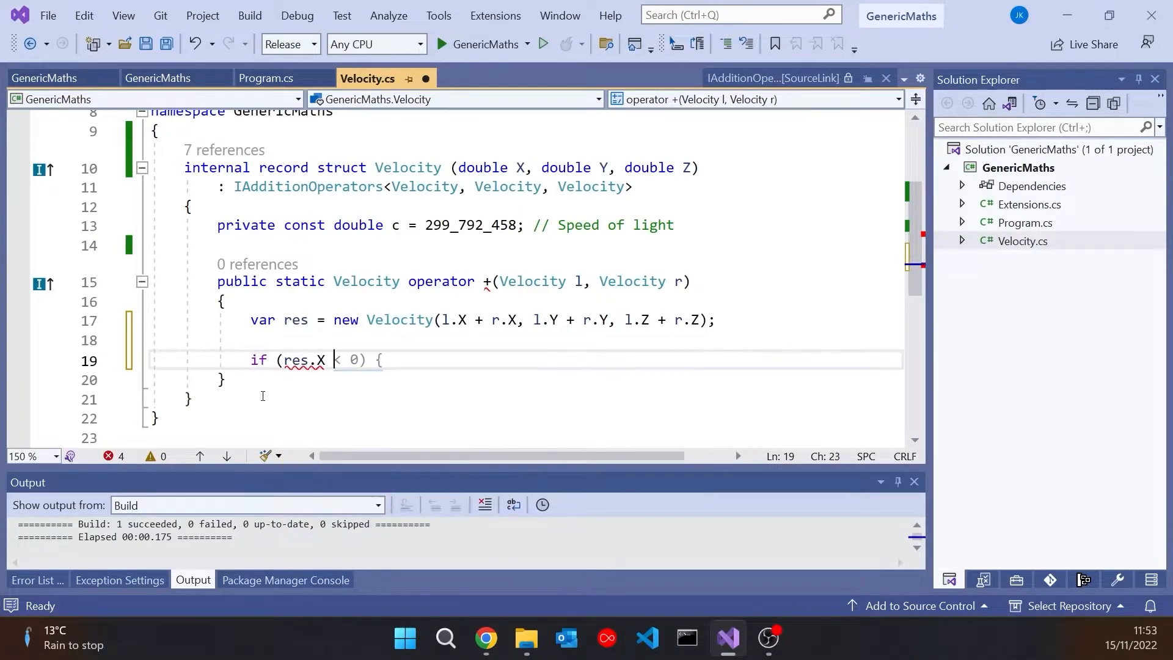
{"action": "type", "text": "* res.X)"}
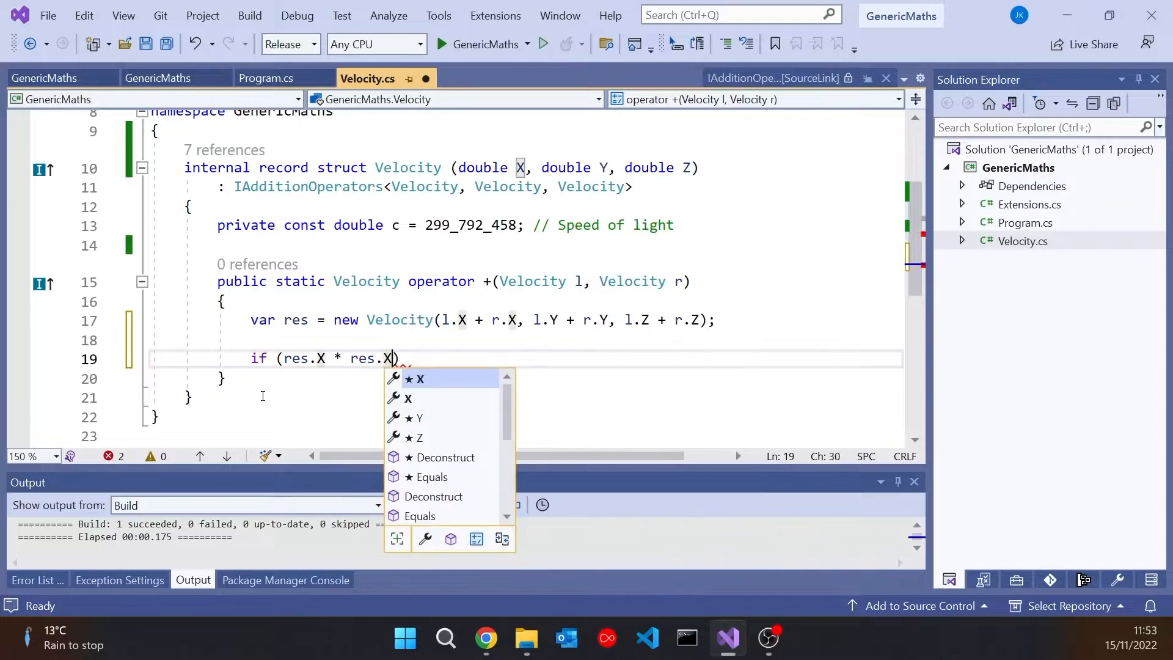
{"action": "type", "text": "+ res.Y *"}
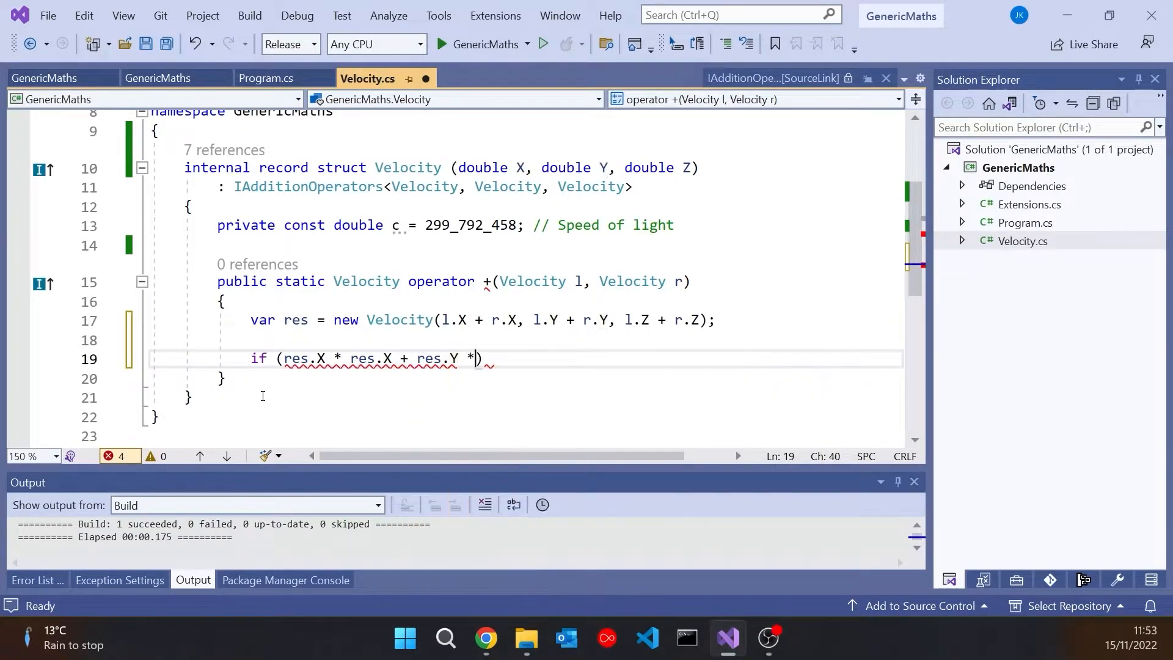
{"action": "type", "text": "res.Y + res.Z* res.Z > c * c"}
{"action": "type", "text": "{"}
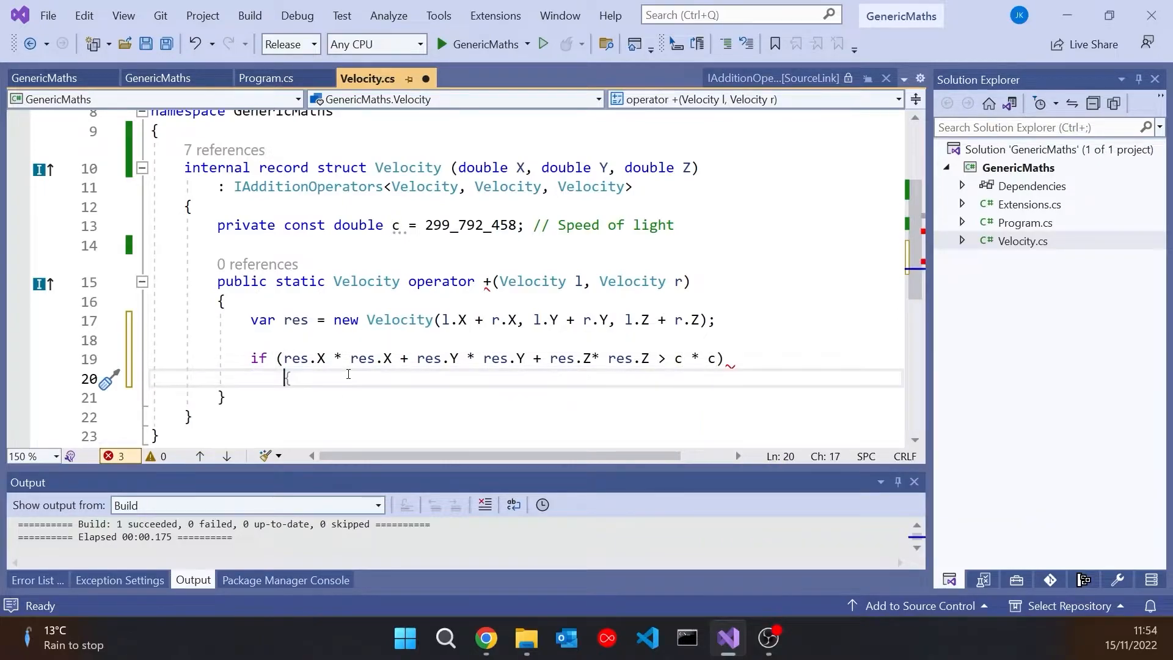
{"action": "type", "text": "throw new"}
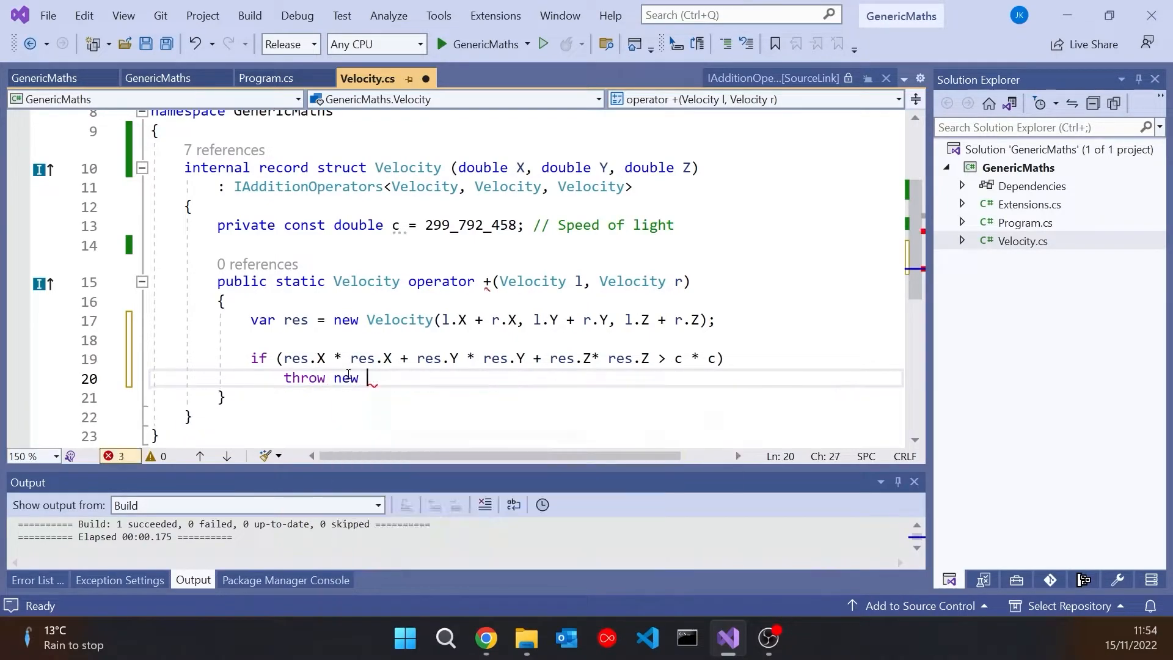
{"action": "type", "text": "OverflowException();"}
{"action": "type", "text": "return res;"}
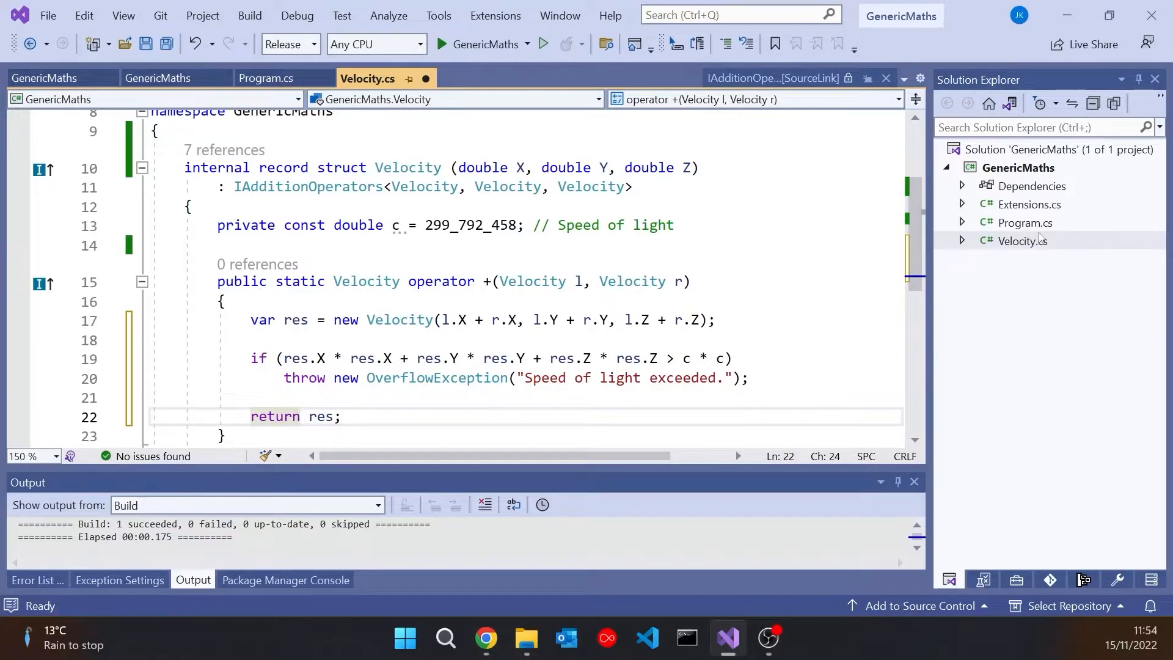
In Program.cs, declare velocities v1 (200_000_000, 0, 0) and v2 (150_000_000, 0, 0).
{"action": "left_click", "coordinate": [266, 77]}
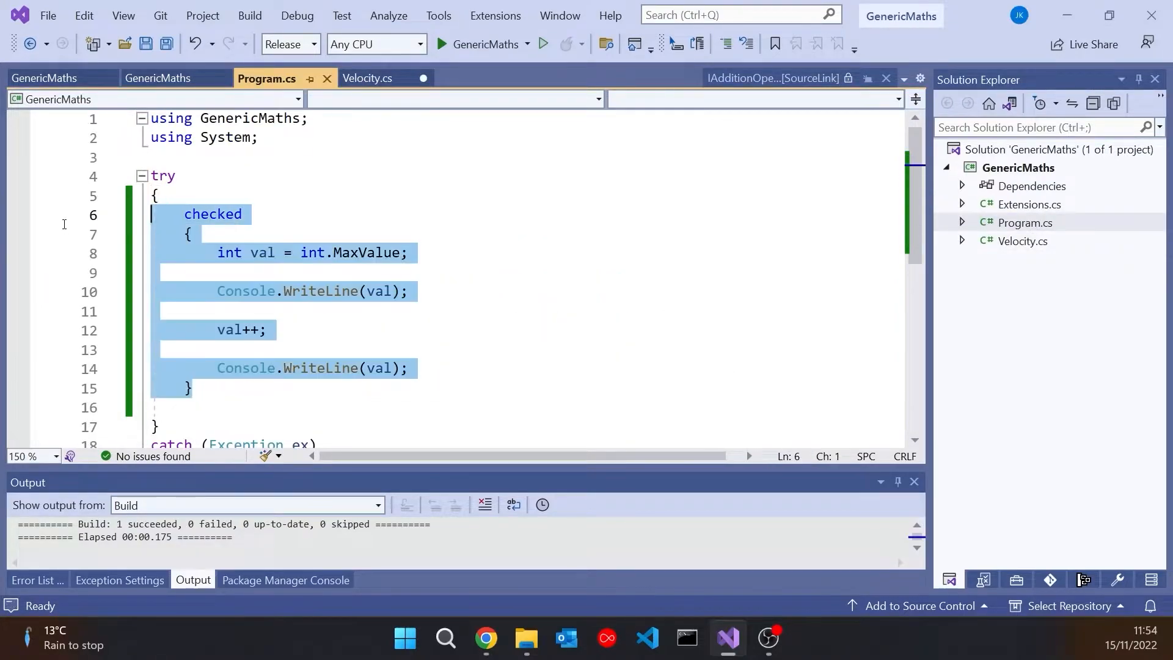
{"action": "type", "text": "var v1 ="}
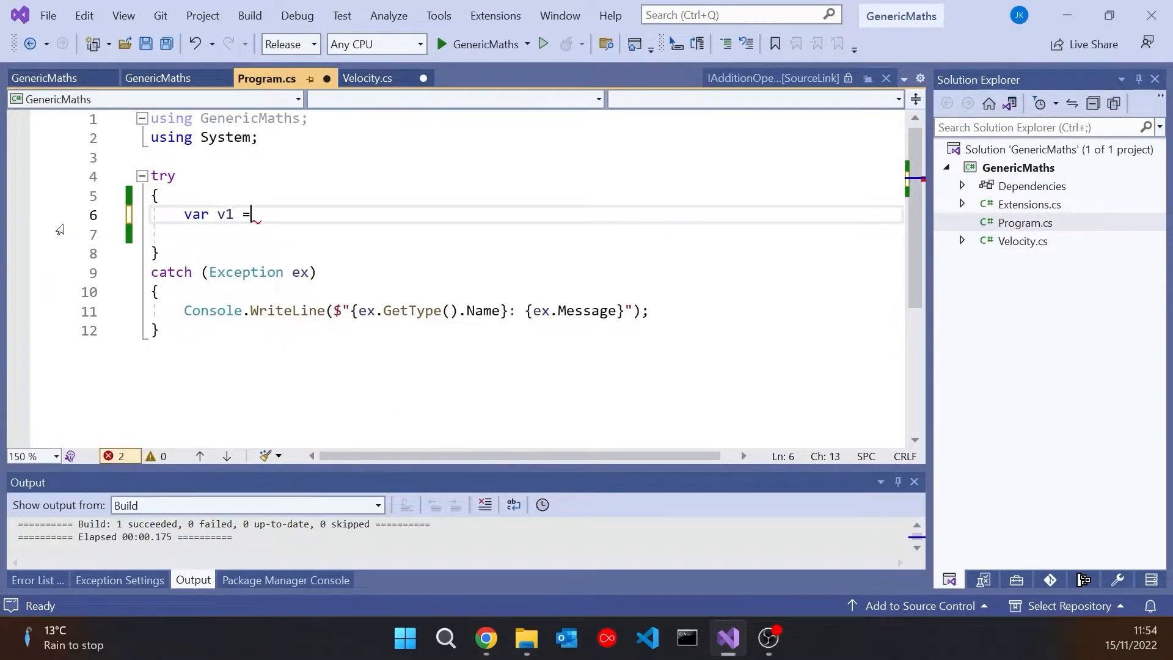
{"action": "type", "text": "new Velocity("}
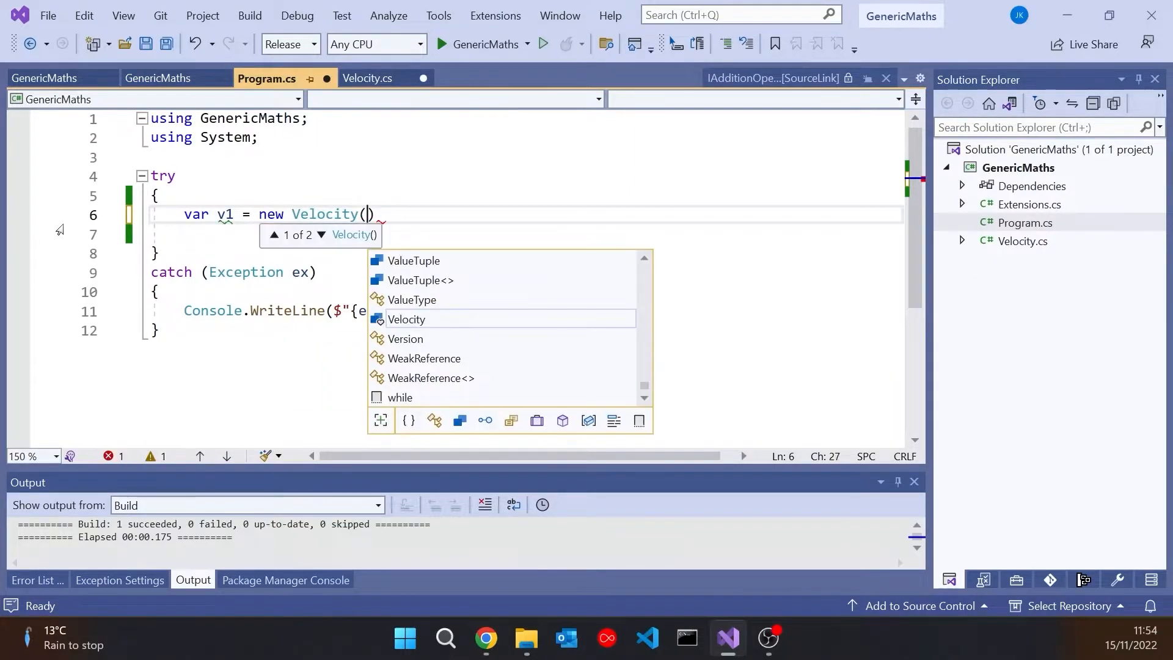
{"action": "type", "text": "200"}
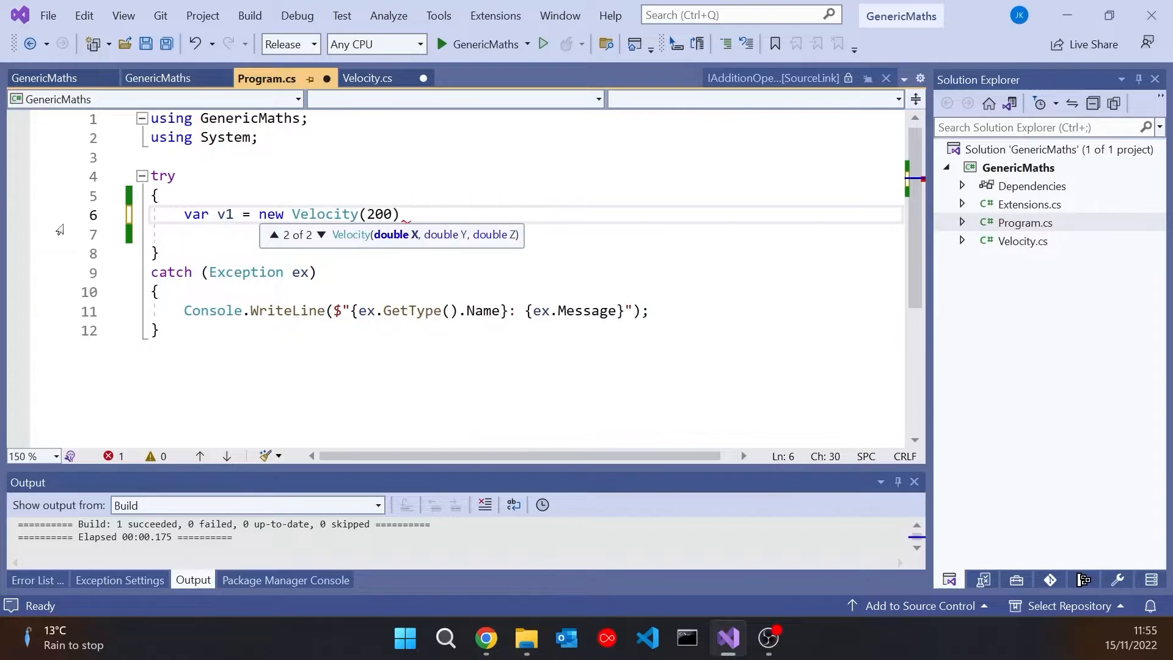
{"action": "type", "text": "_000"}
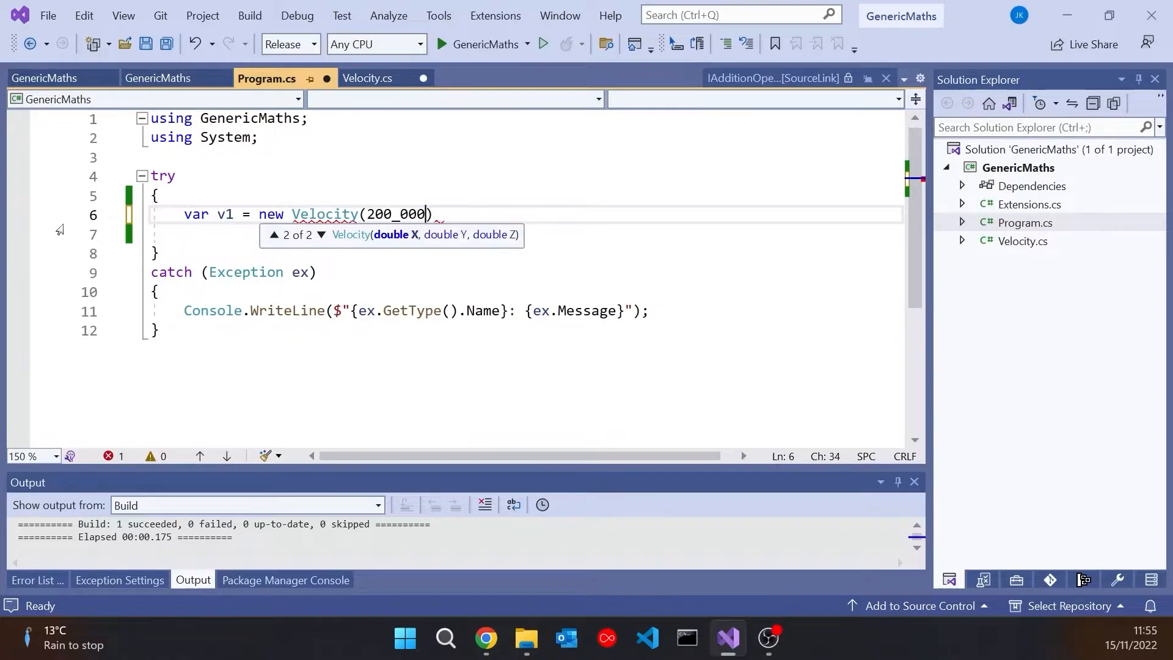
{"action": "type", "text": "_000, 0, 0"}
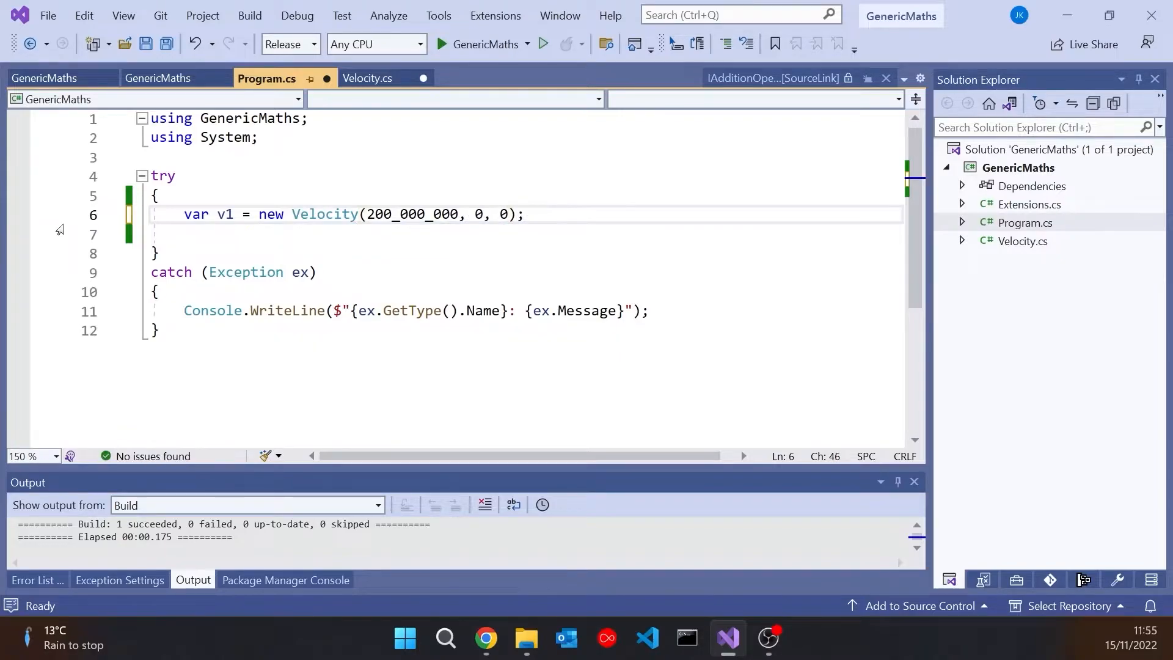
{"action": "type", "text": "var v1 = new Velocity(200_000_000, 0, 0);"}
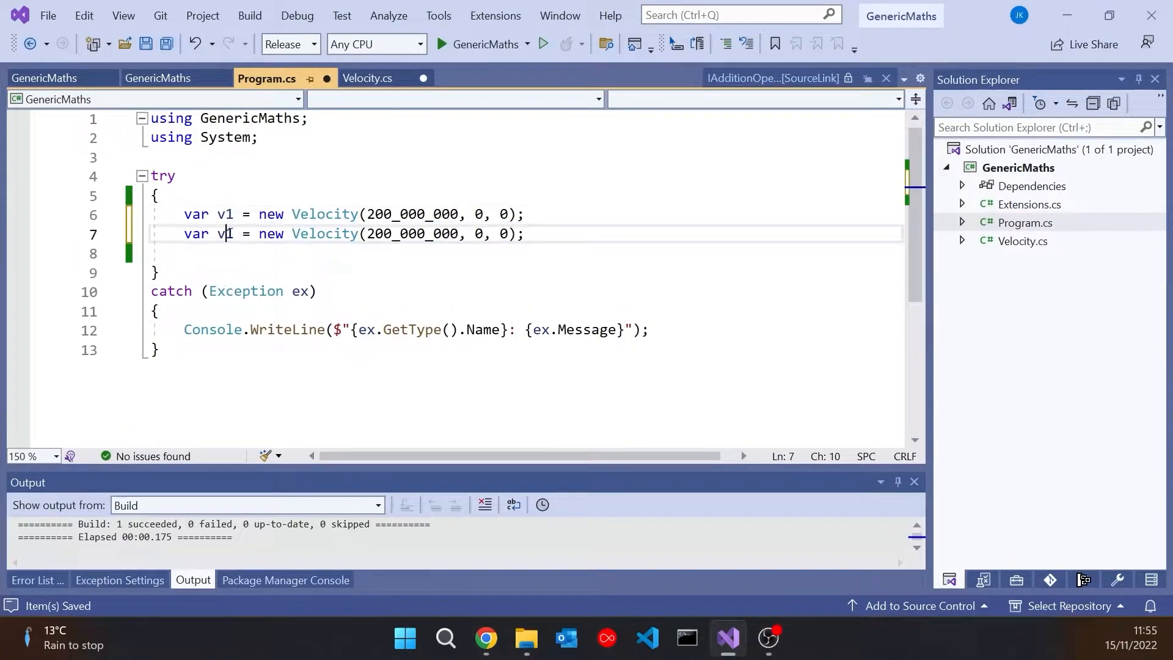
{"action": "type", "text": "2"}
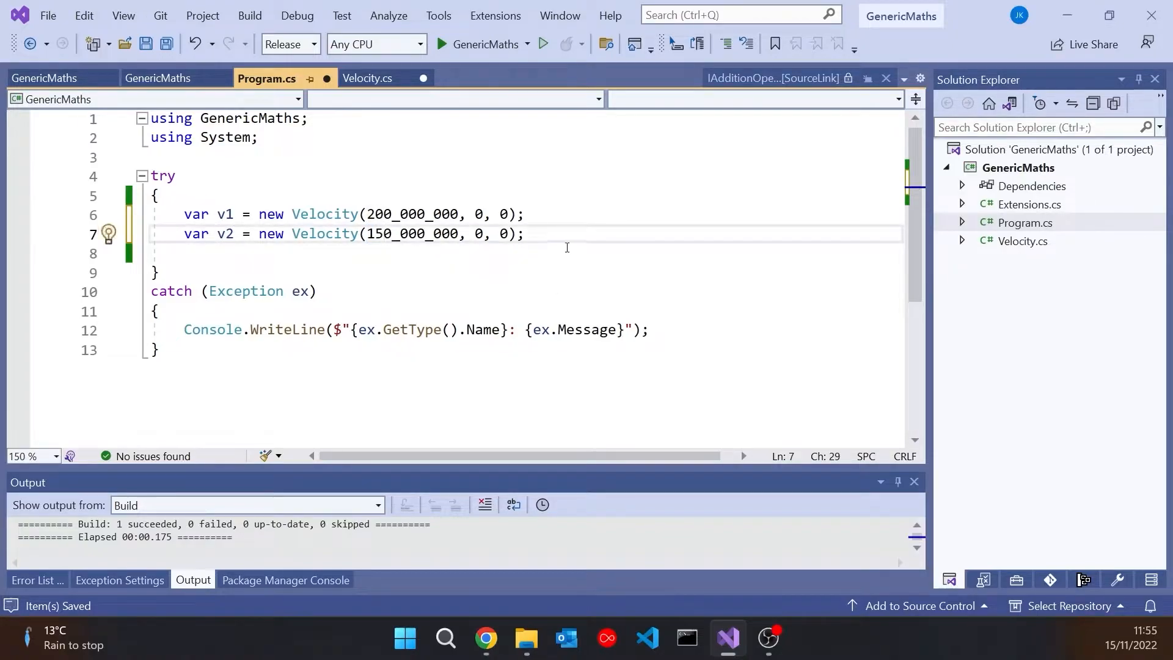
Print v1 + v2 with Console.WriteLine after the v2 declaration.
{"action": "left_click", "coordinate": [578, 231]}
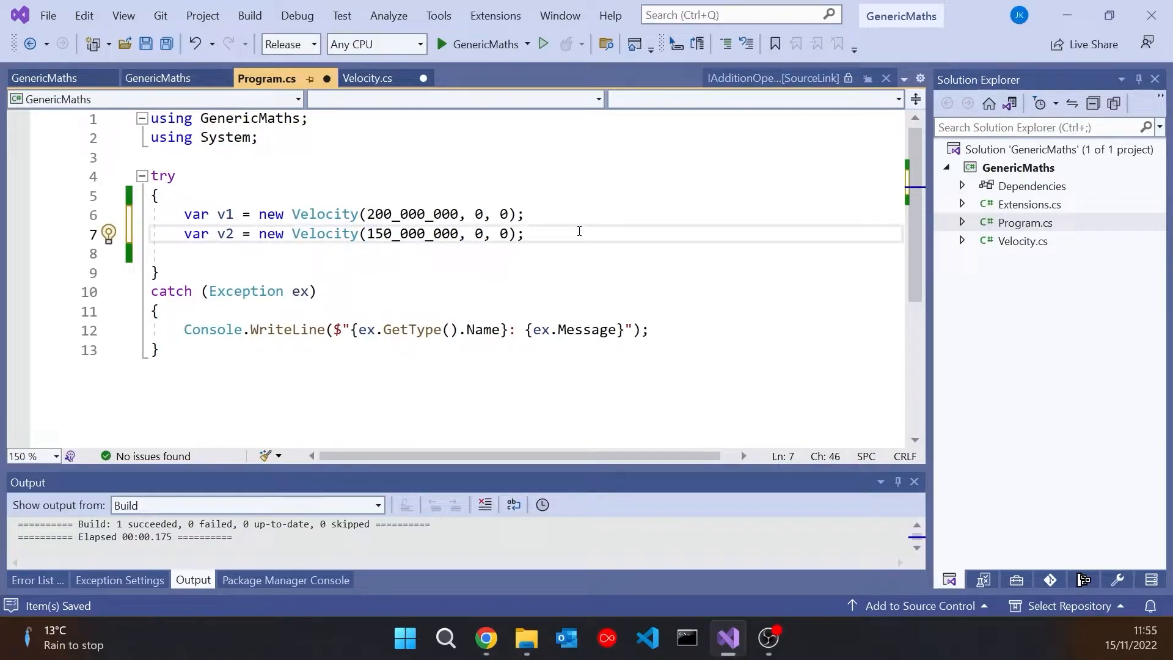
{"action": "type", "text": "cw"}
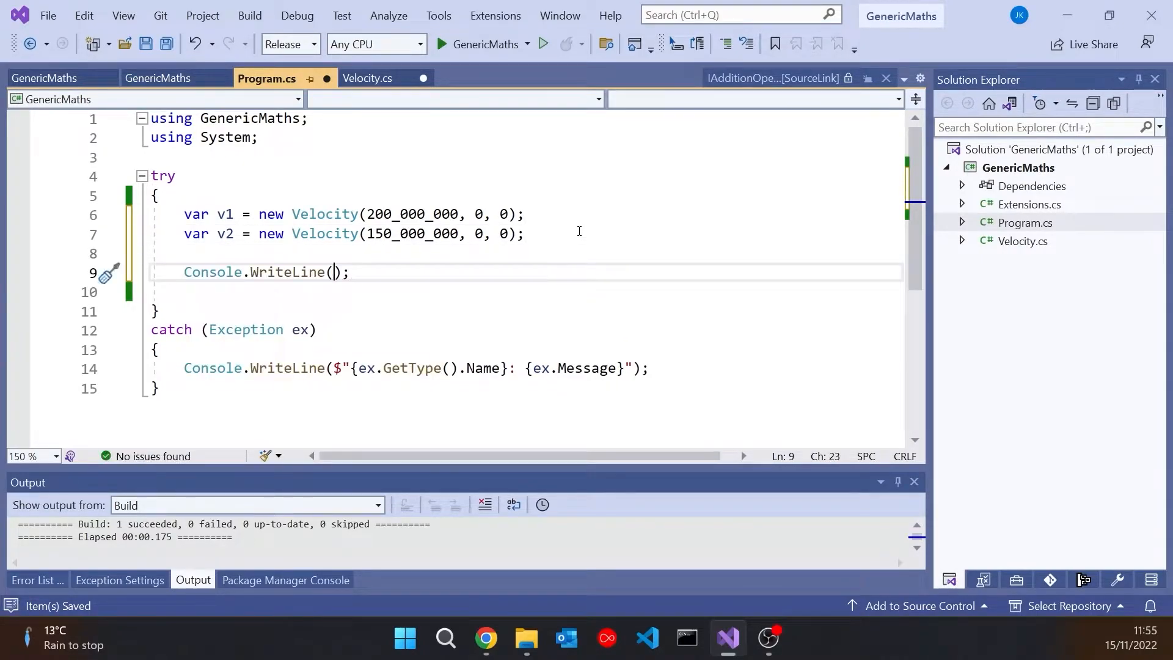
{"action": "type", "text": "v1 + v2"}
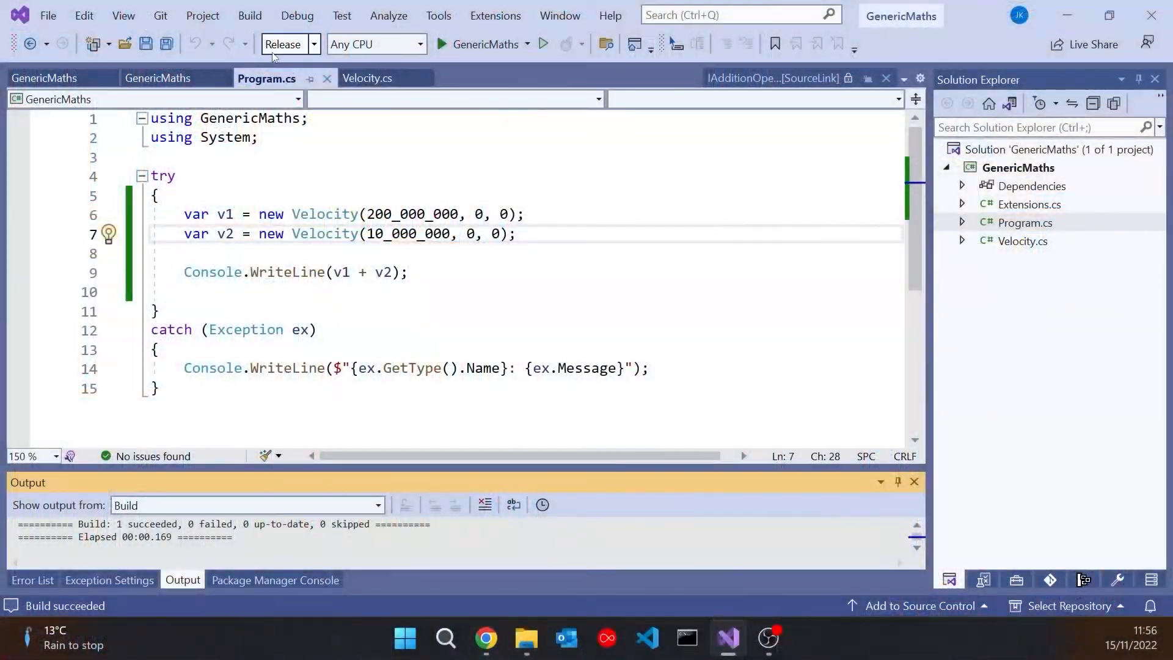
{"action": "type", "text": "5"}
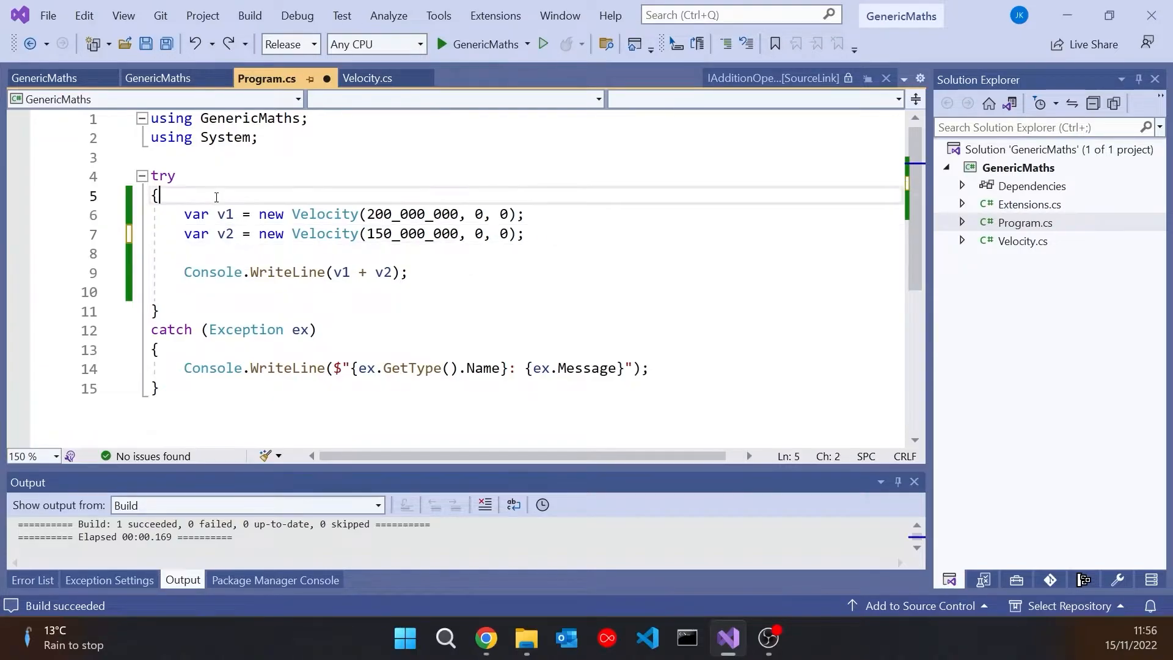
Wrap the v1, v2 and sum-printing statements in an unchecked block and rebuild.
{"action": "type", "text": "unchecked"}
{"action": "type", "text": "}"}
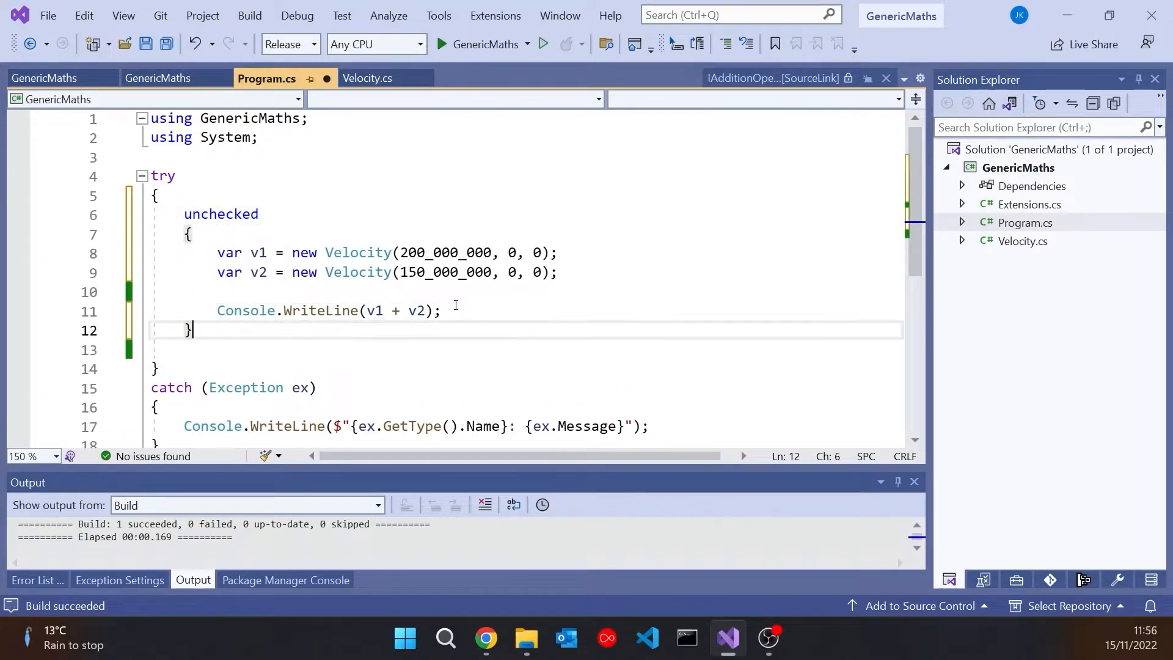
{"action": "left_click", "coordinate": [542, 44]}
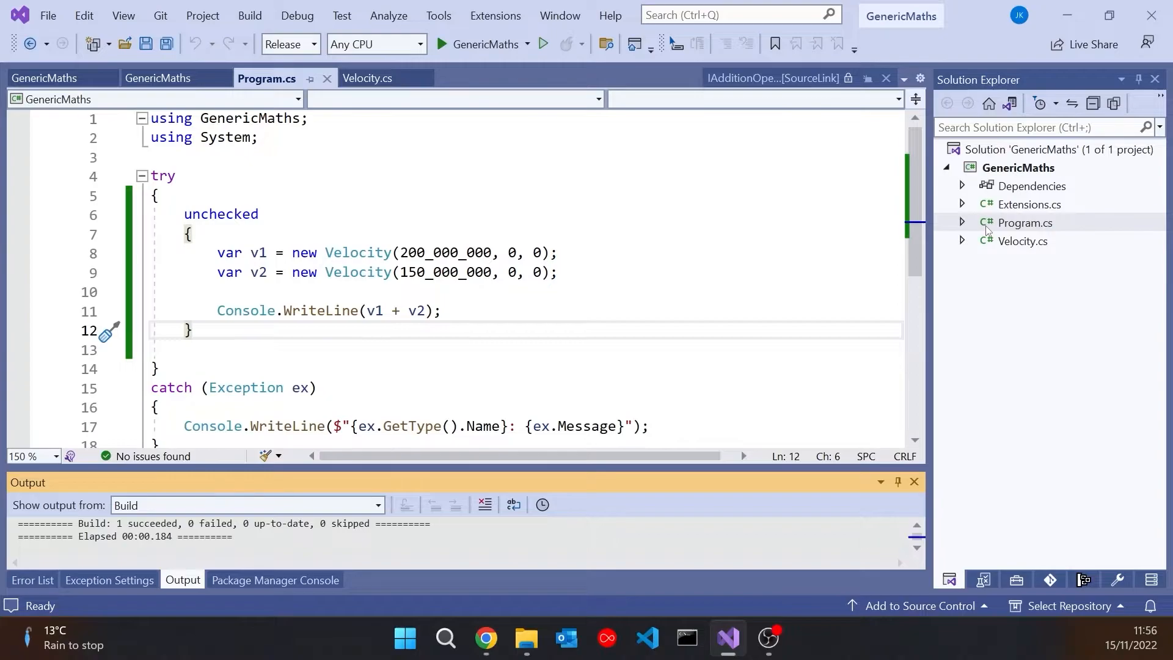
{"action": "mouse_move", "coordinate": [1034, 255]}
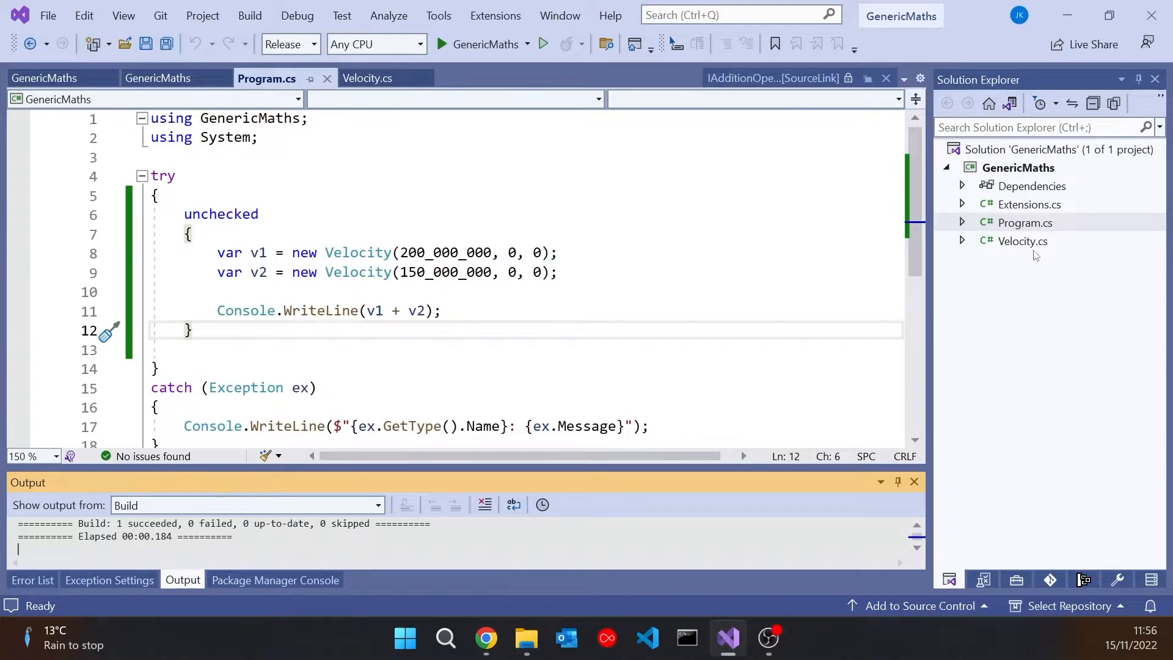
In Velocity.cs, simplify the plain + operator to return new Velocity directly.
{"action": "left_click", "coordinate": [367, 77]}
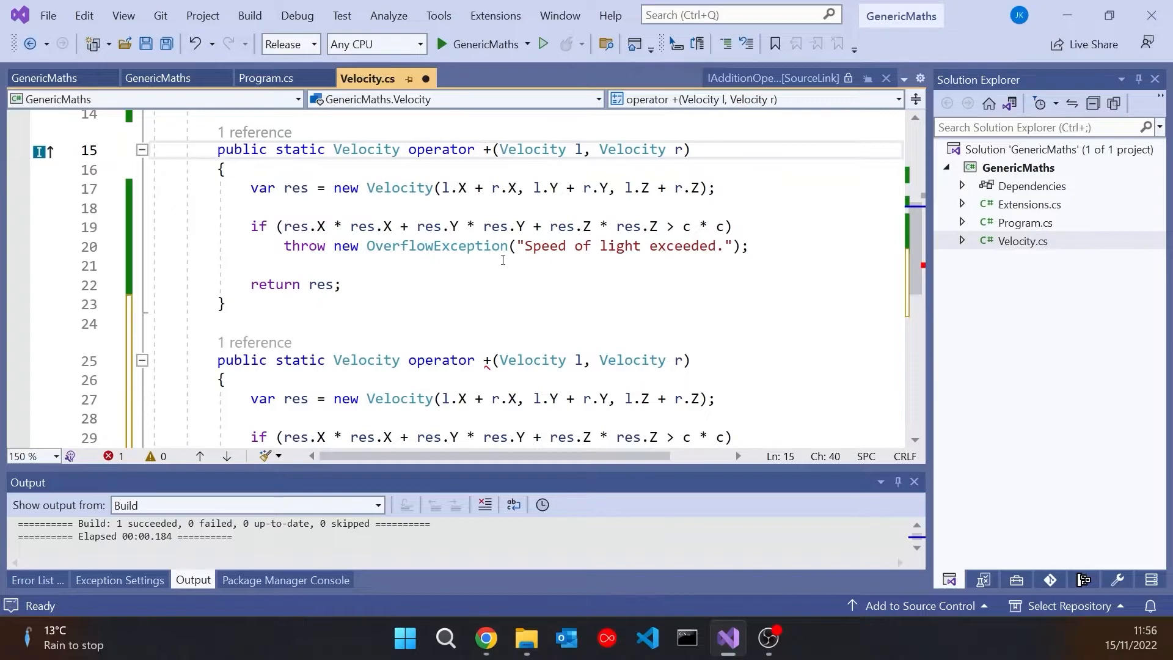
{"action": "type", "text": "checked"}
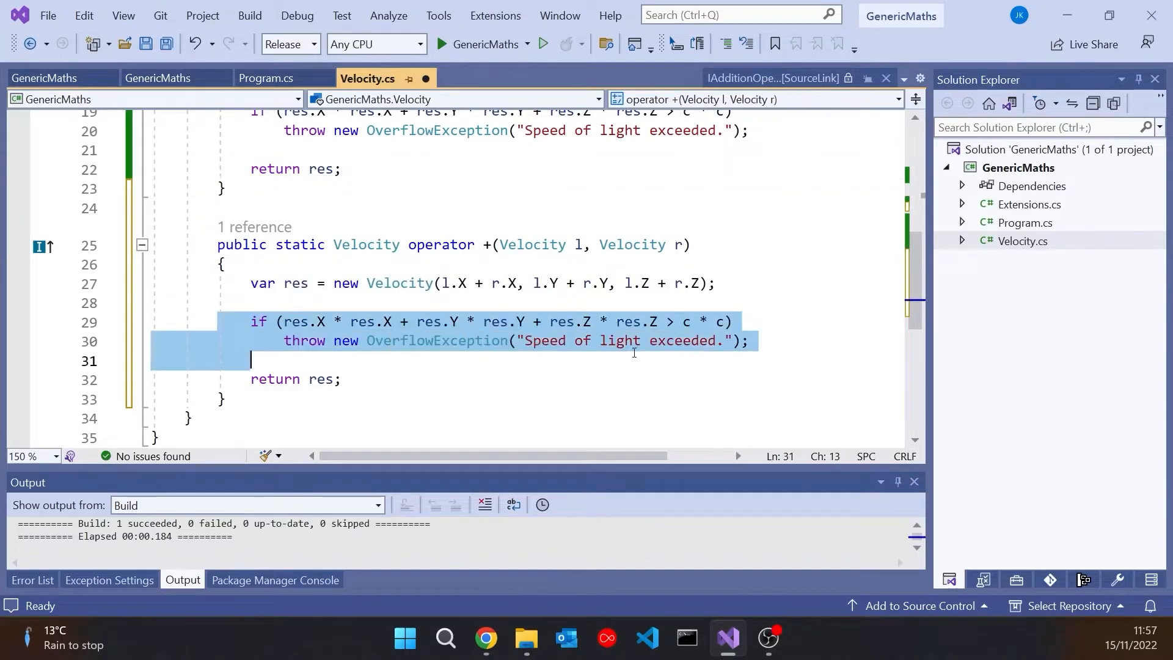
{"action": "key", "text": "Delete"}
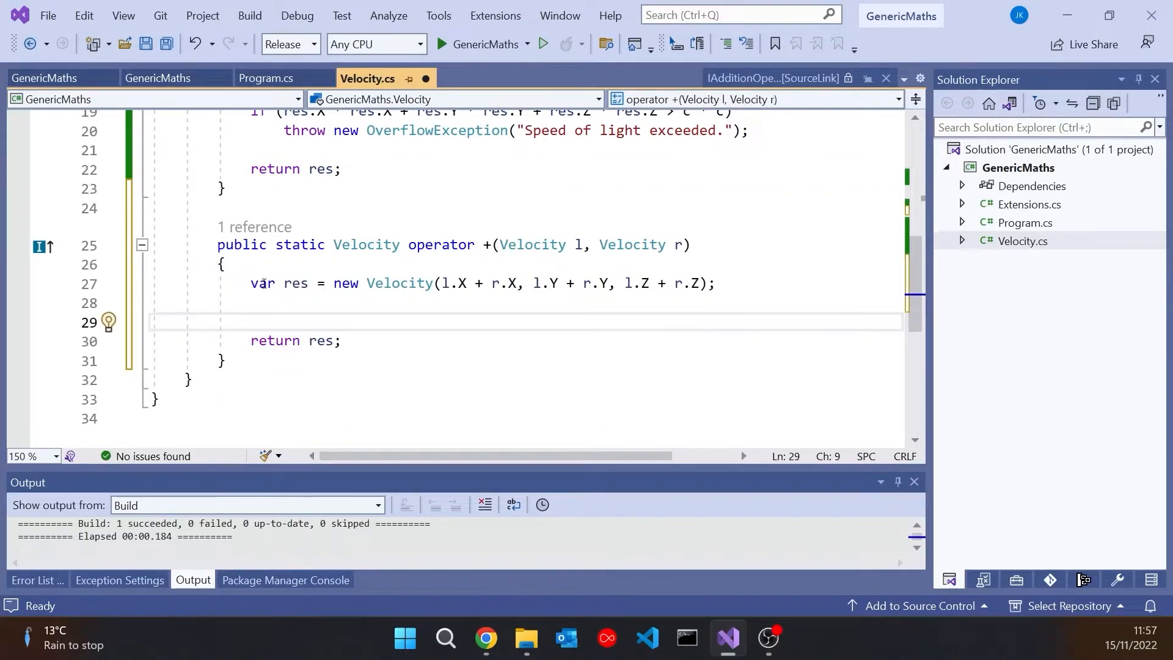
{"action": "type", "text": "return"}
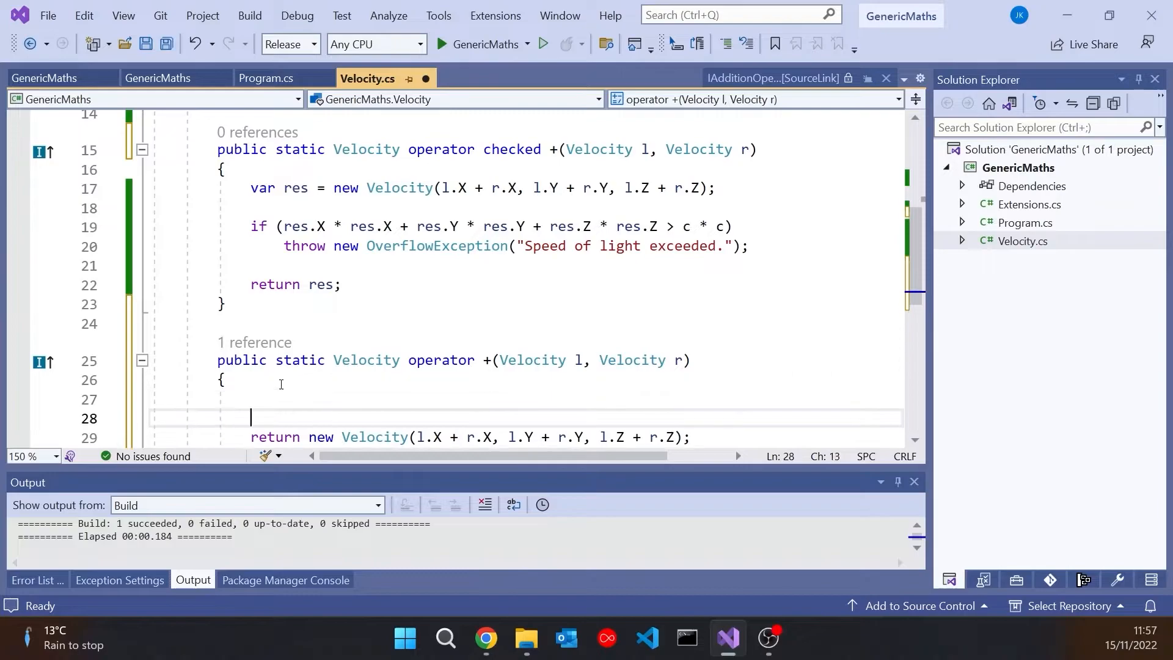
Add Console.WriteLine("checked") and ("unchecked") to the checked and plain + operators.
{"action": "type", "text": "cw"}
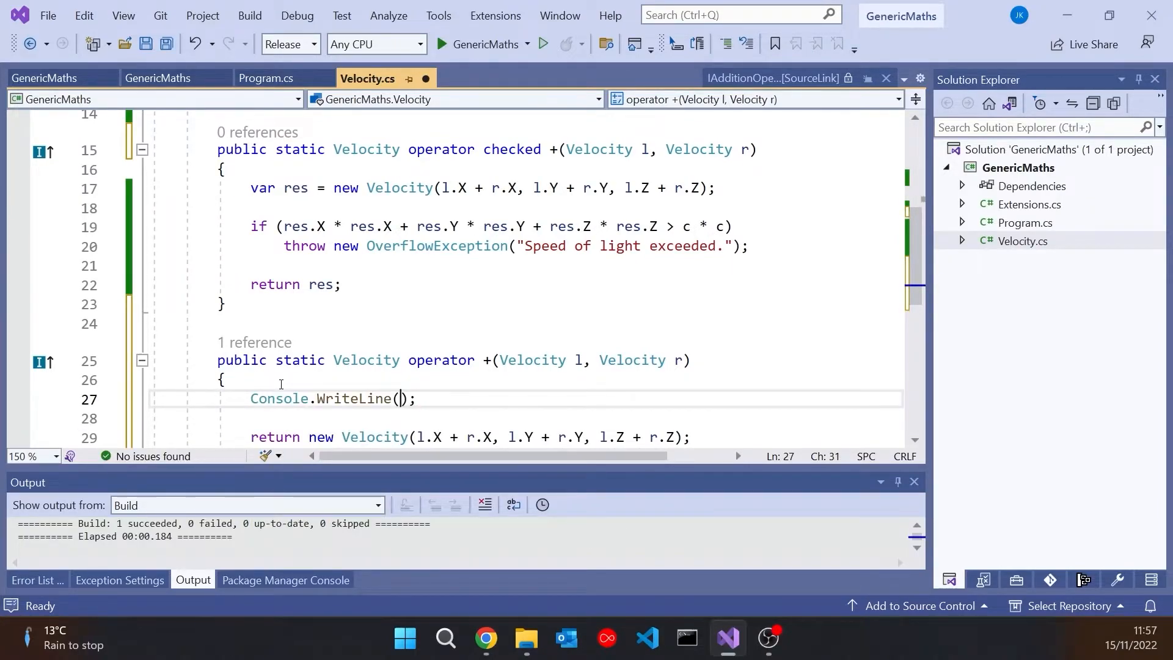
{"action": "type", "text": "\""}
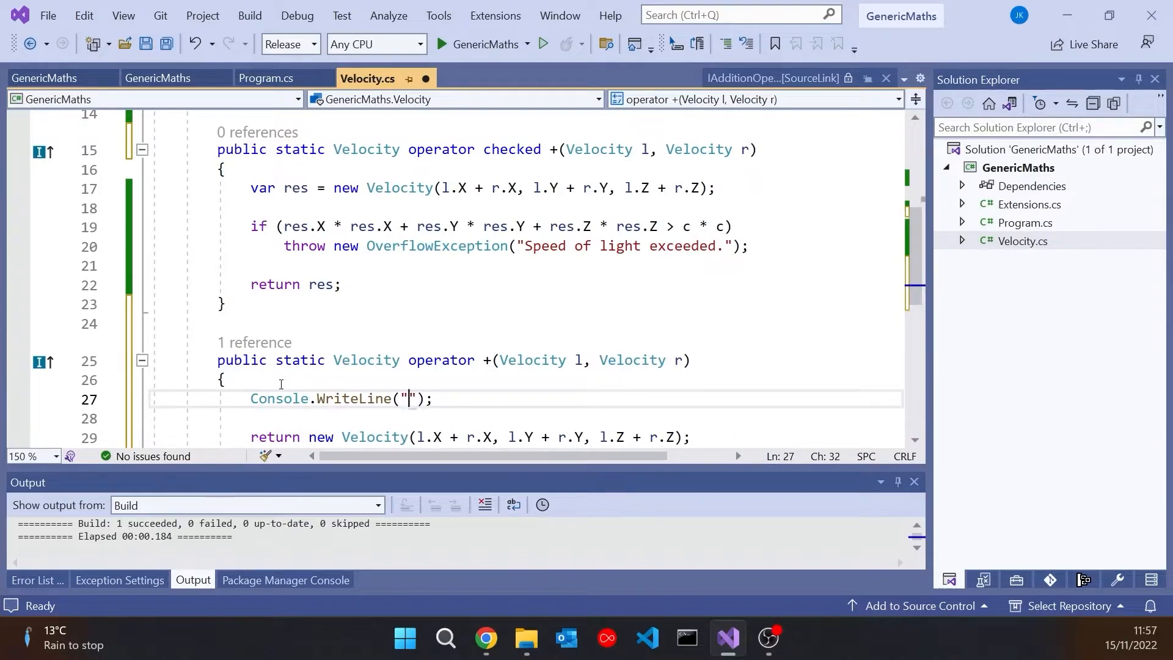
{"action": "type", "text": "unchecked"}
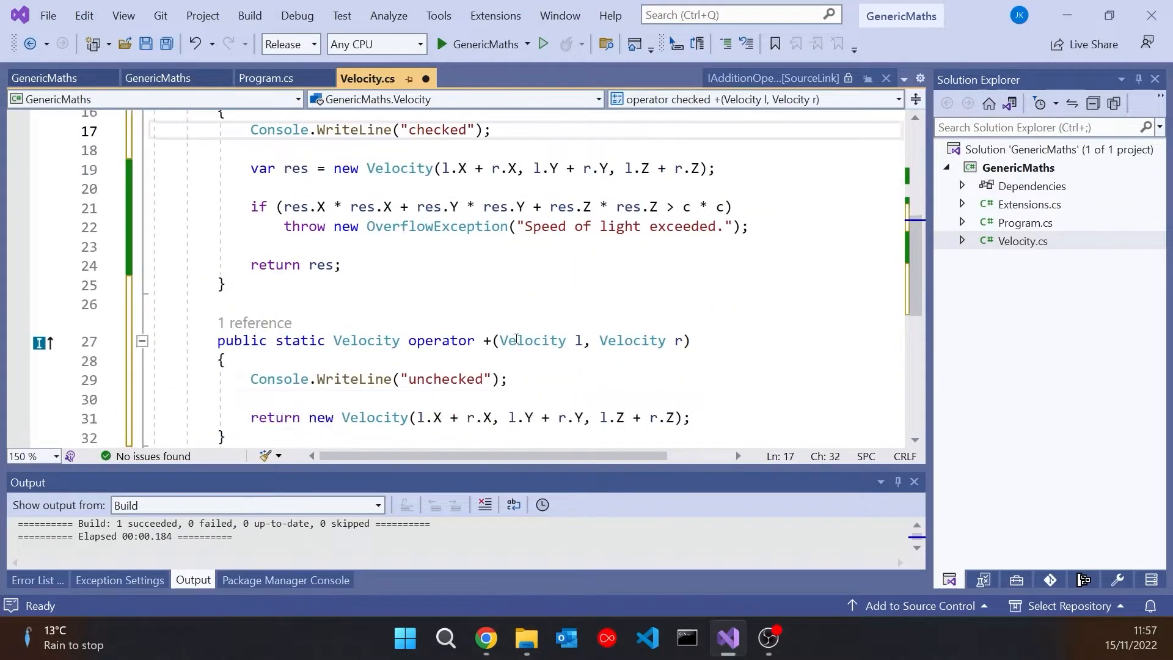
{"action": "left_click", "coordinate": [483, 283]}
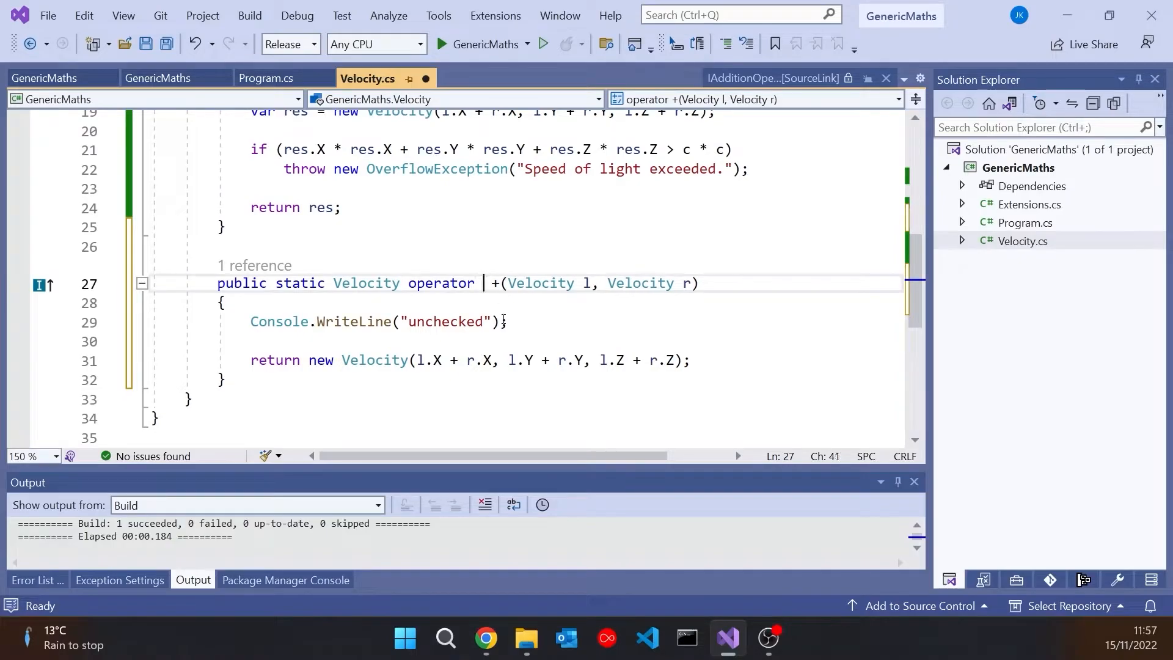
{"action": "type", "text": "unchecked"}
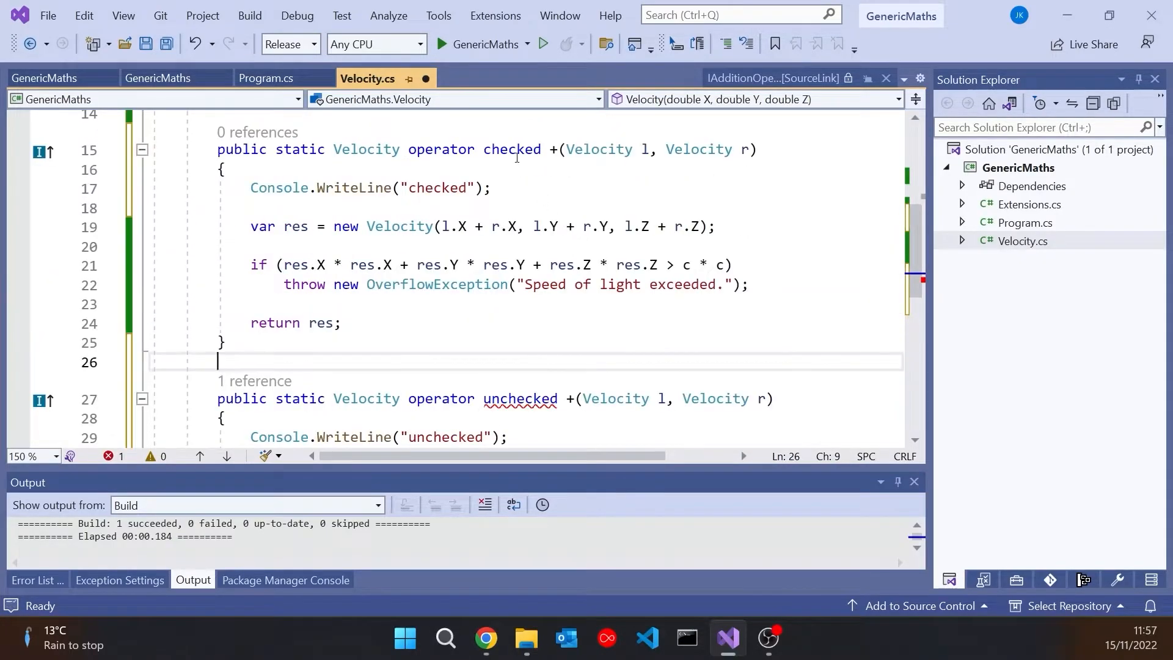
{"action": "double_click", "coordinate": [520, 398]}
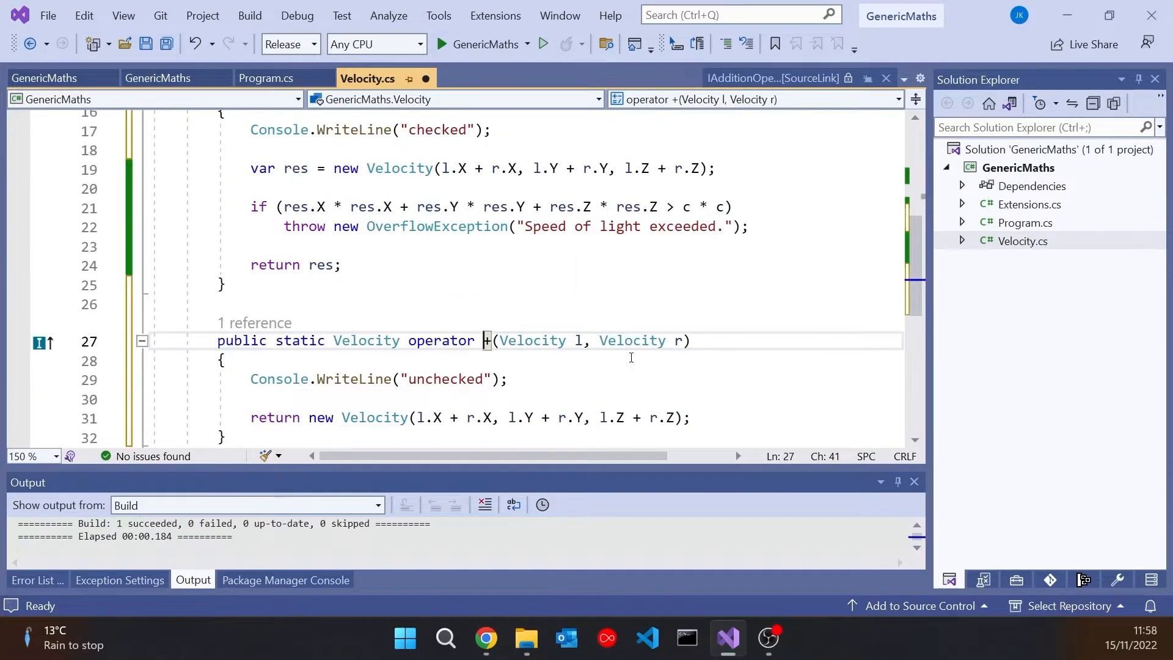
Change the unchecked keyword on Program.cs's velocity block to checked and build.
{"action": "left_click", "coordinate": [266, 77]}
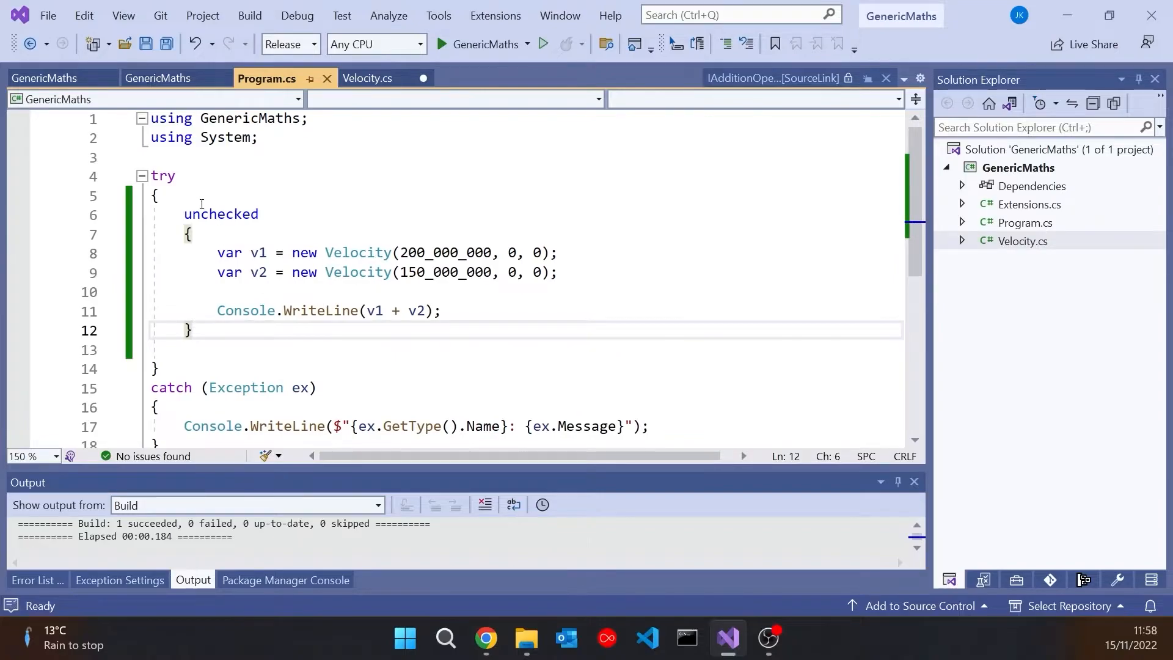
{"action": "mouse_move", "coordinate": [603, 281]}
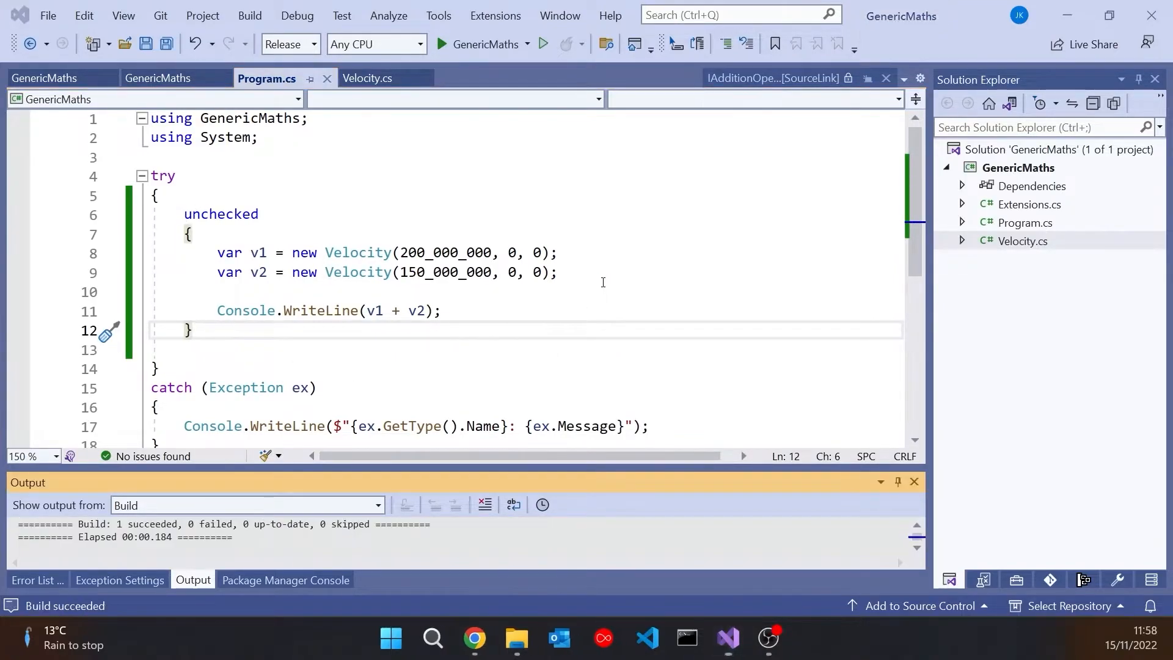
{"action": "left_click", "coordinate": [540, 44]}
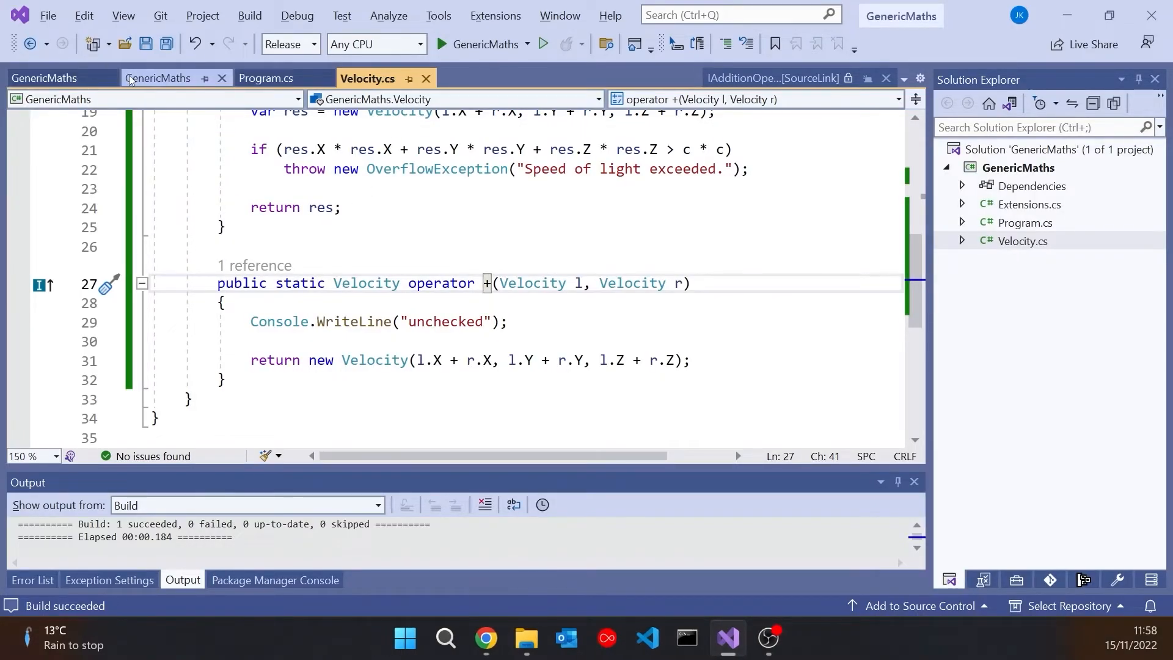
{"action": "left_click", "coordinate": [266, 77]}
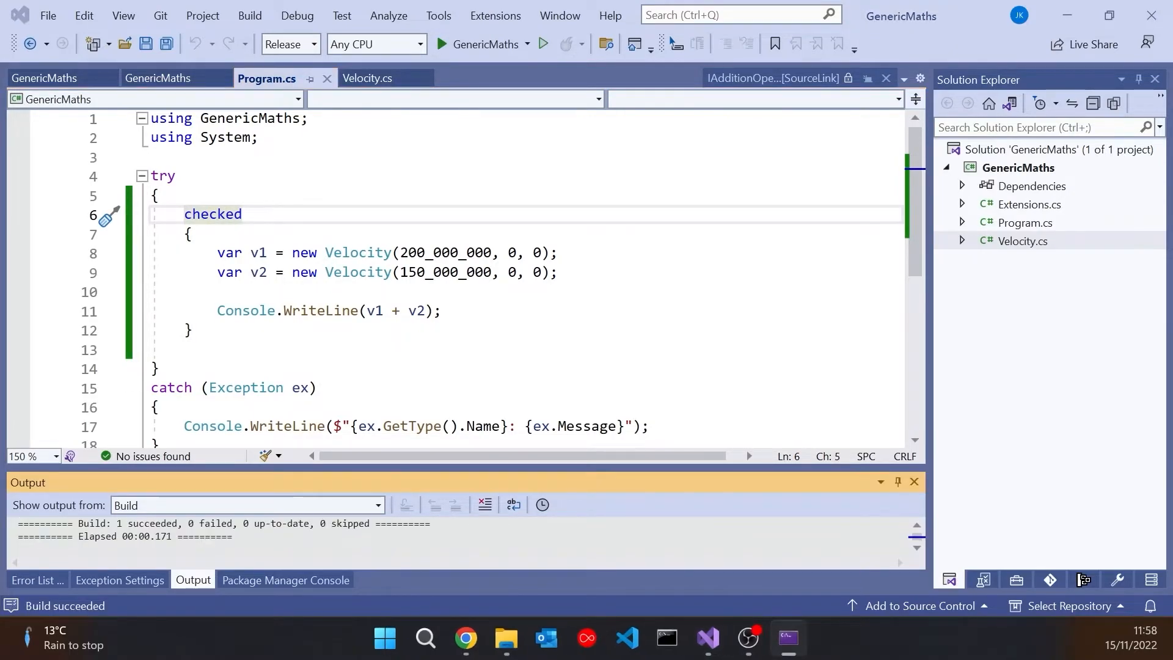
{"action": "left_click", "coordinate": [542, 44]}
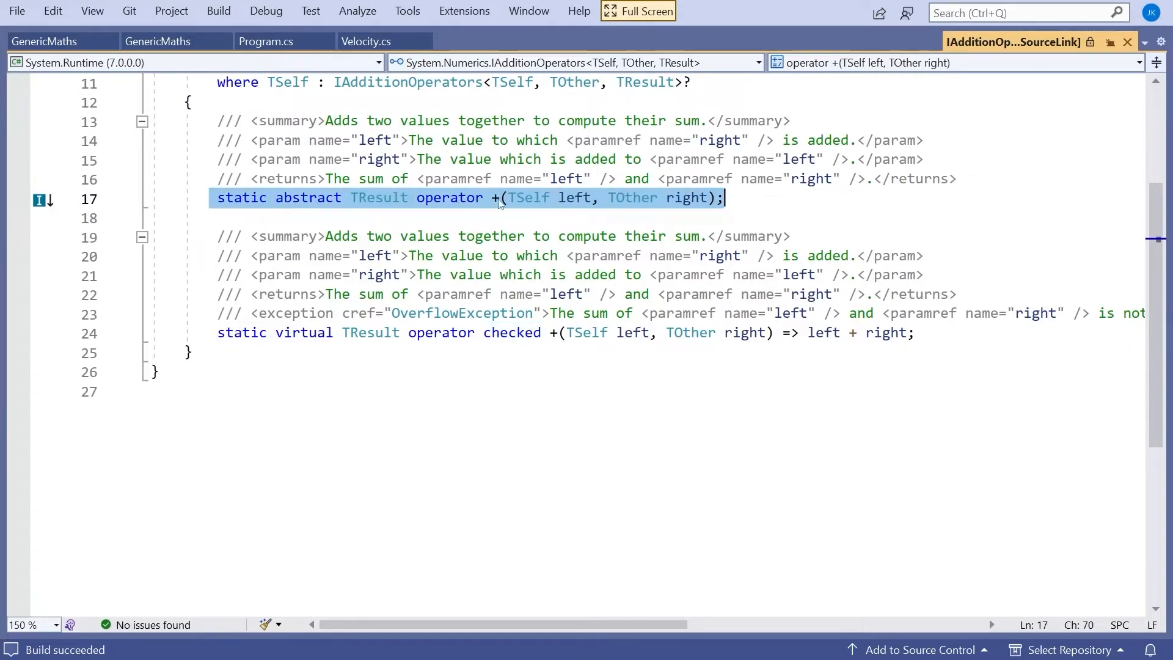
{"action": "mouse_move", "coordinate": [313, 290]}
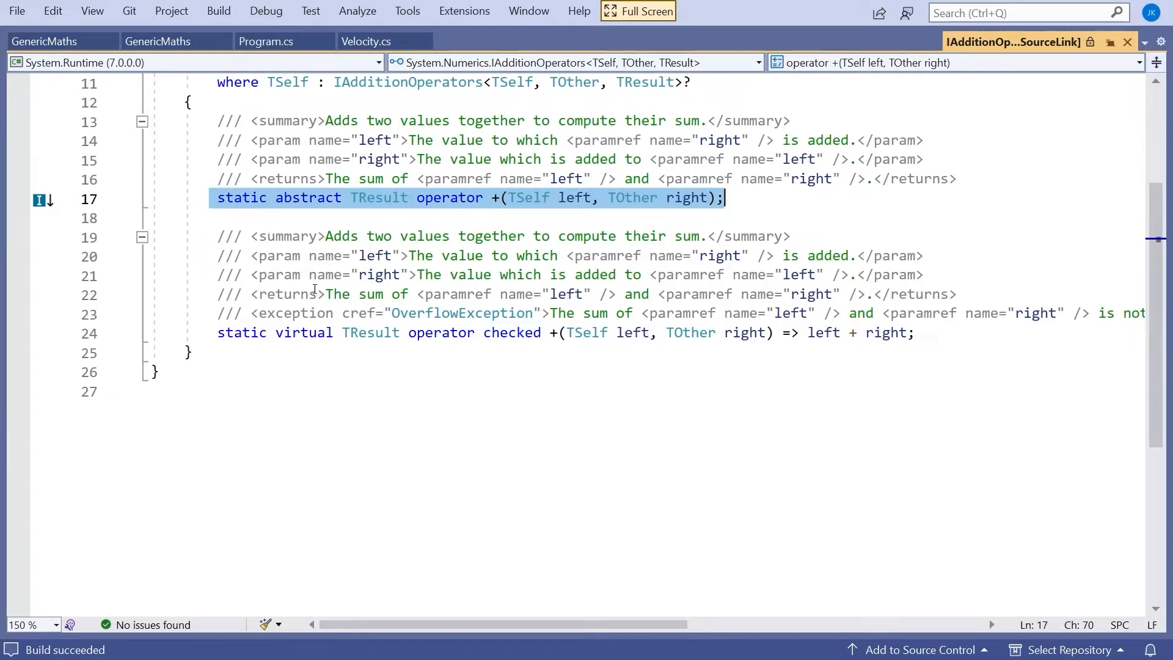
Select IAdditionOperators' virtual checked + operator line, whose default returns left + right.
{"action": "left_click", "coordinate": [576, 332]}
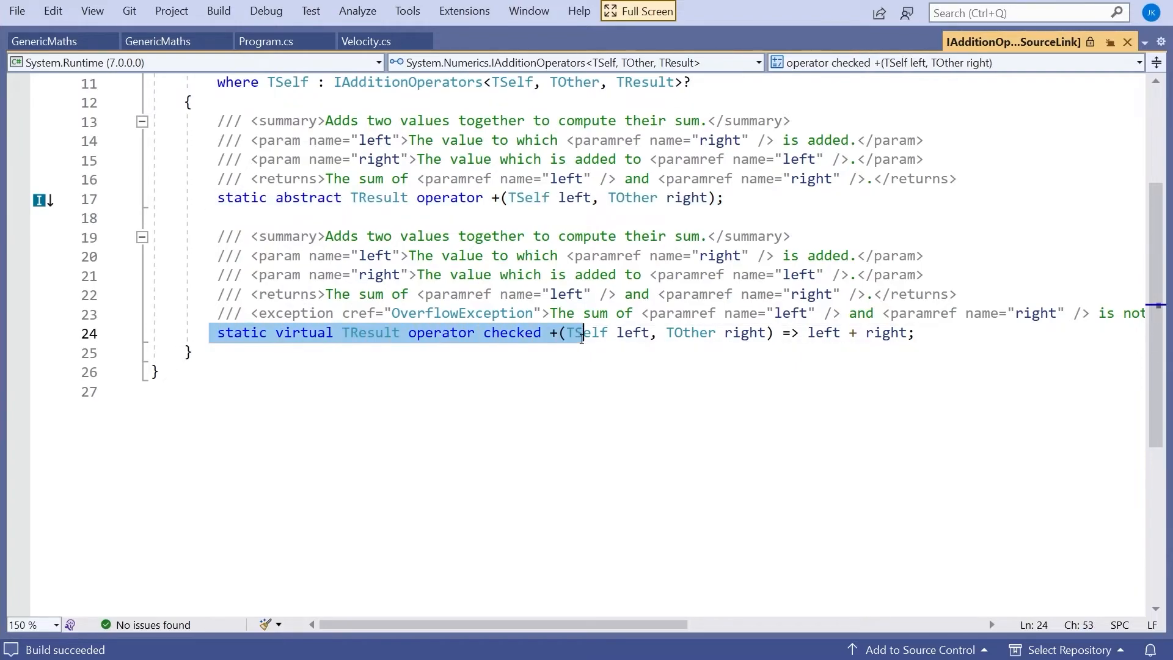
{"action": "left_click", "coordinate": [941, 333]}
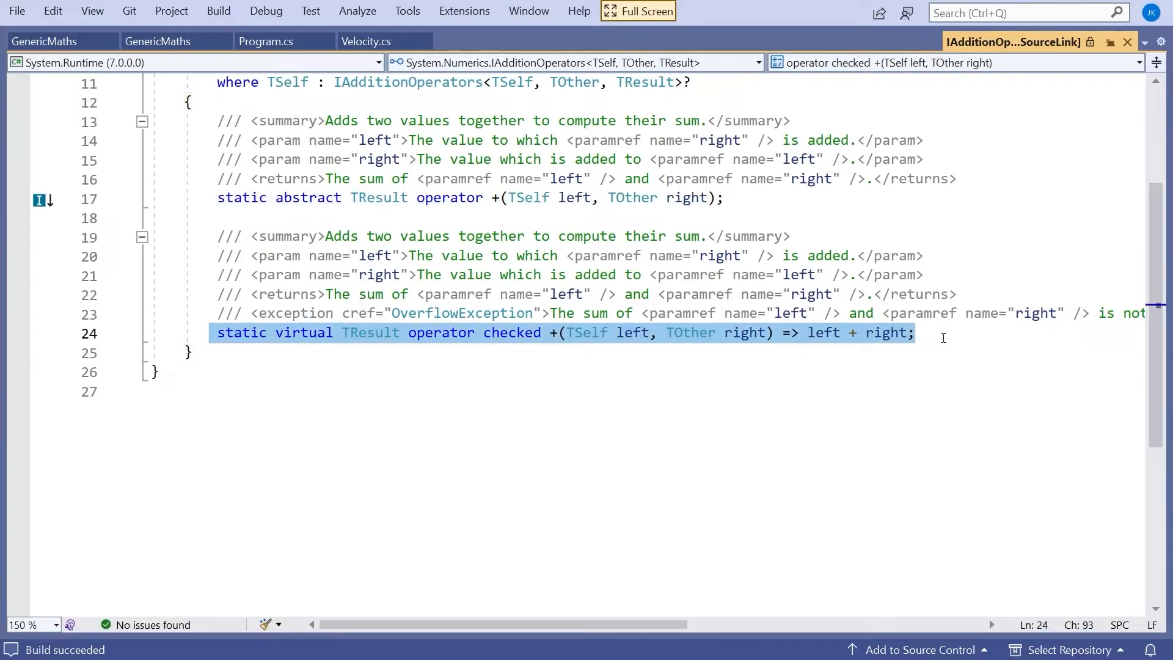
{"action": "left_click", "coordinate": [914, 332]}
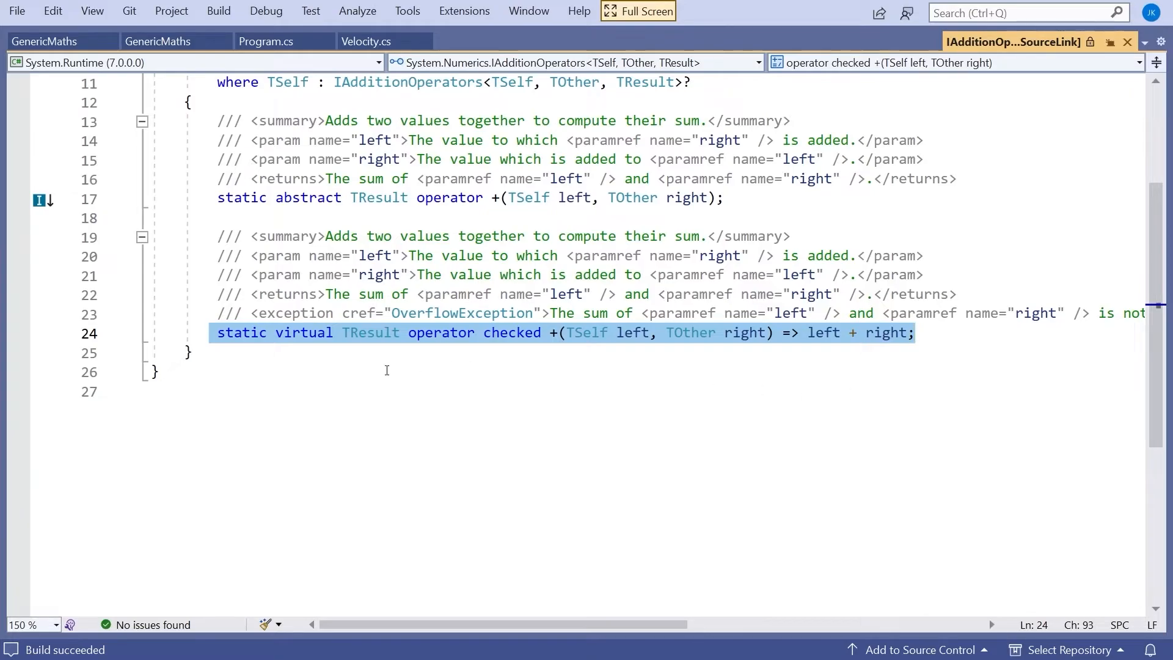
{"action": "double_click", "coordinate": [303, 332]}
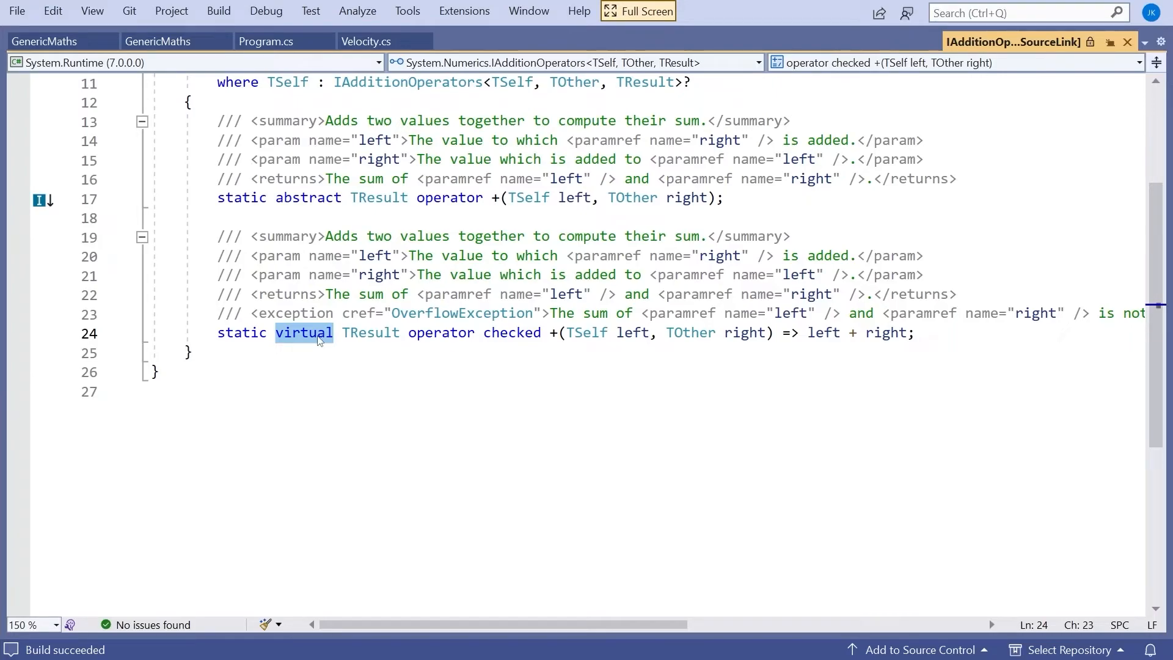
{"action": "mouse_move", "coordinate": [296, 198]}
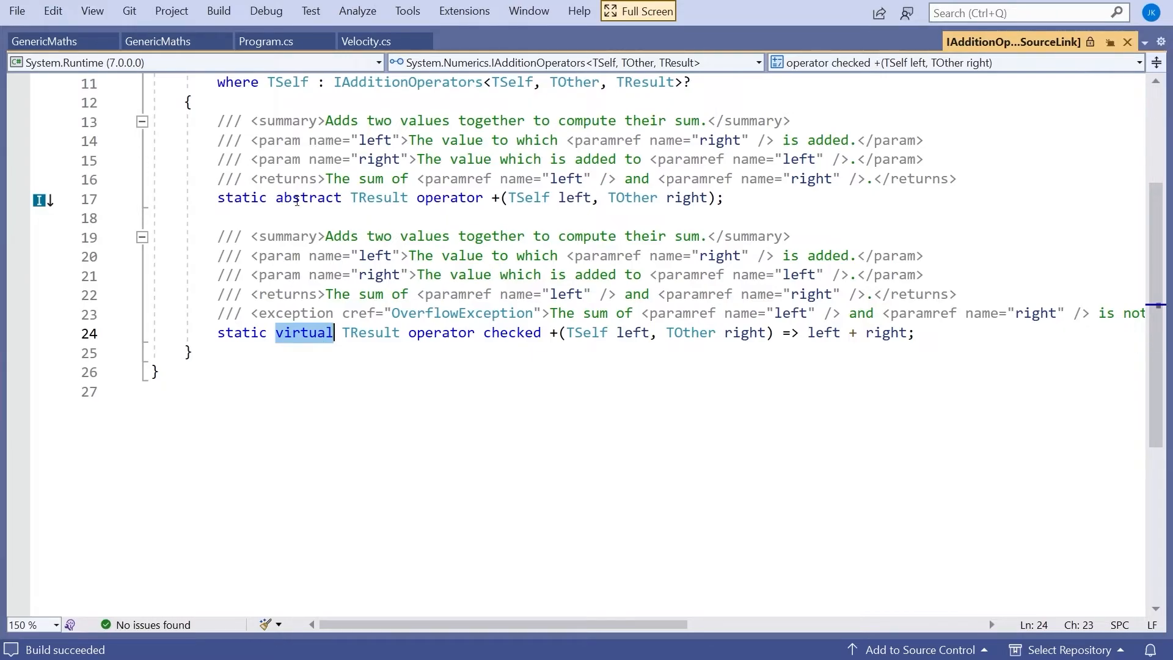
{"action": "mouse_move", "coordinate": [303, 344]}
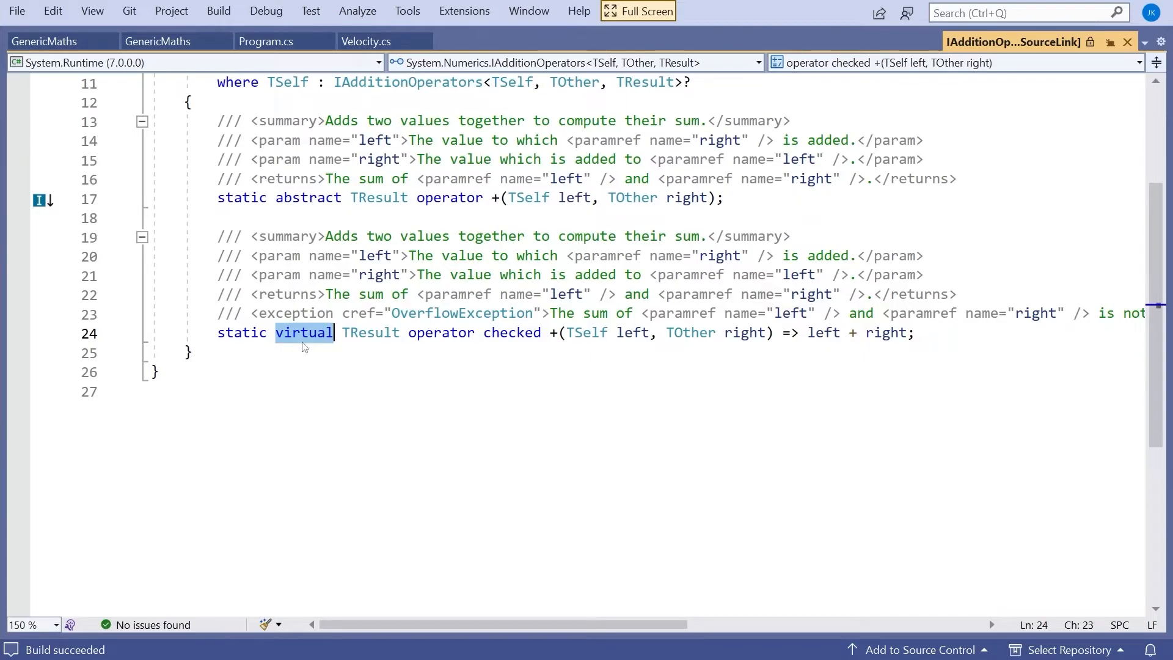
{"action": "mouse_move", "coordinate": [817, 334]}
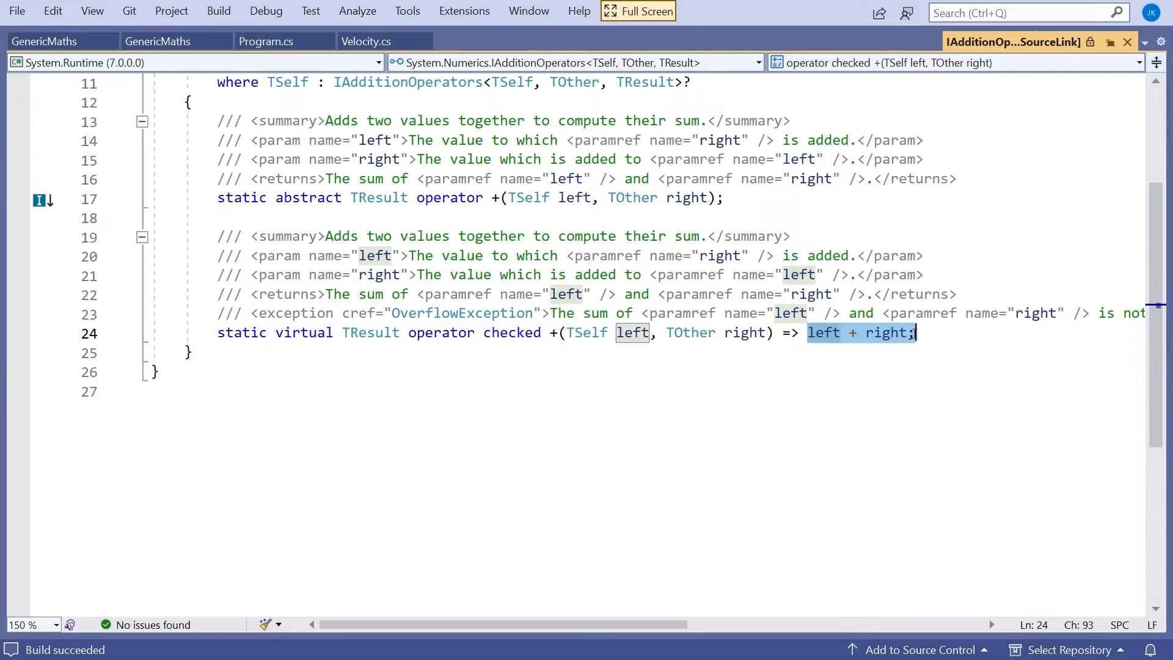
{"action": "mouse_move", "coordinate": [823, 316]}
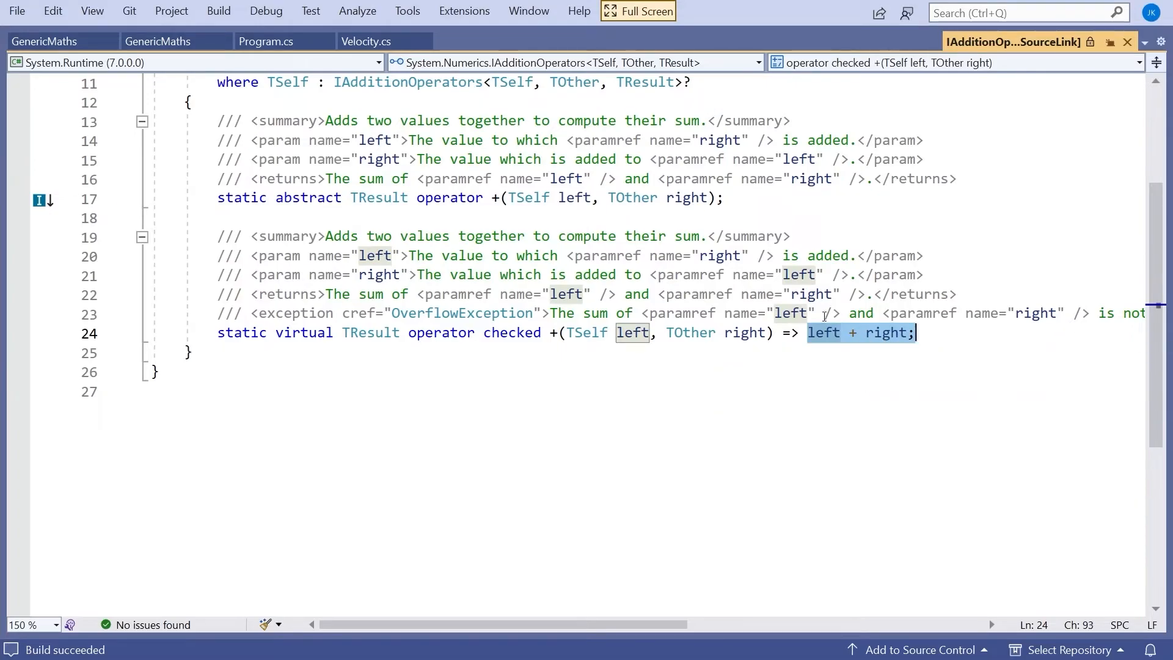
{"action": "mouse_move", "coordinate": [225, 197]}
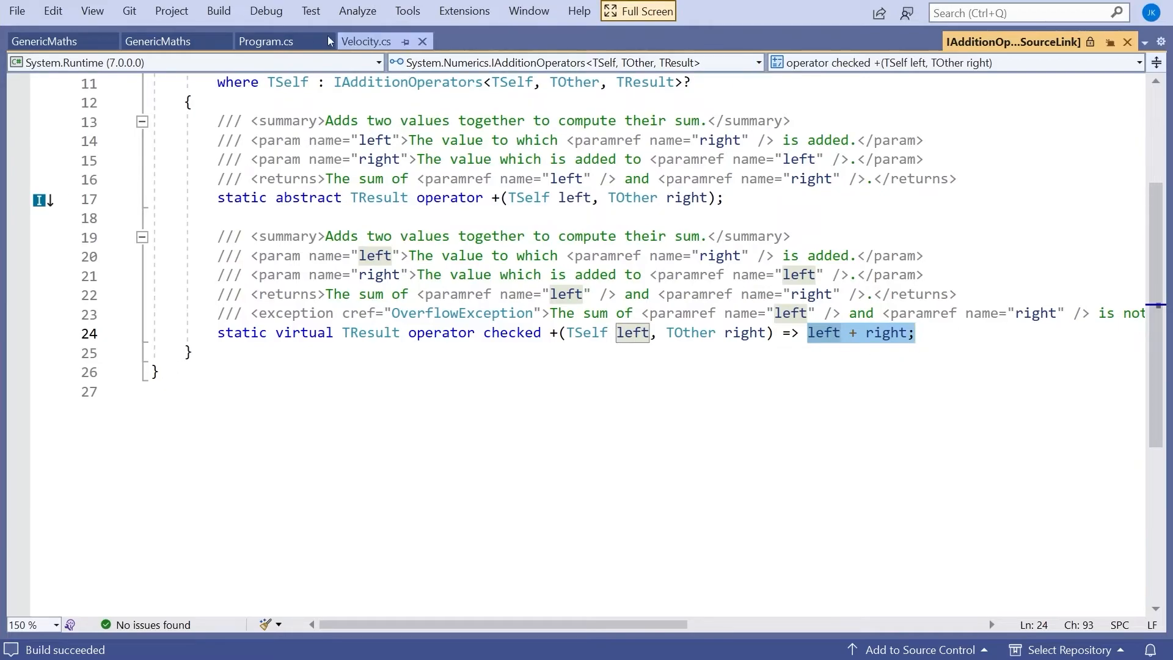
Restore Velocity's checked + operator and run, printing "checked" then OverflowException: Speed of light exceeded.
{"action": "left_click", "coordinate": [367, 41]}
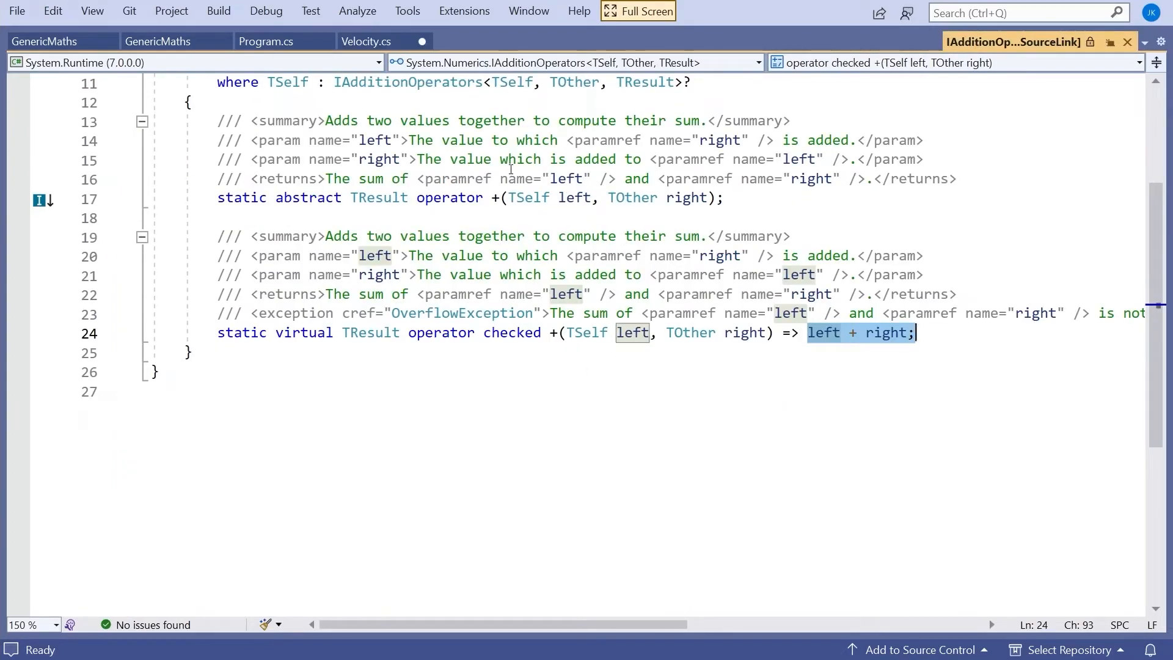
{"action": "left_click", "coordinate": [266, 41]}
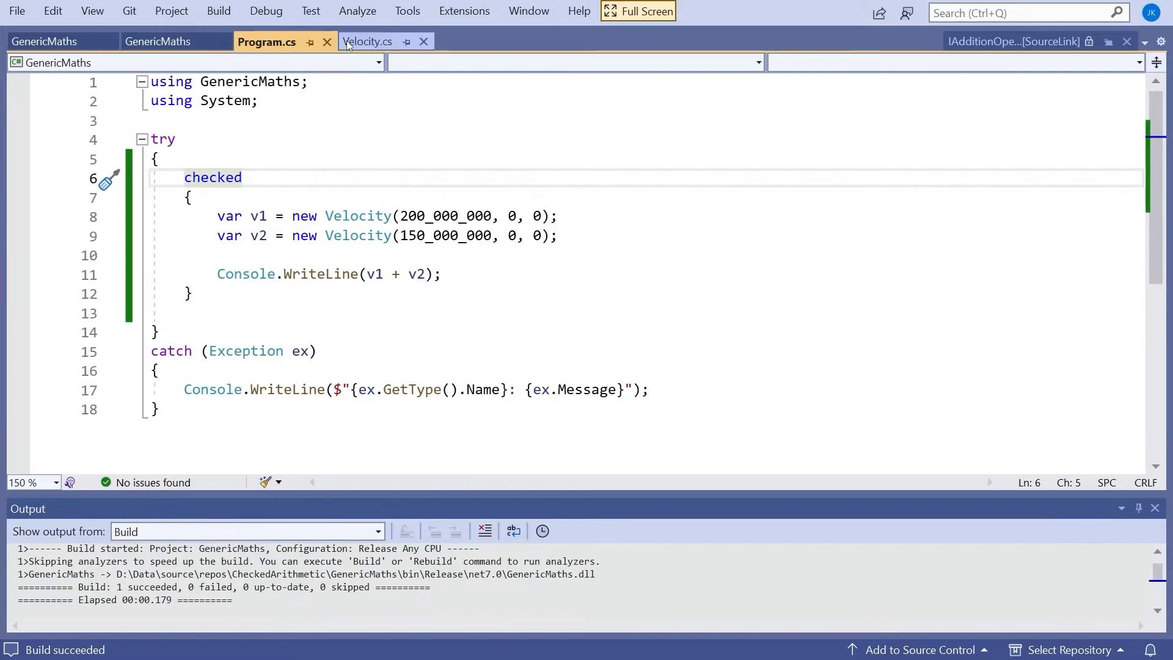
{"action": "left_click", "coordinate": [368, 41]}
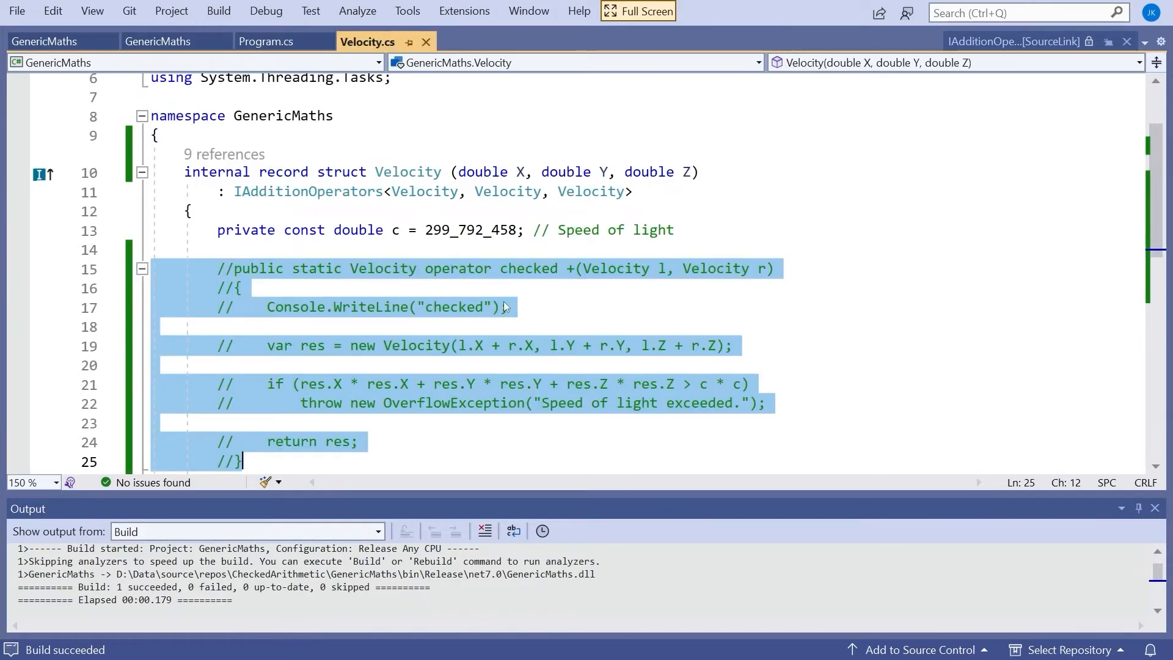
{"action": "scroll", "scroll_direction": "down", "scroll_amount": 3}
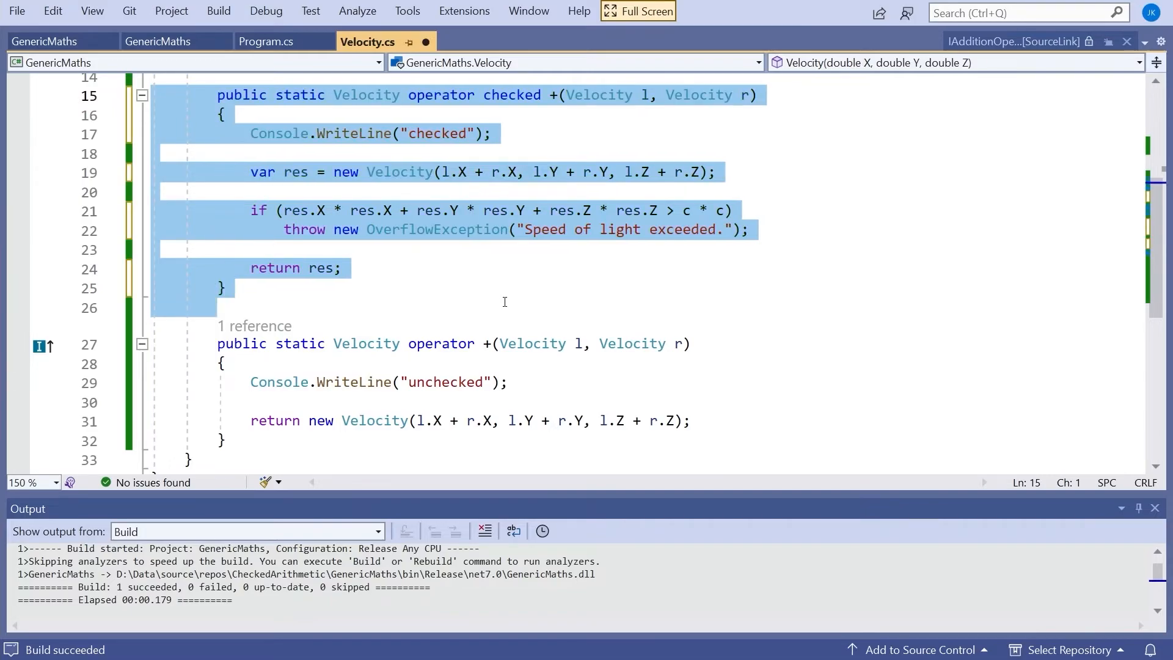
{"action": "key", "text": "F5"}
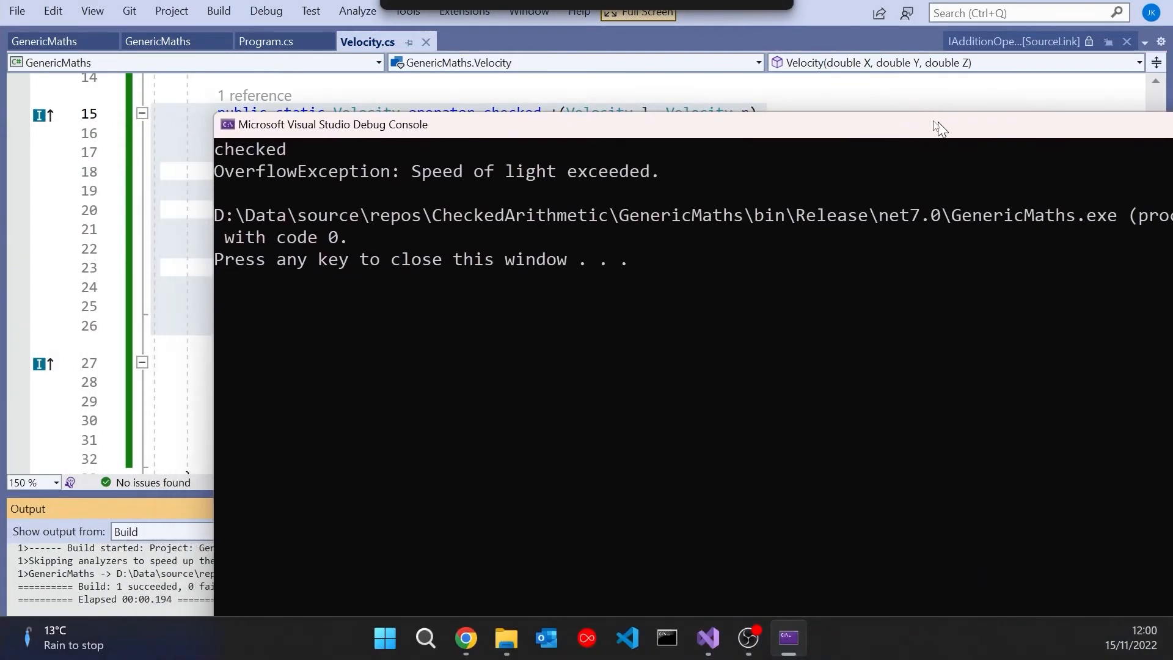